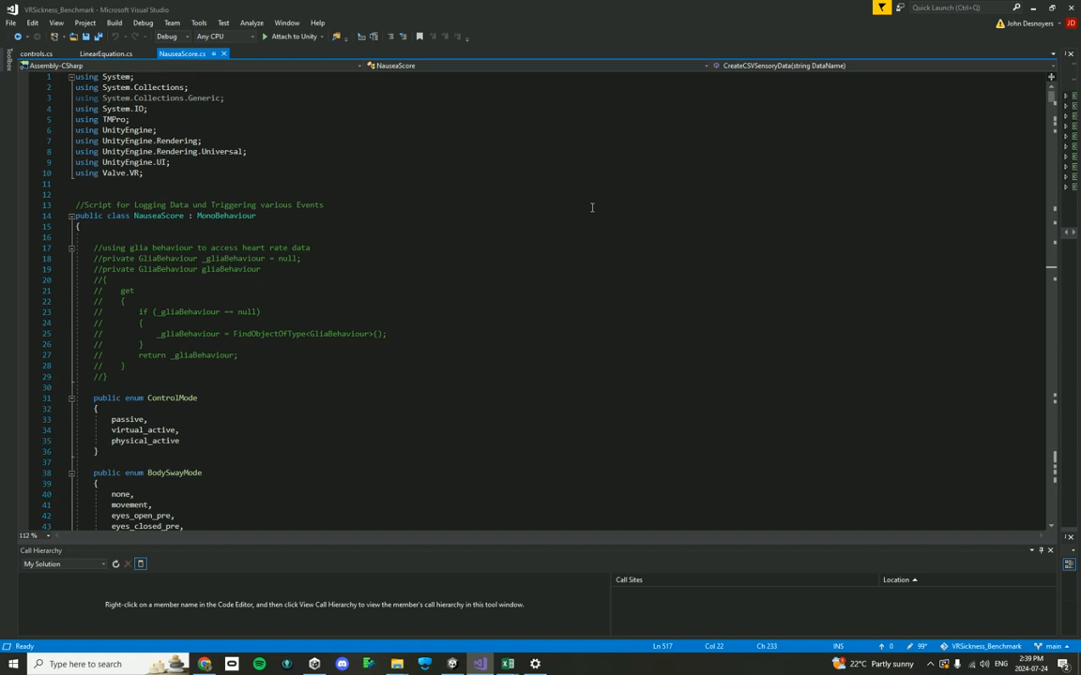
mouse_move(429, 299)
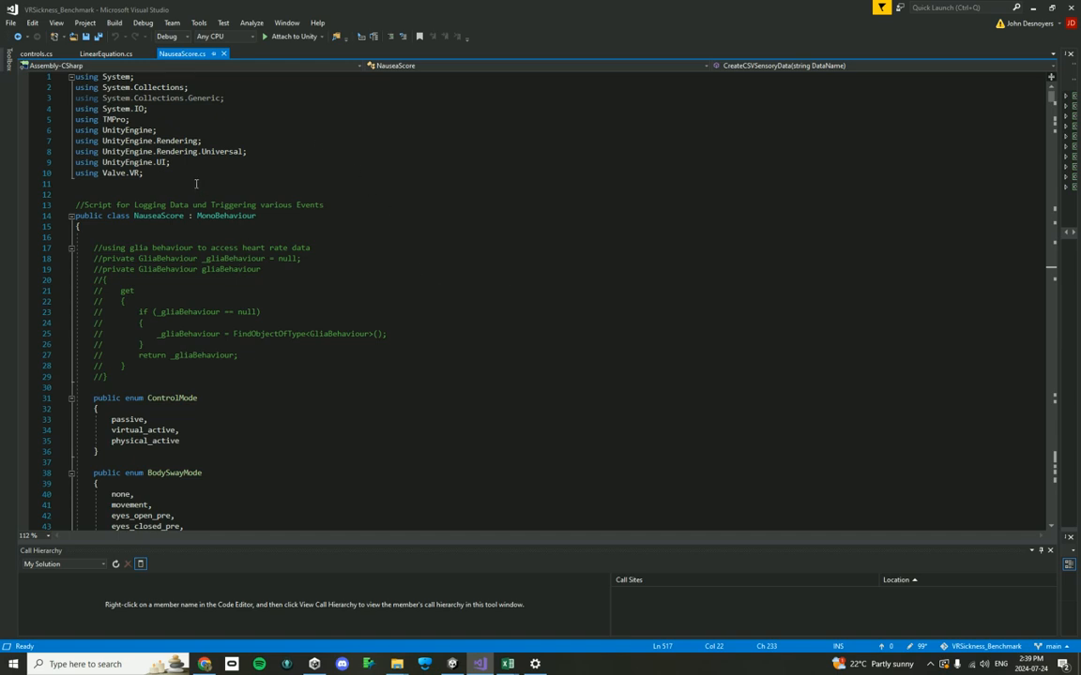
mouse_move(109, 245)
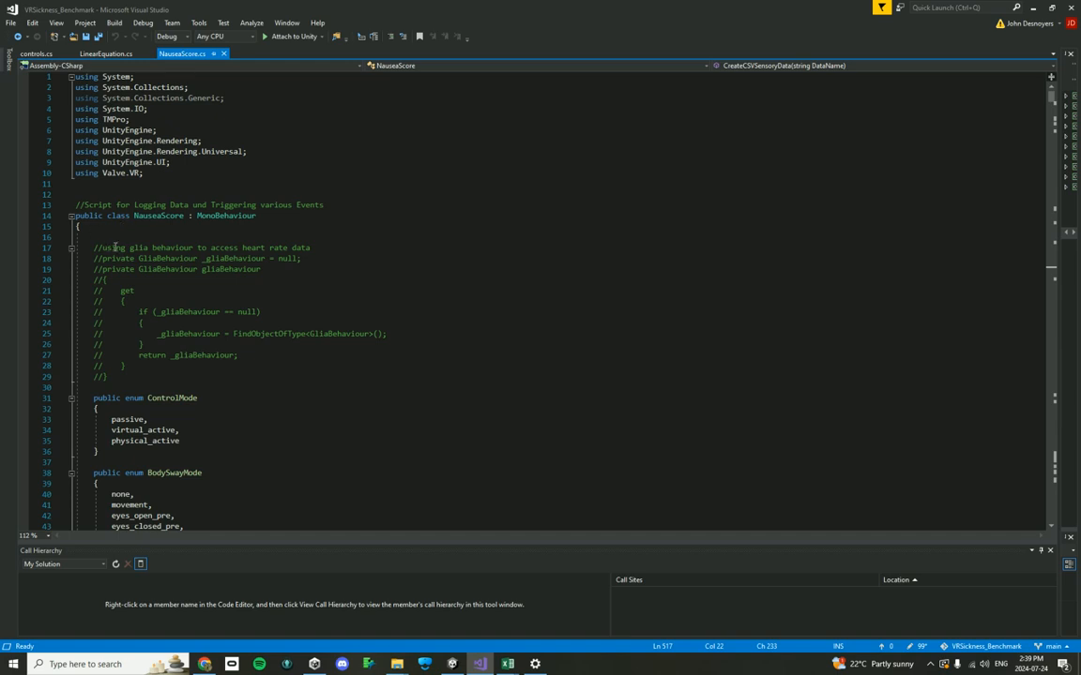
- Move past the commented heart rate block and mark BodySwayMode's last value, eyes_closed_post
click(106, 376)
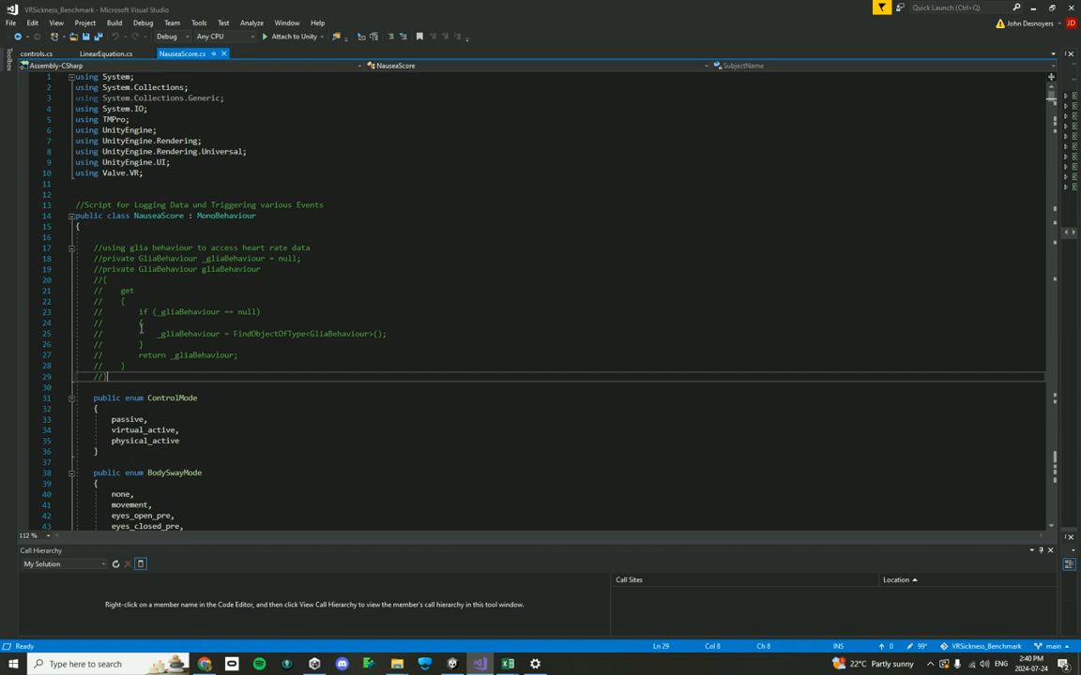
scroll(down, 3)
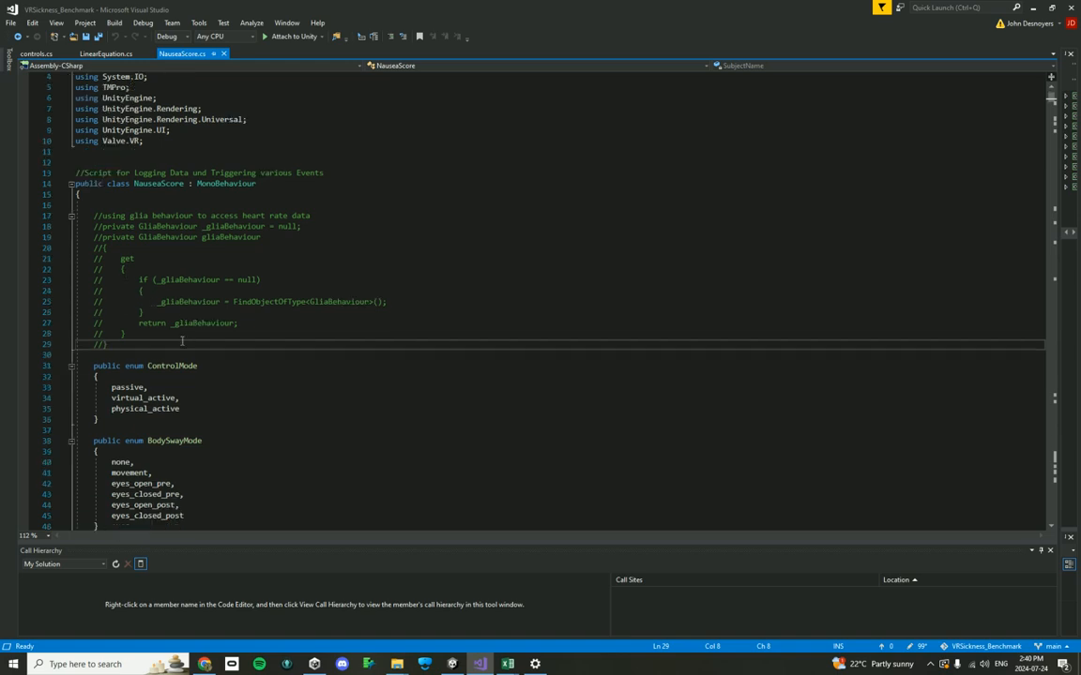
scroll(down, 3)
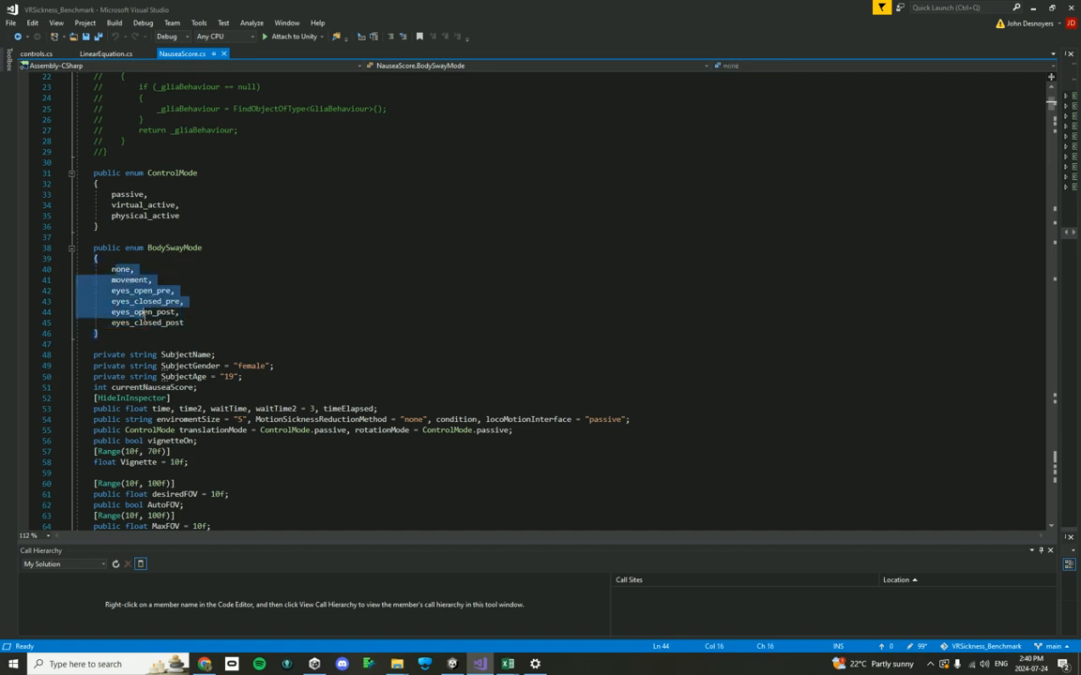
click(147, 322)
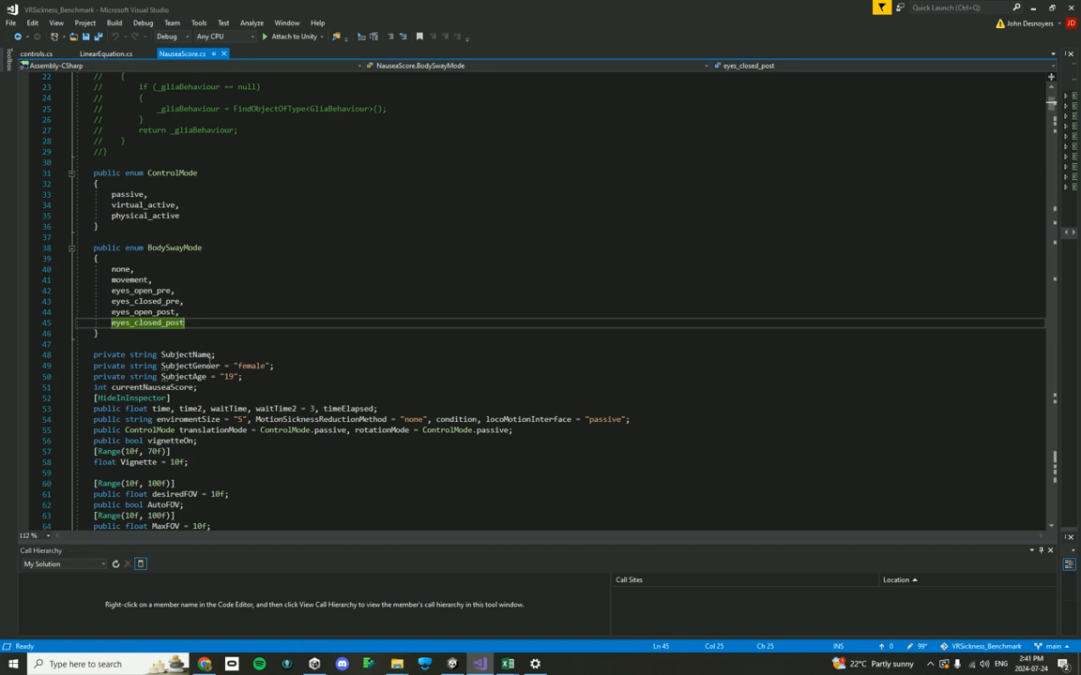
- Scroll to Start() and review its Data assignments and SteamVR headset-name try/catch
scroll(down, 3)
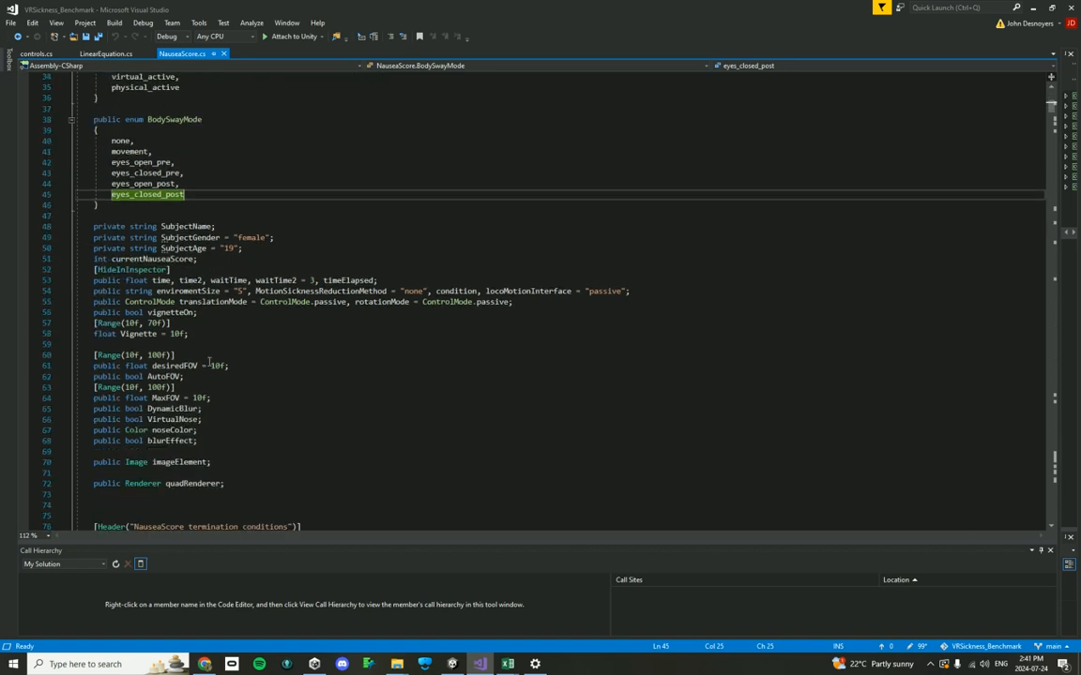
scroll(down, 3)
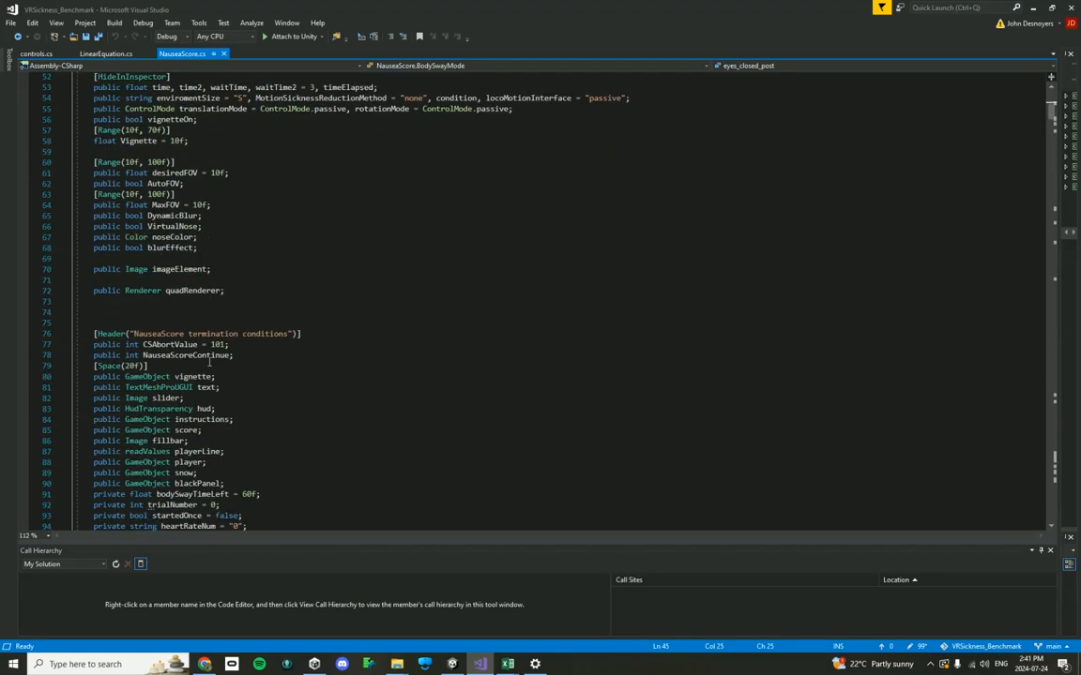
scroll(down, 3)
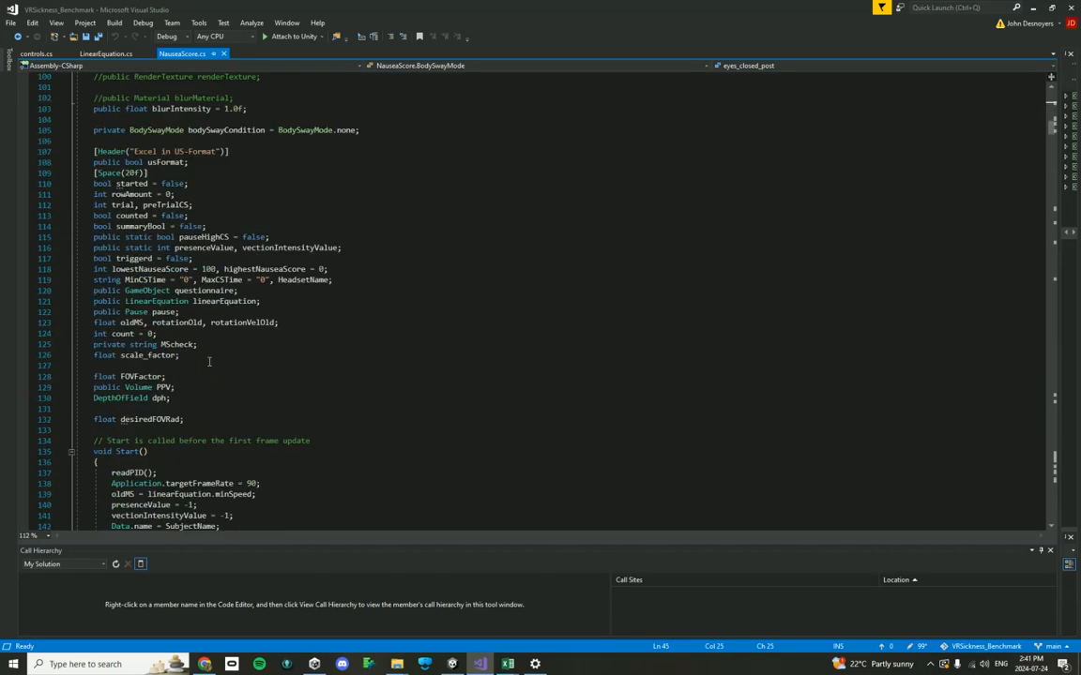
scroll(down, 3)
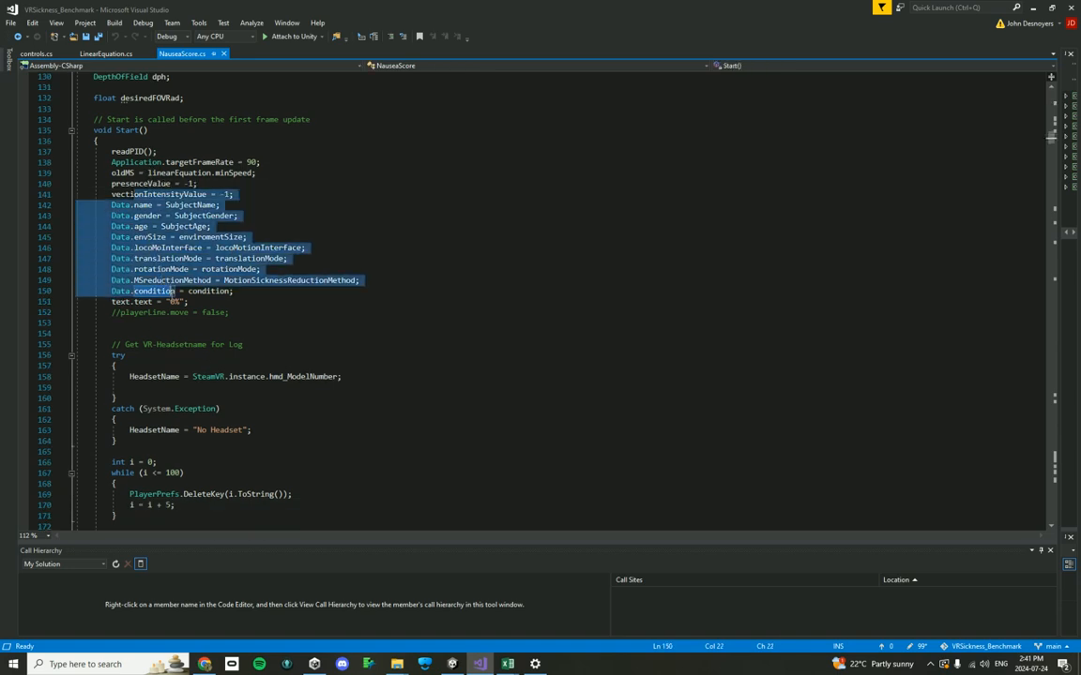
click(153, 291)
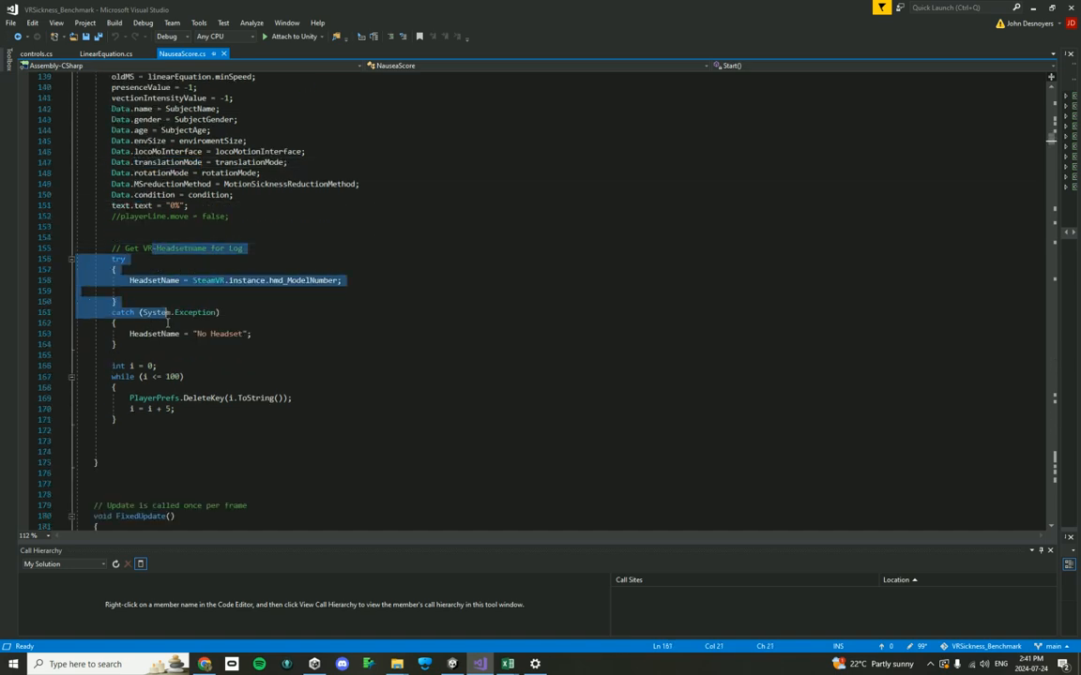
click(171, 344)
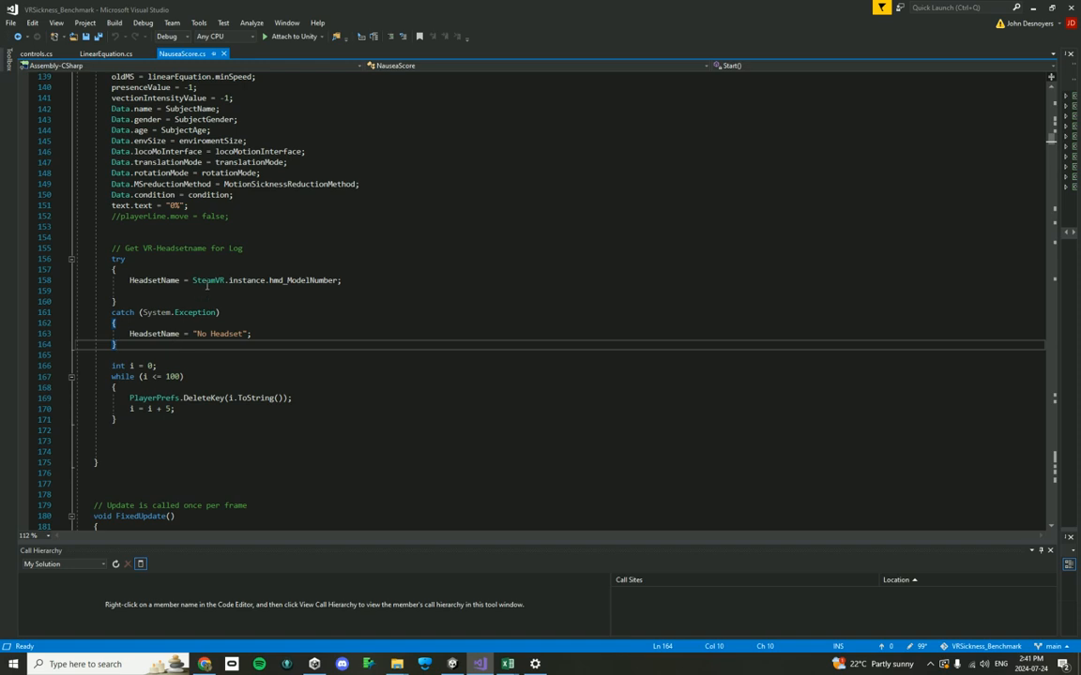
mouse_move(242, 283)
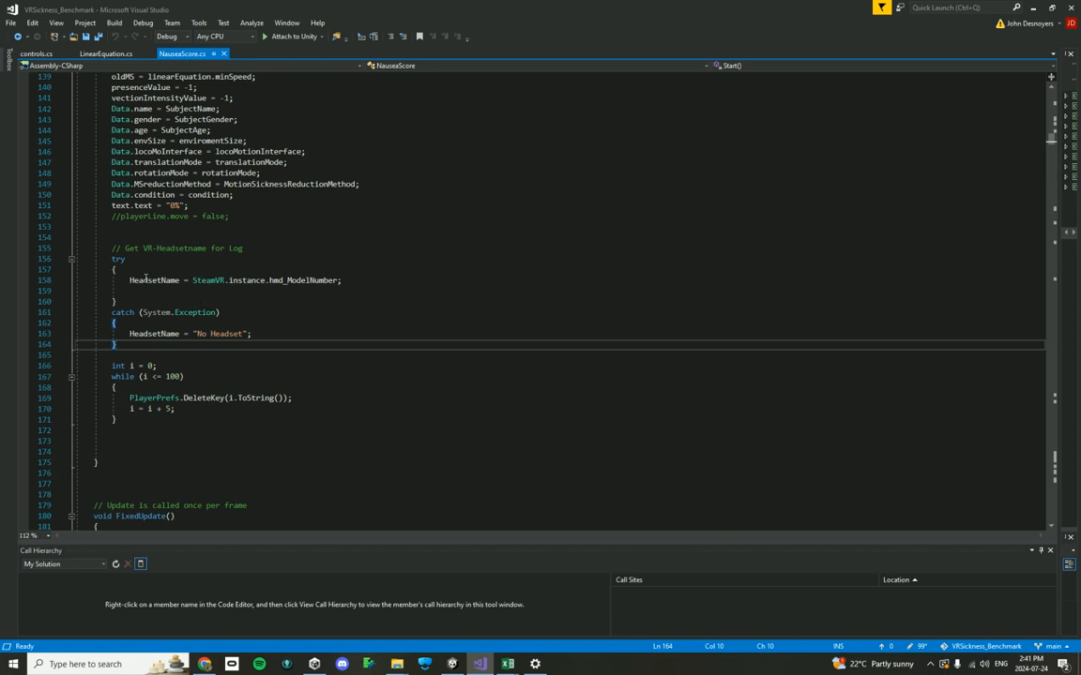
mouse_move(154, 279)
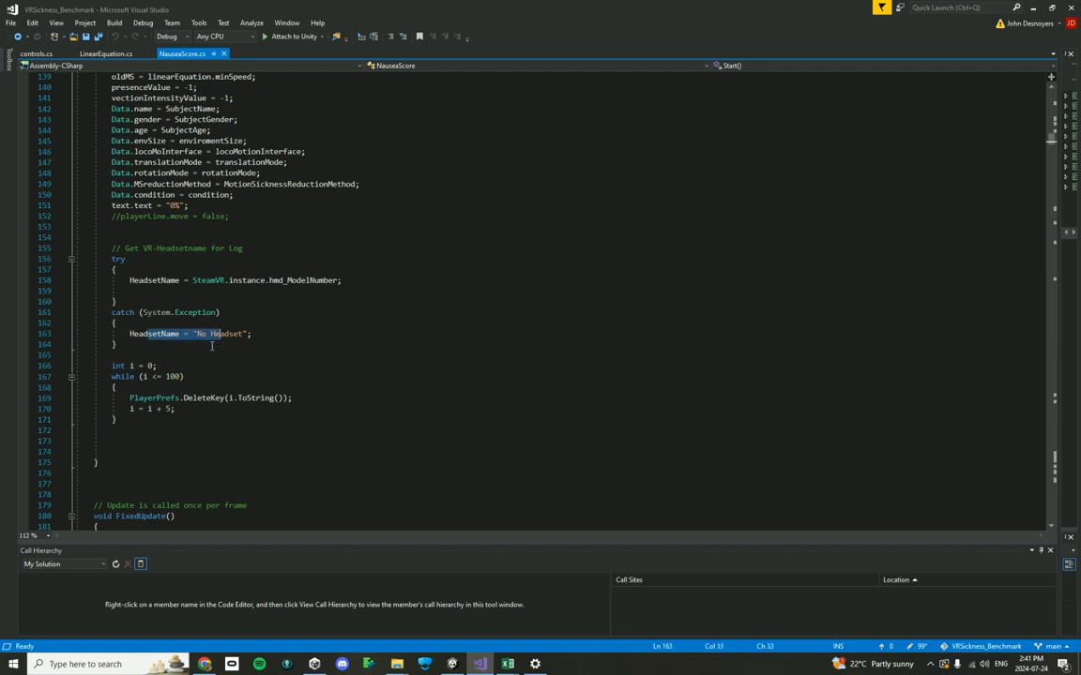
scroll(down, 3)
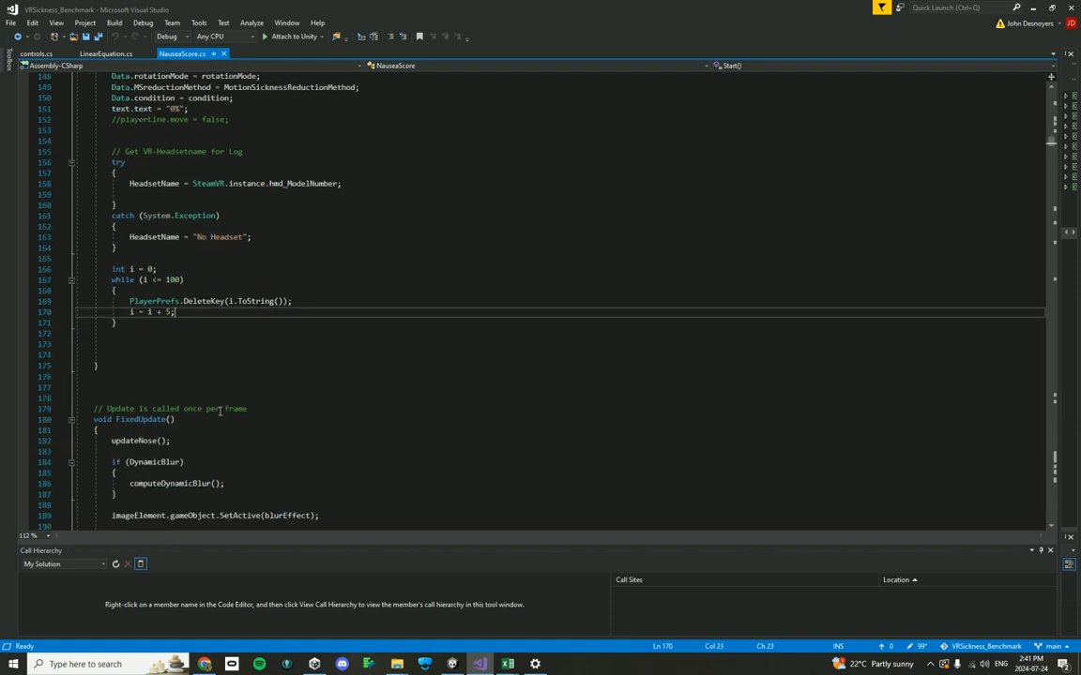
scroll(down, 3)
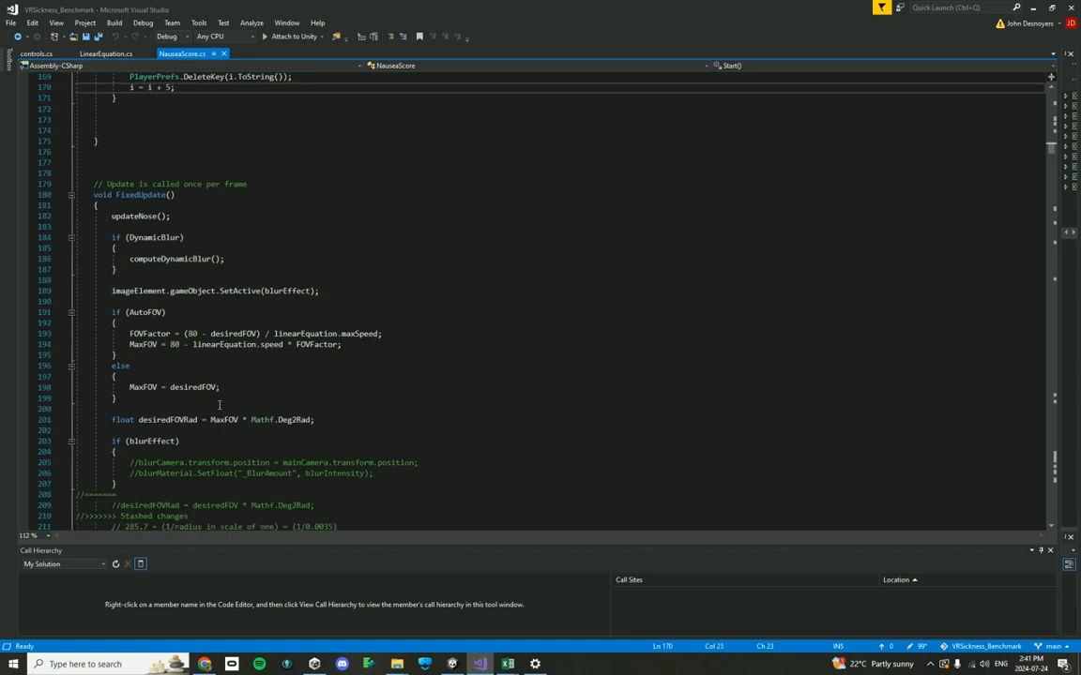
mouse_move(160, 286)
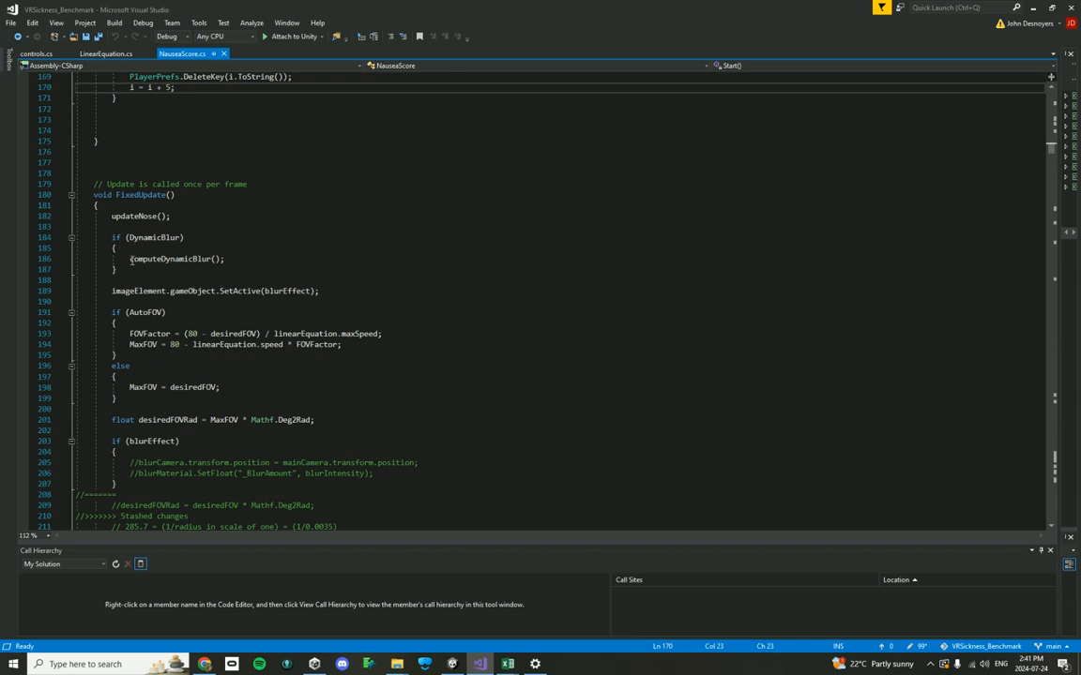
click(113, 237)
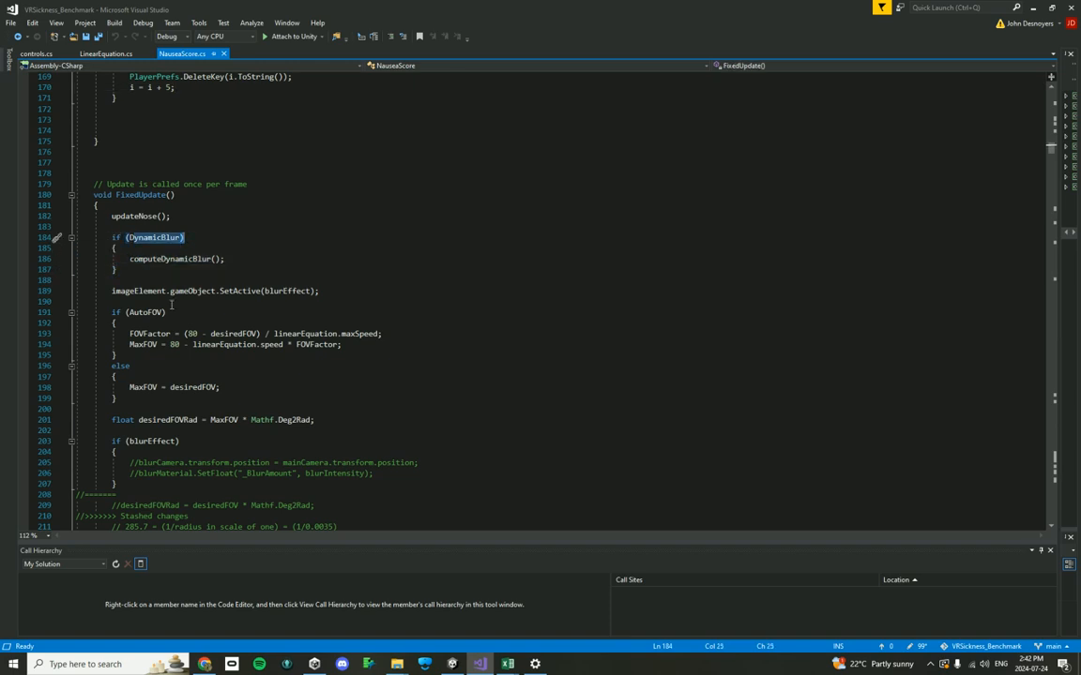
click(146, 312)
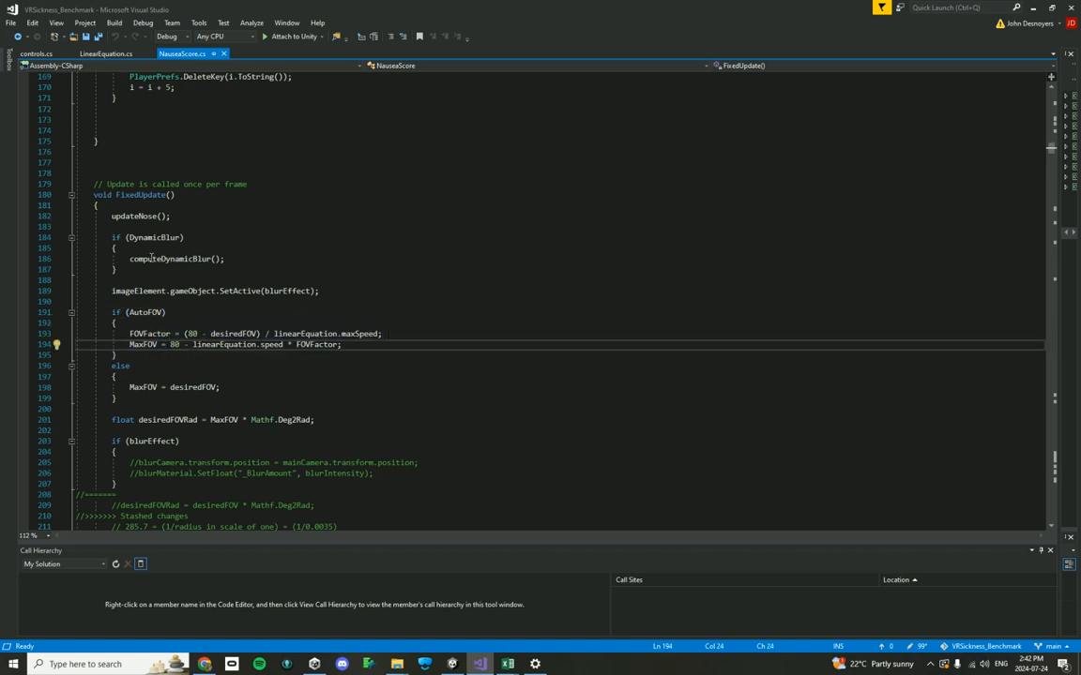
double_click(169, 259)
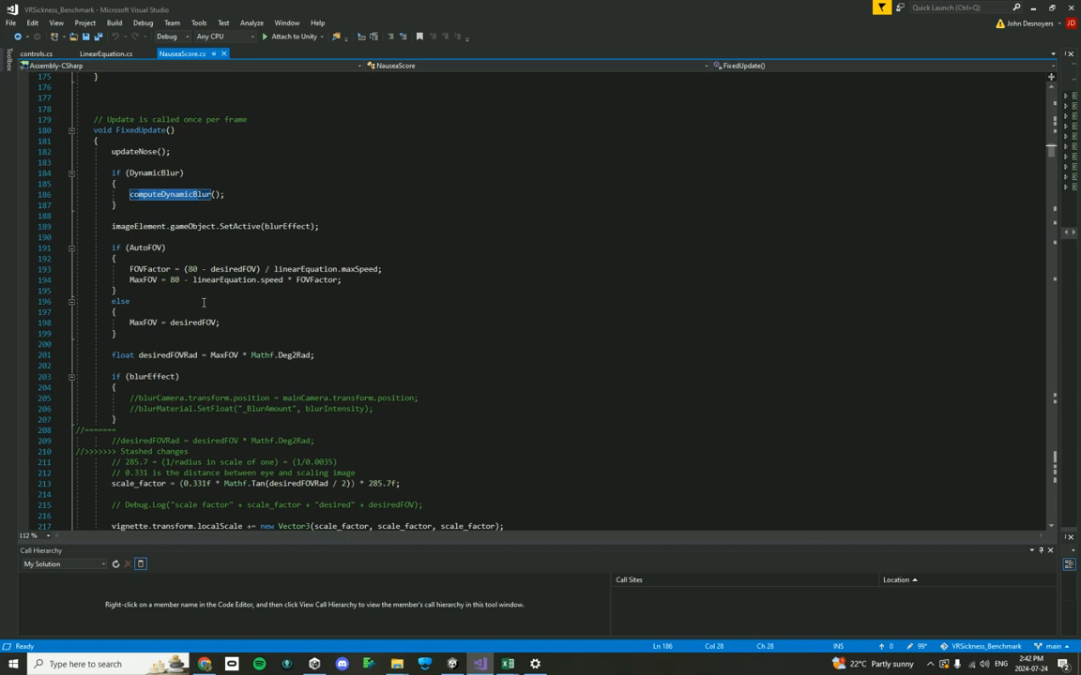
scroll(down, 3)
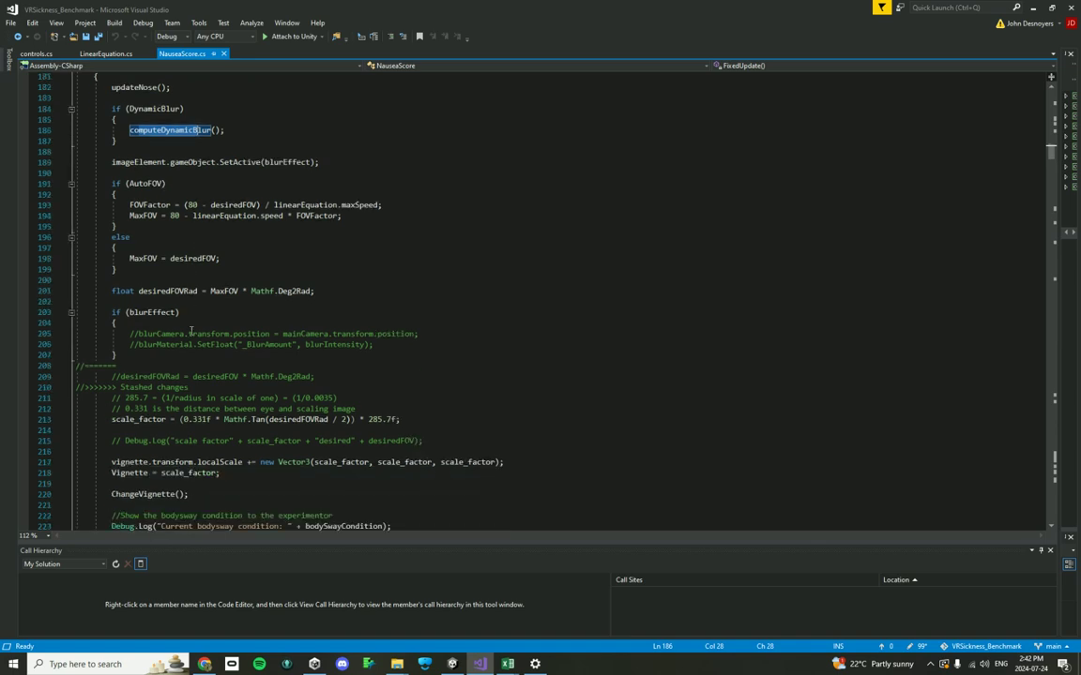
scroll(down, 3)
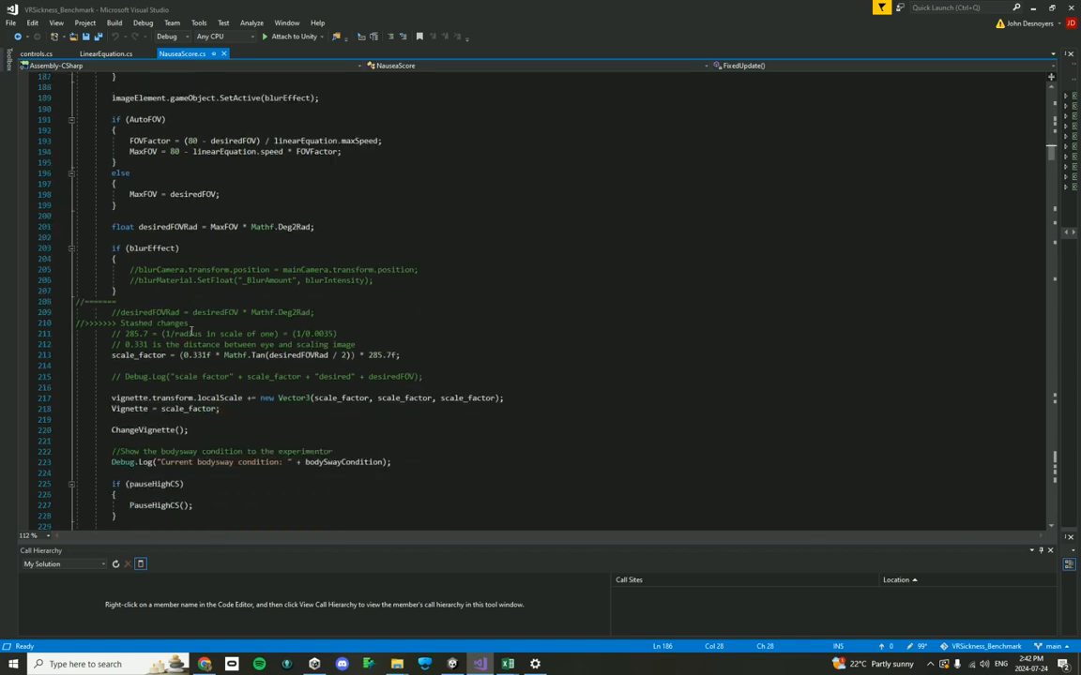
scroll(down, 3)
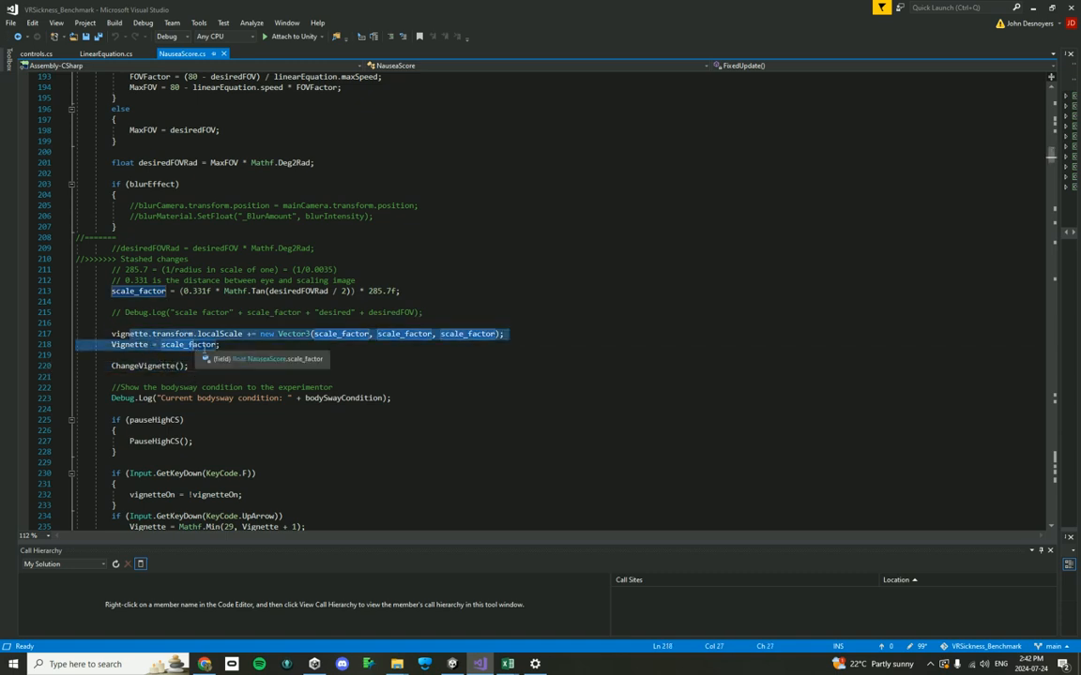
scroll(down, 3)
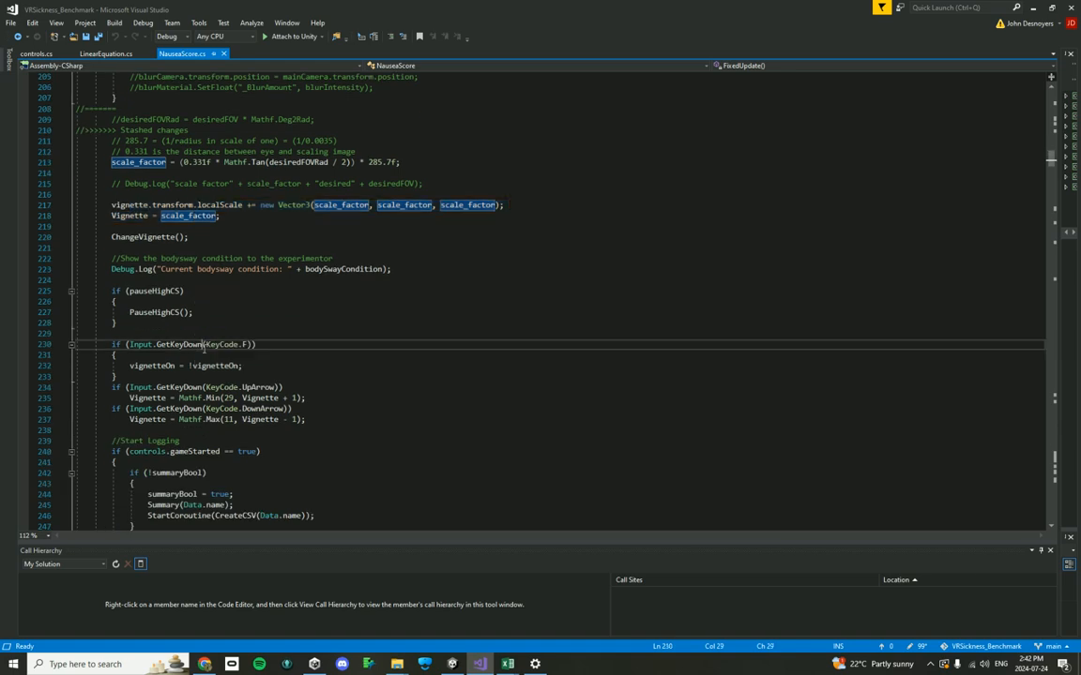
scroll(down, 3)
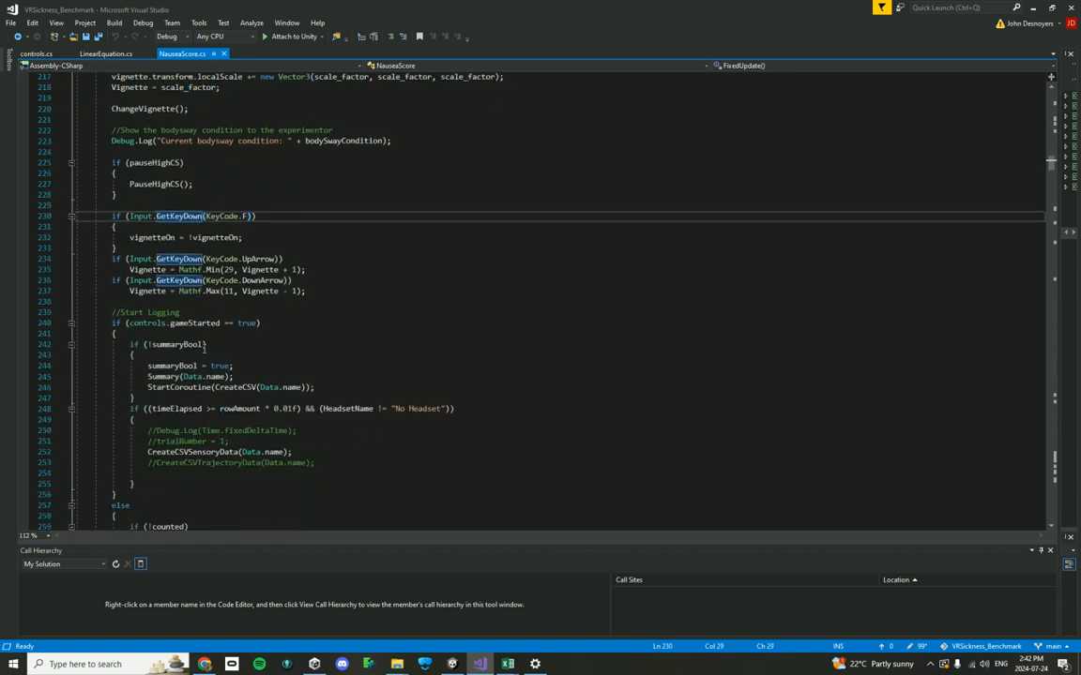
scroll(down, 3)
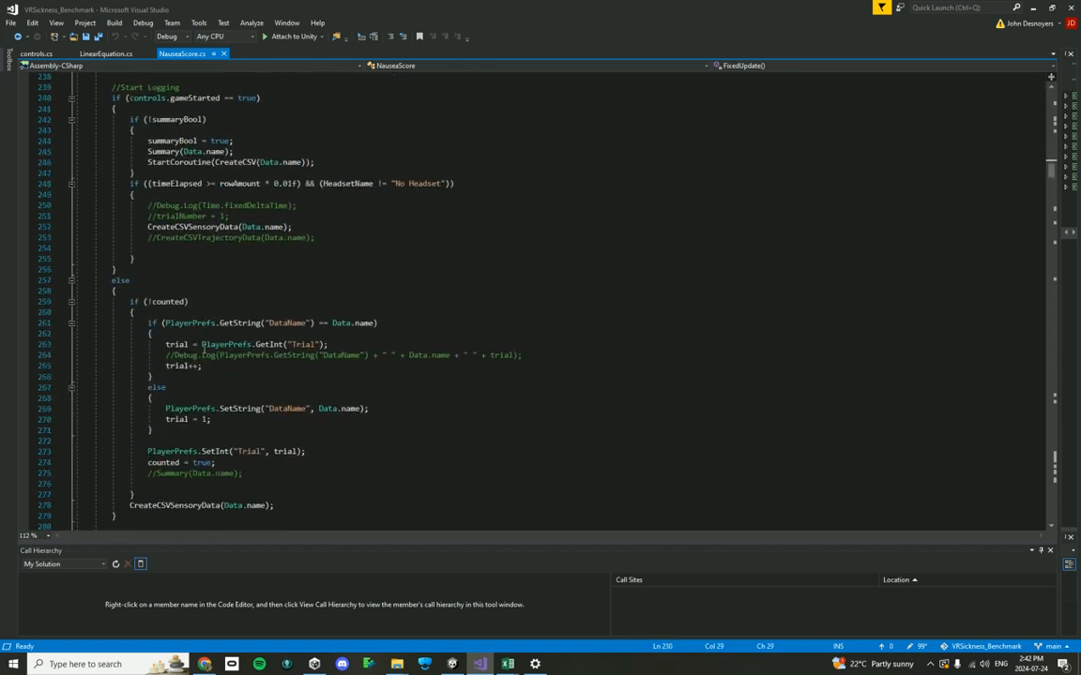
scroll(down, 3)
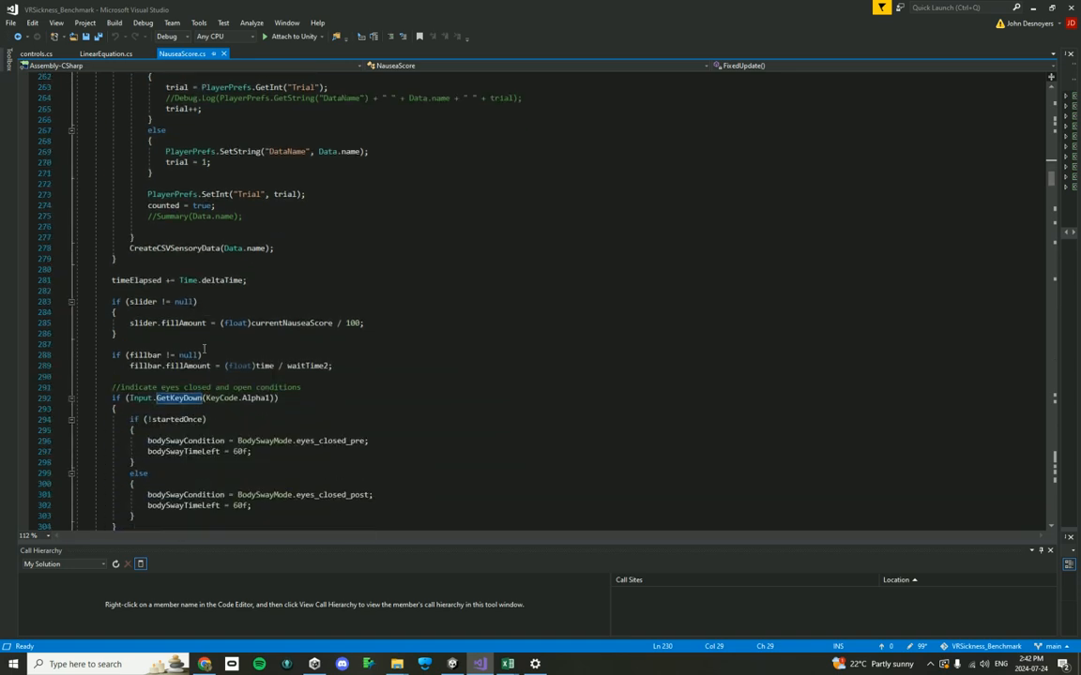
scroll(down, 3)
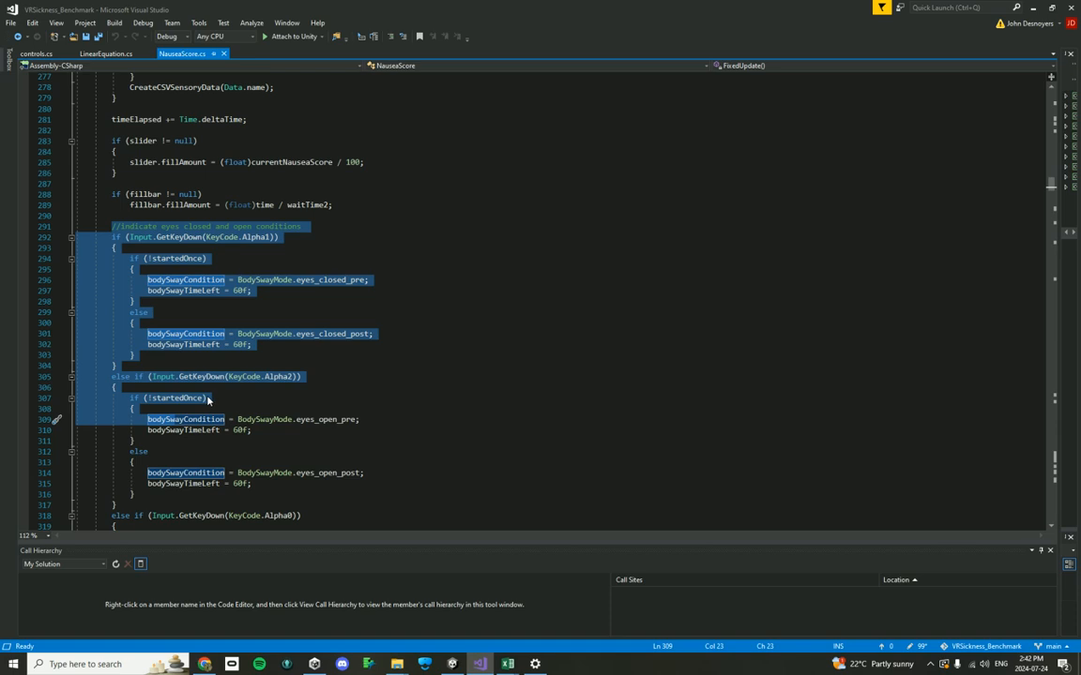
click(184, 430)
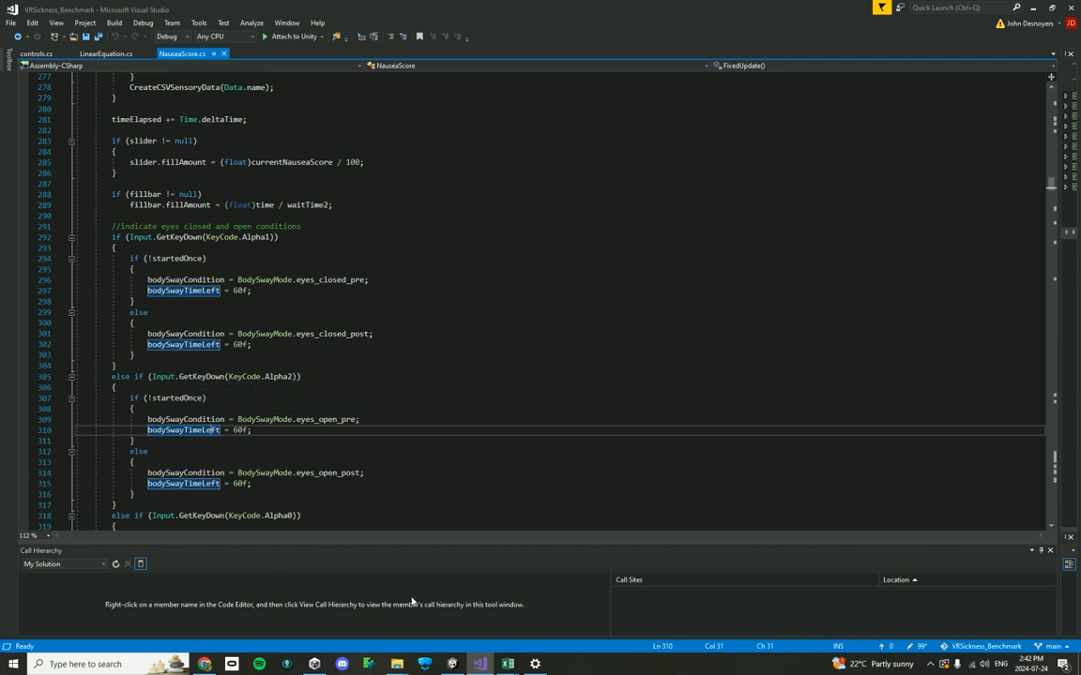
mouse_move(508, 665)
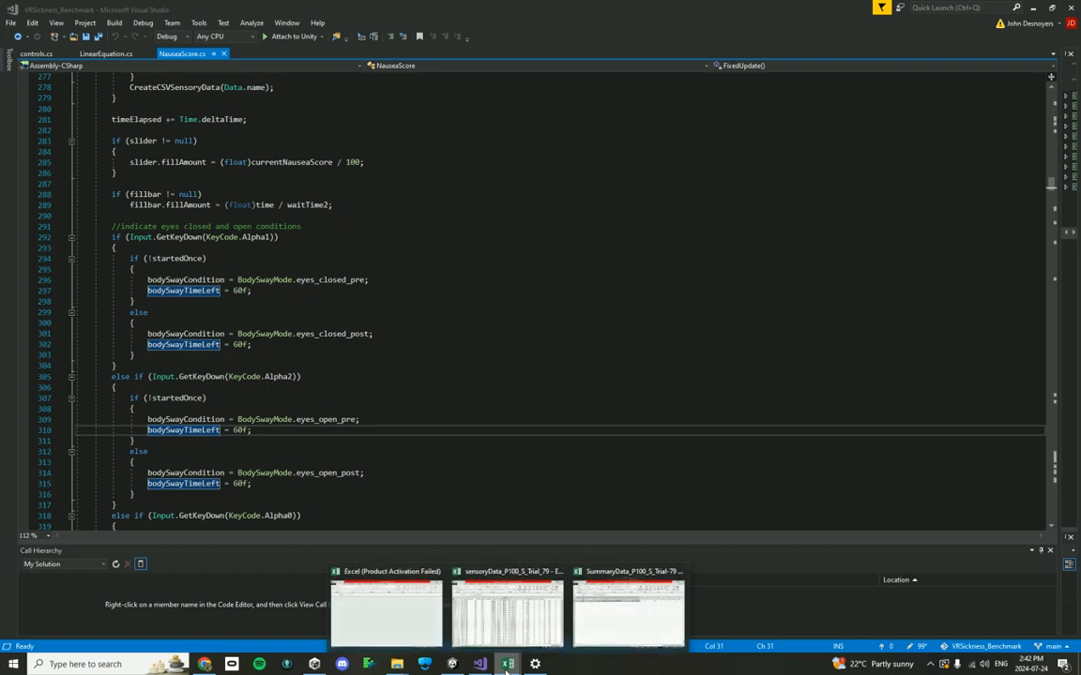
- Bring up sensoryData_P100_S_Trial_79 and scroll to where Body Sway Condition becomes movement
click(506, 610)
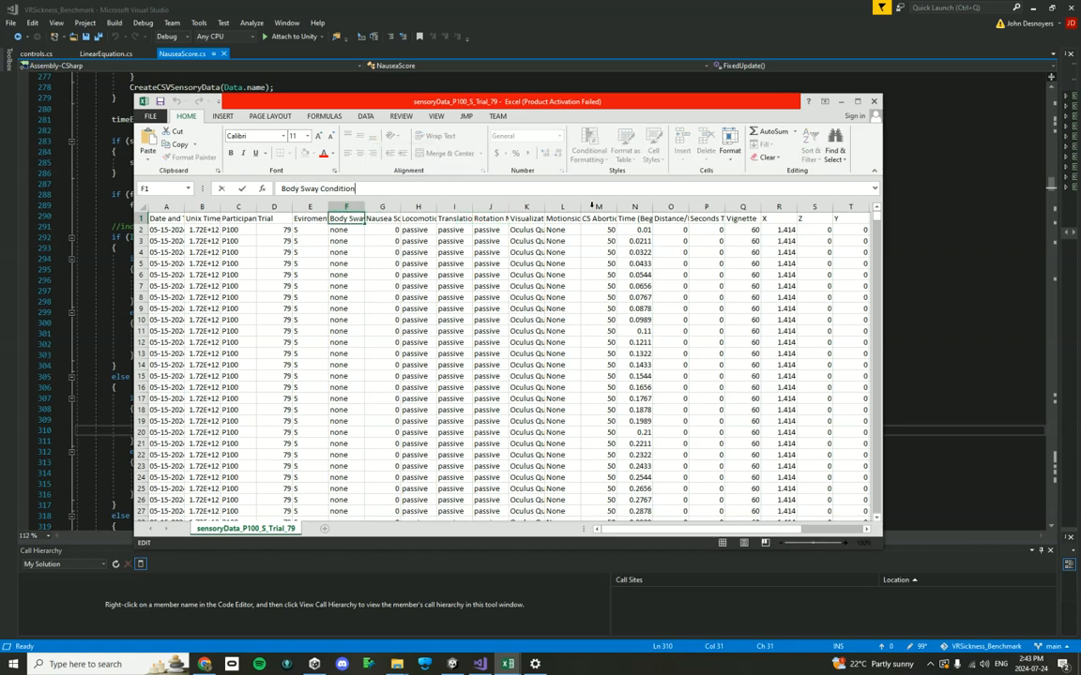
scroll(down, 3)
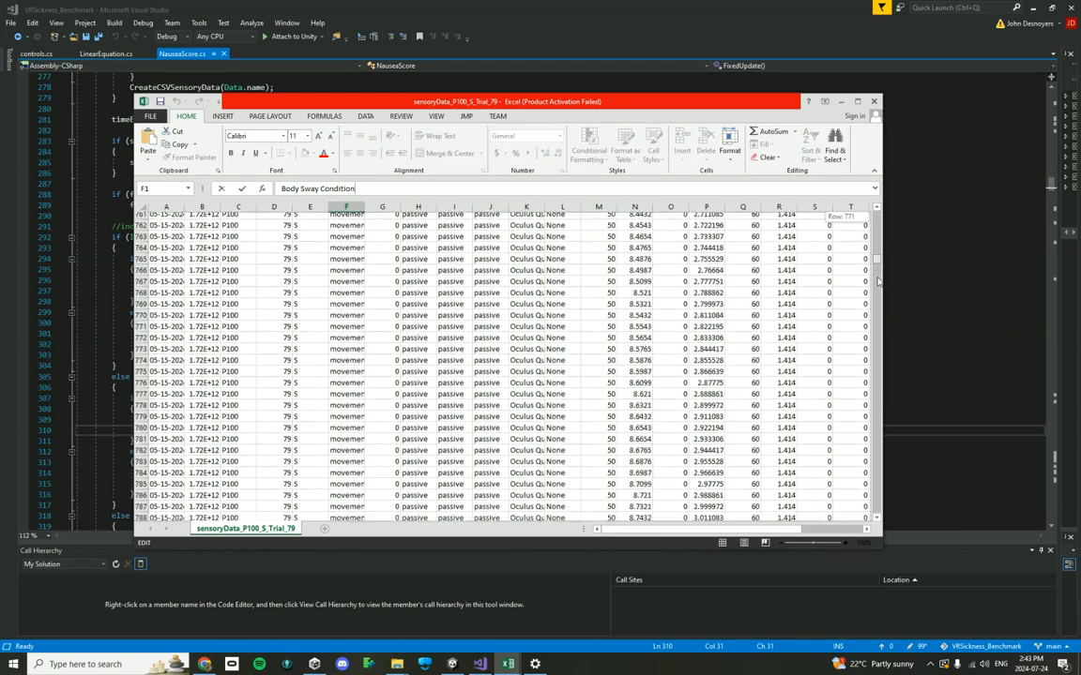
scroll(down, 3)
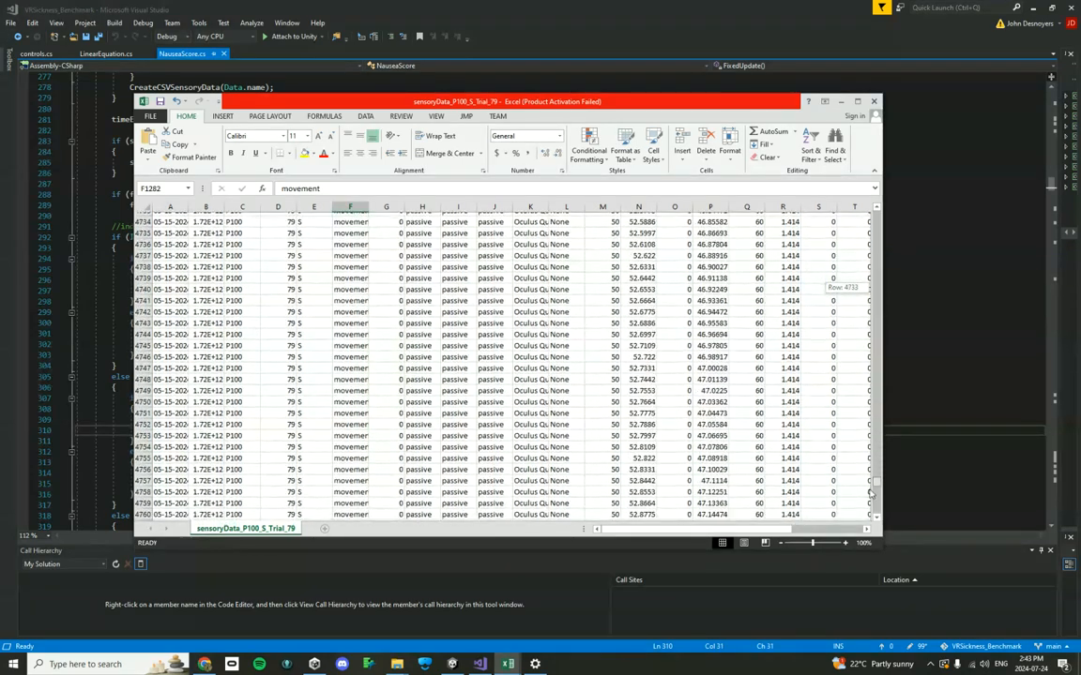
scroll(down, 3)
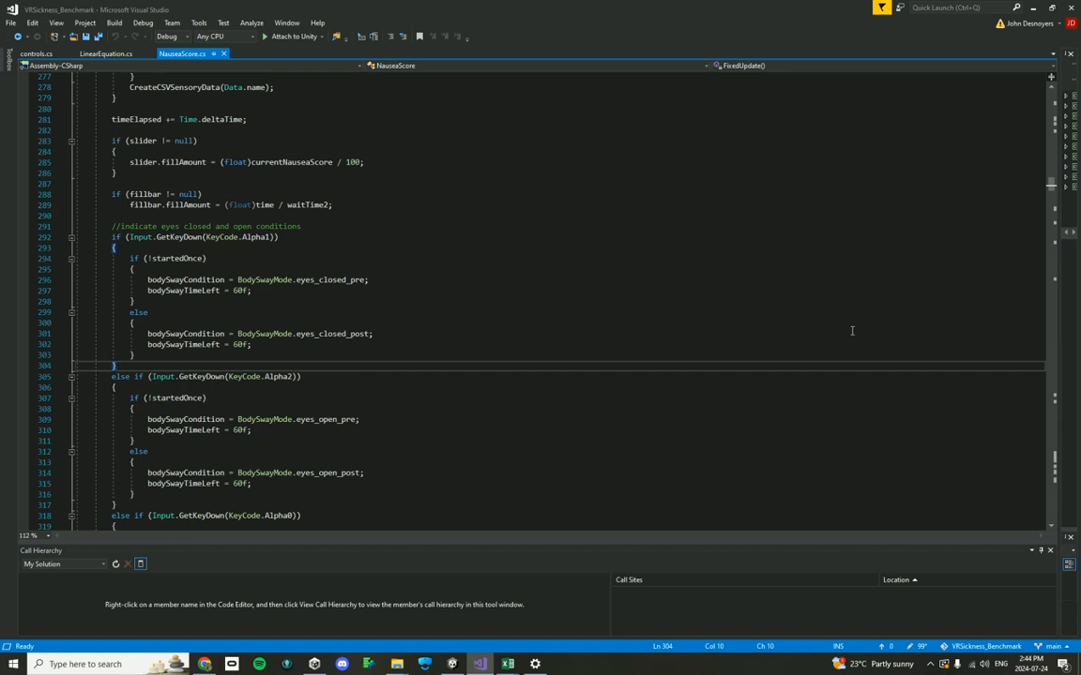
mouse_move(347, 389)
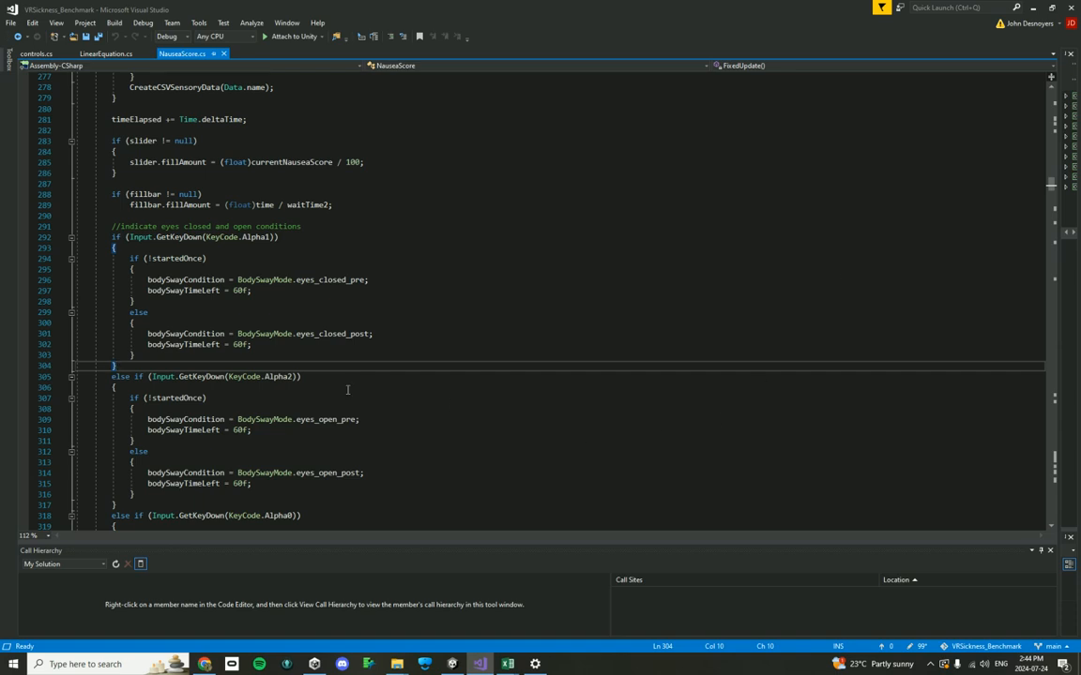
- Show the Alpha0/Alpha3 none and movement conditions and the eyes-closed countdown code
scroll(down, 3)
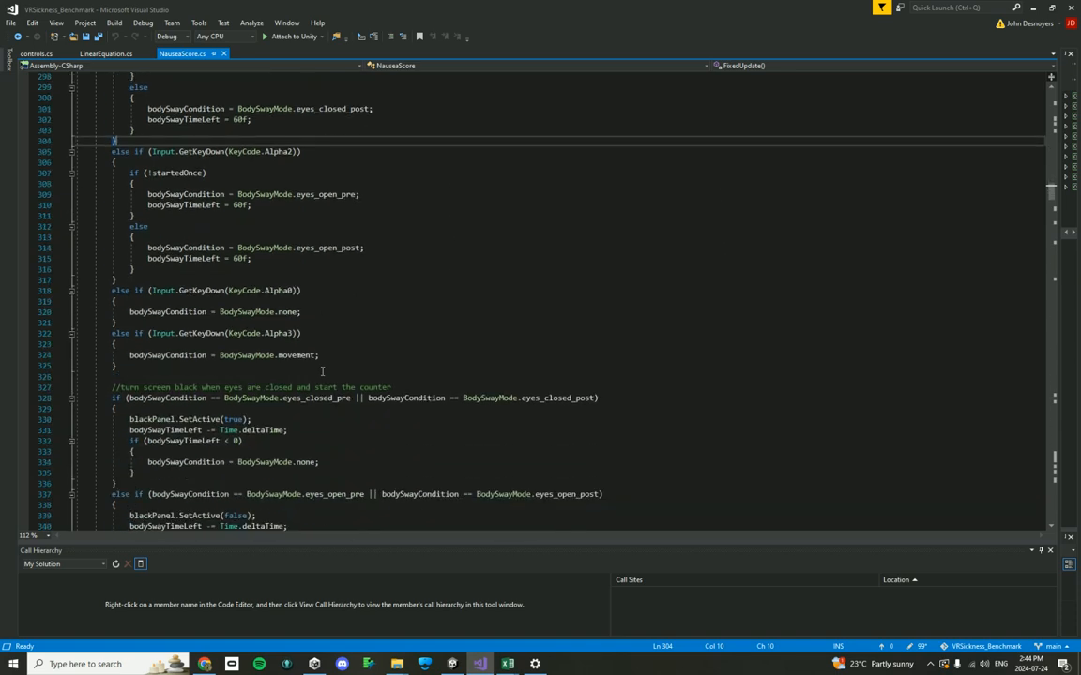
scroll(down, 3)
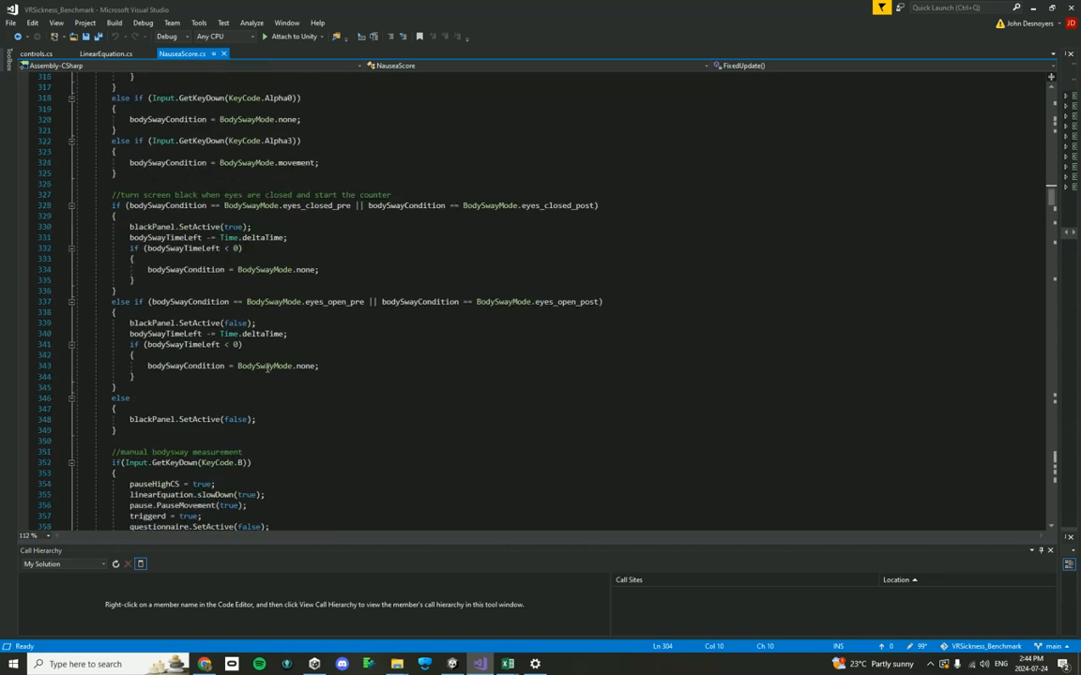
scroll(down, 3)
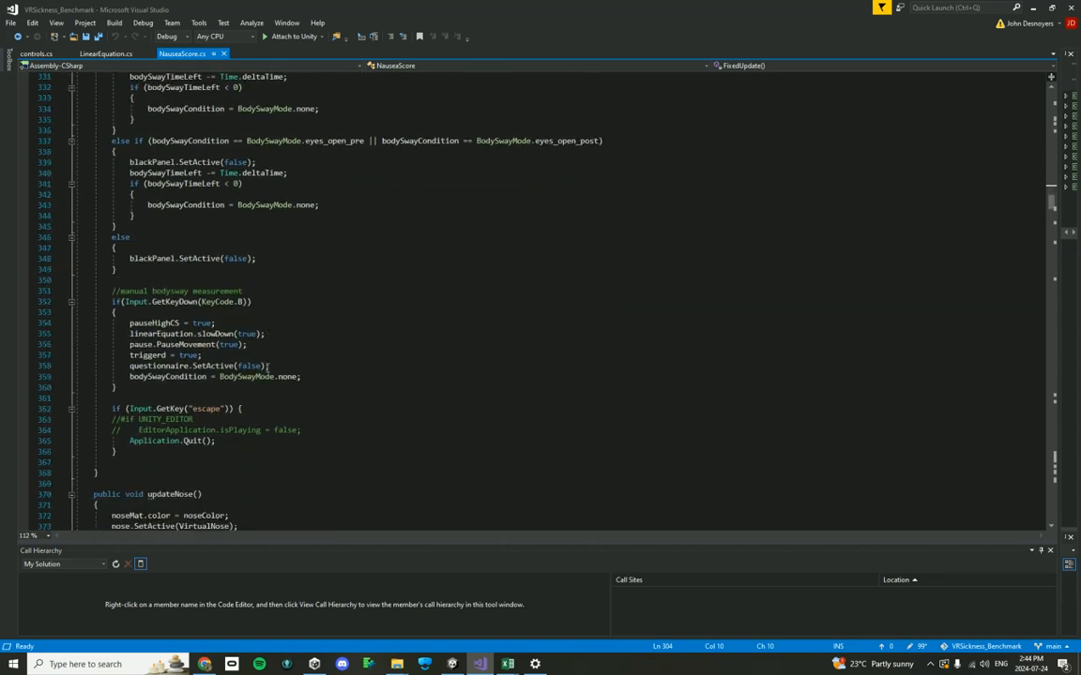
scroll(down, 3)
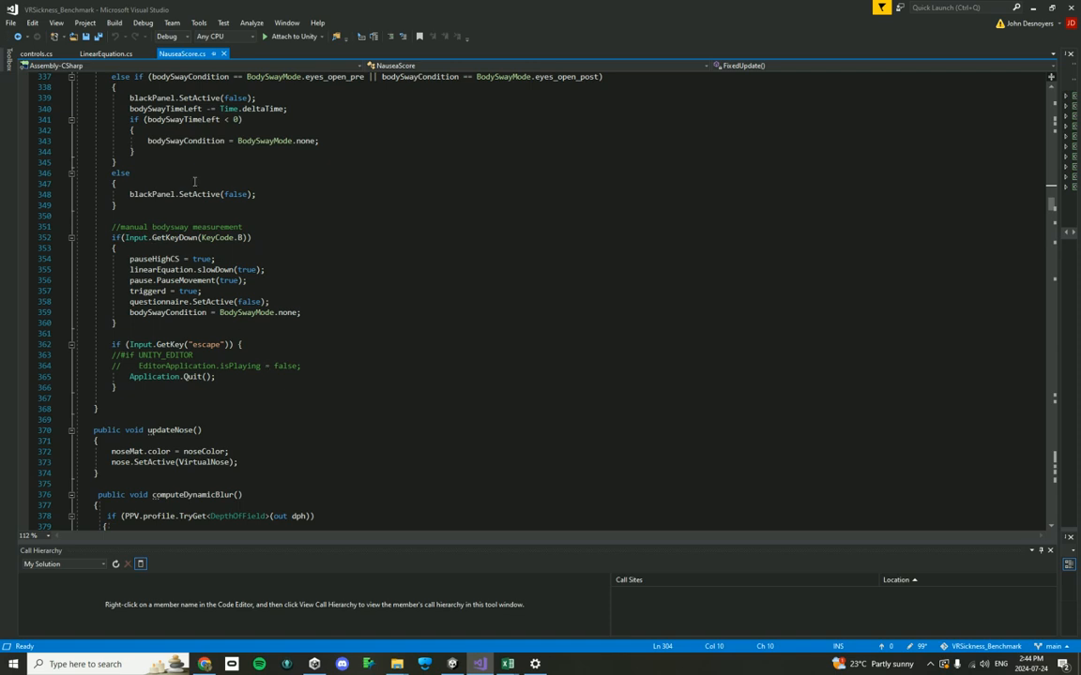
mouse_move(326, 280)
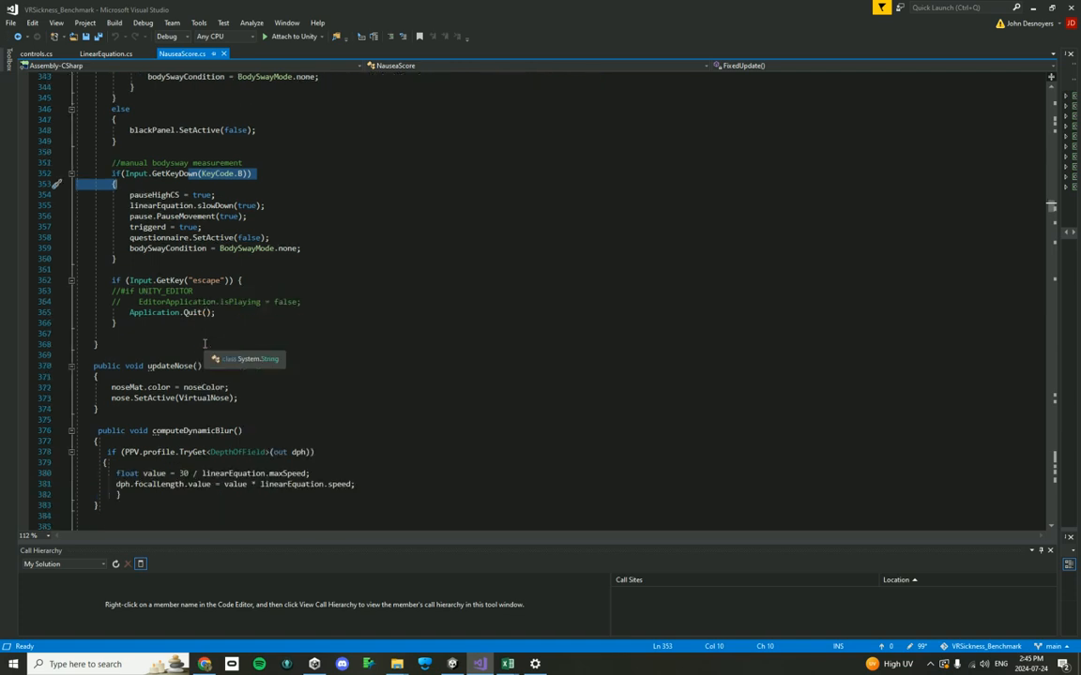
scroll(down, 3)
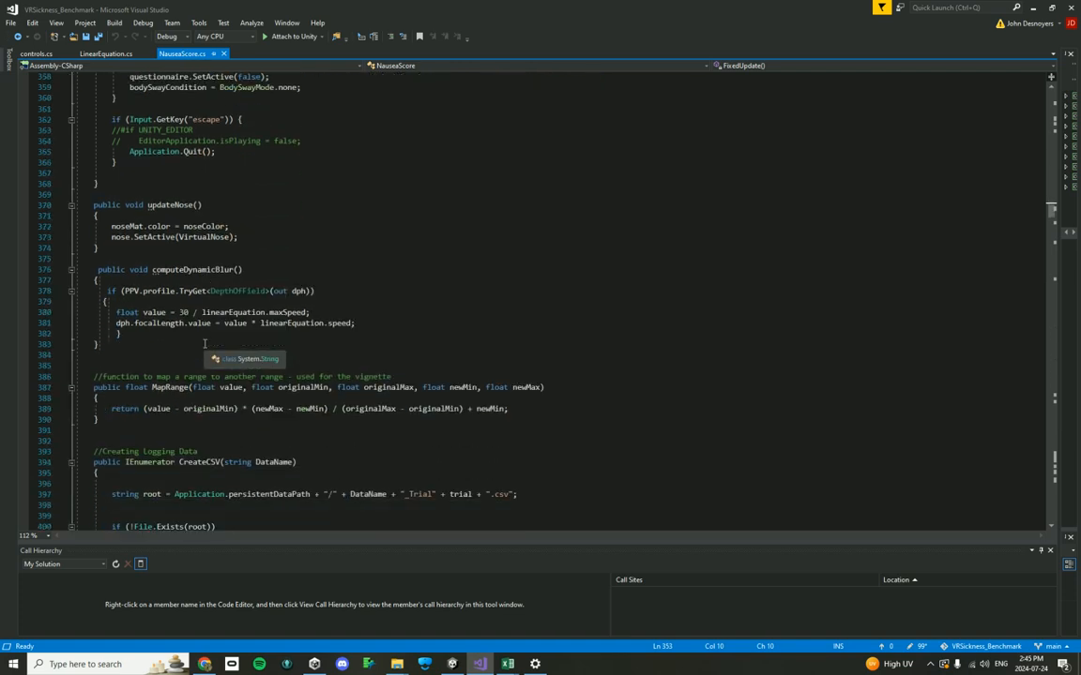
scroll(down, 3)
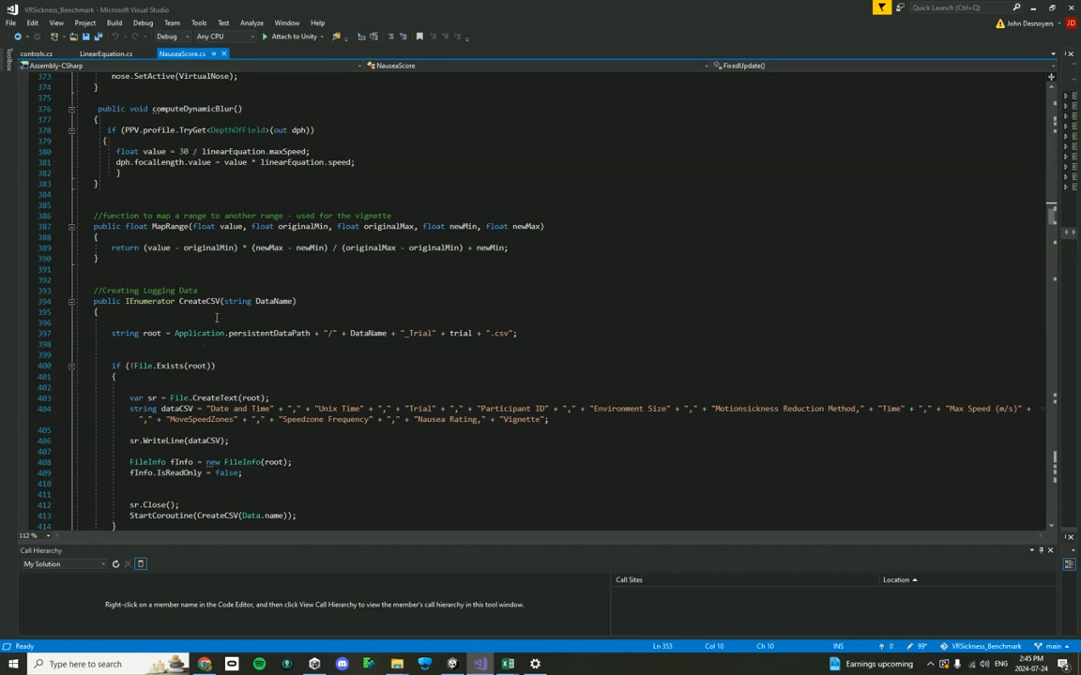
scroll(down, 3)
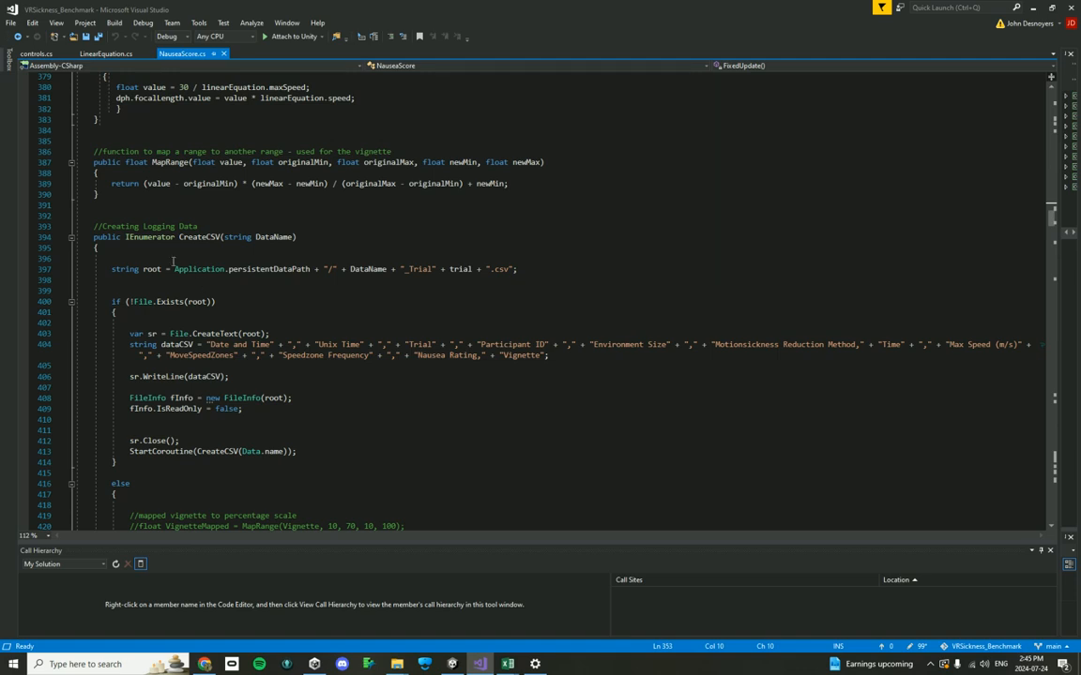
mouse_move(385, 296)
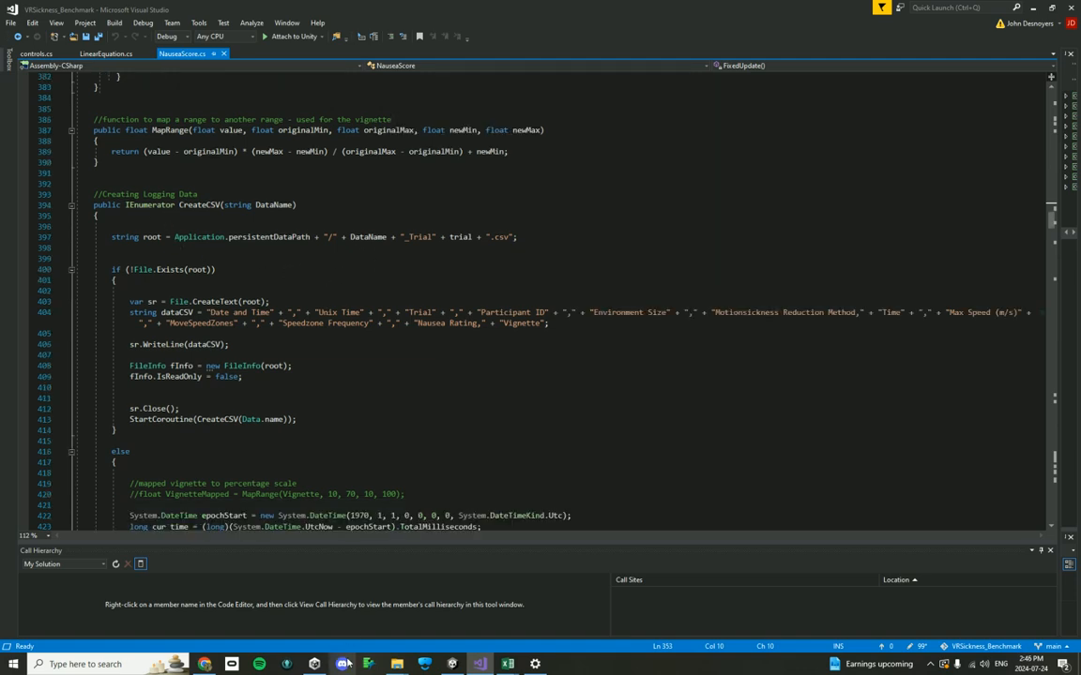
click(397, 664)
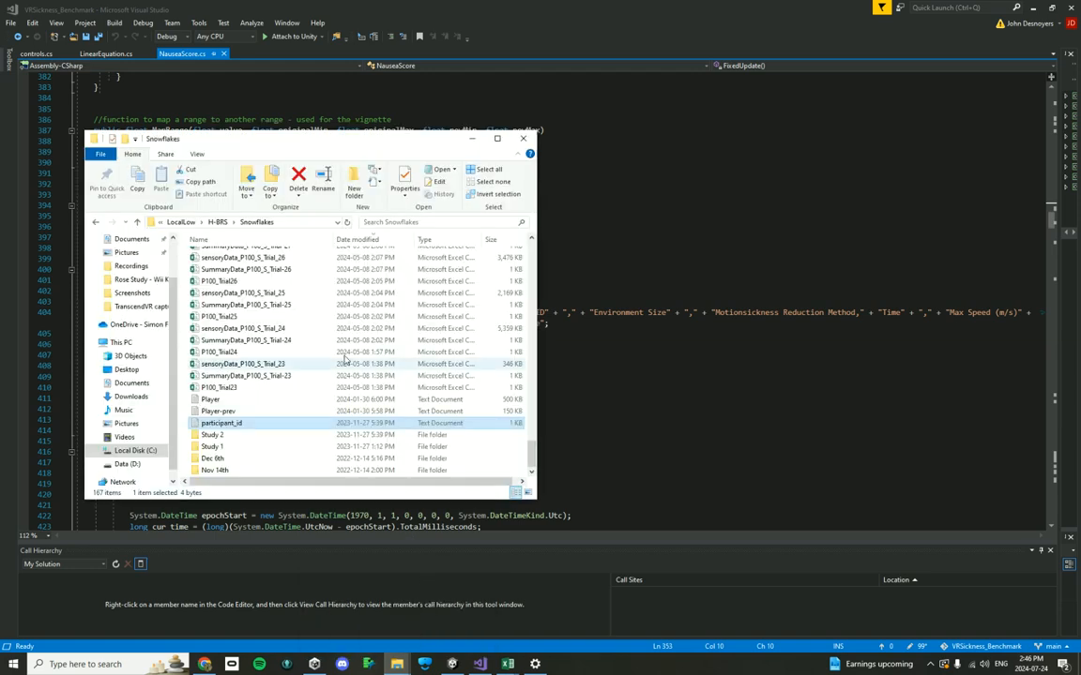
scroll(up, 3)
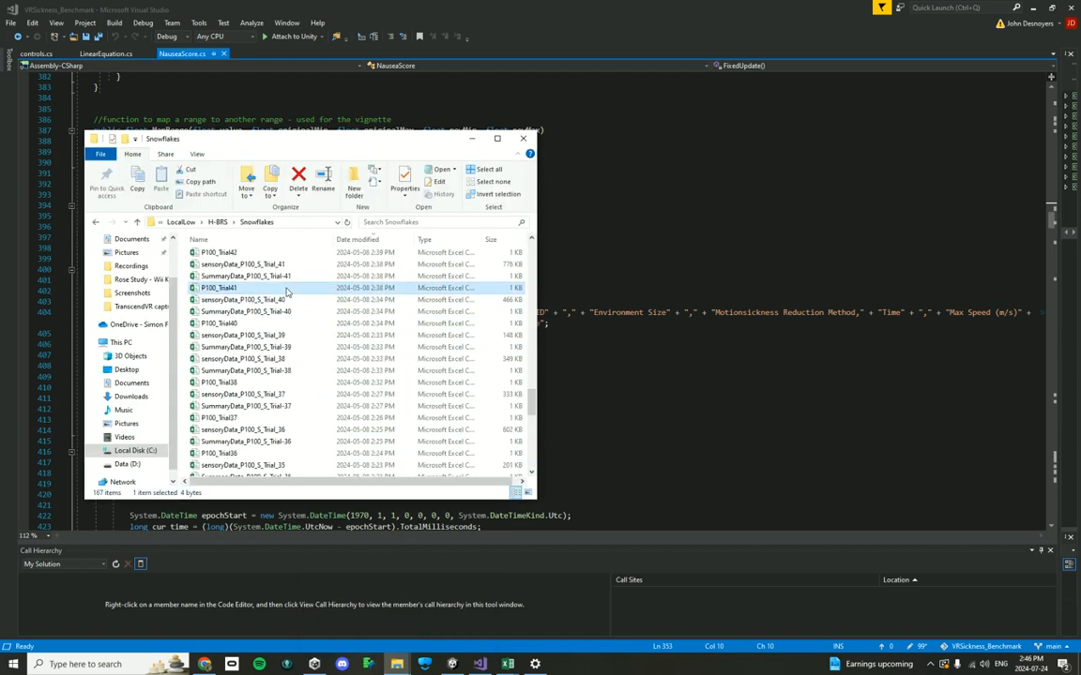
mouse_move(242, 289)
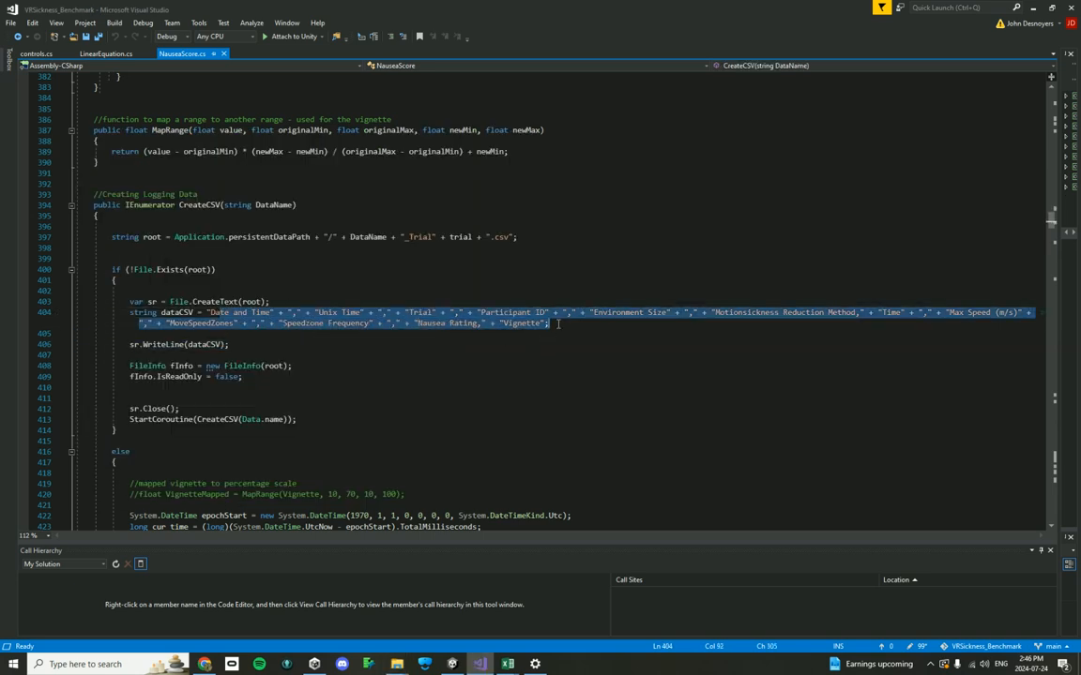
mouse_move(441, 317)
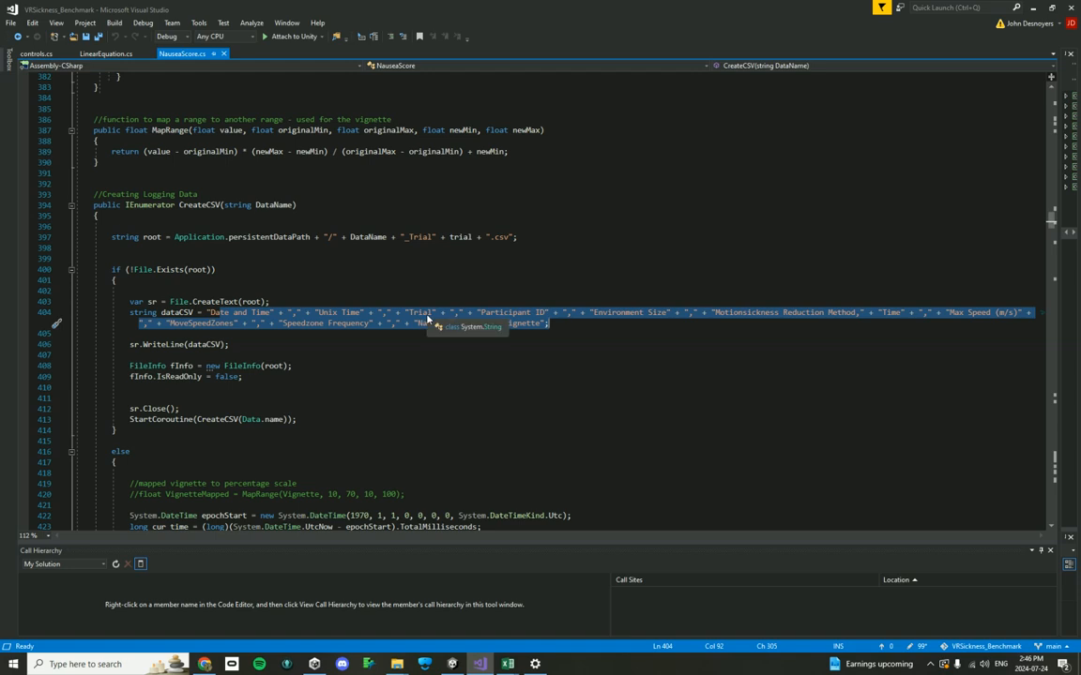
- Bring CreateCSV's header row and else-branch dataCSV concatenation into view
scroll(down, 3)
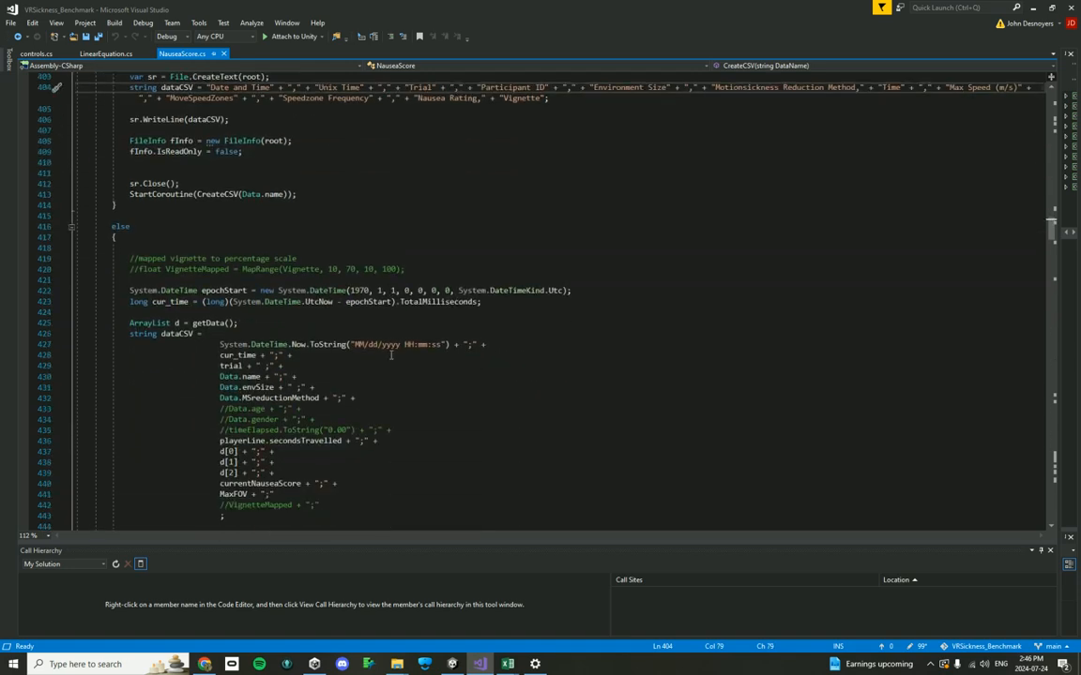
scroll(up, 3)
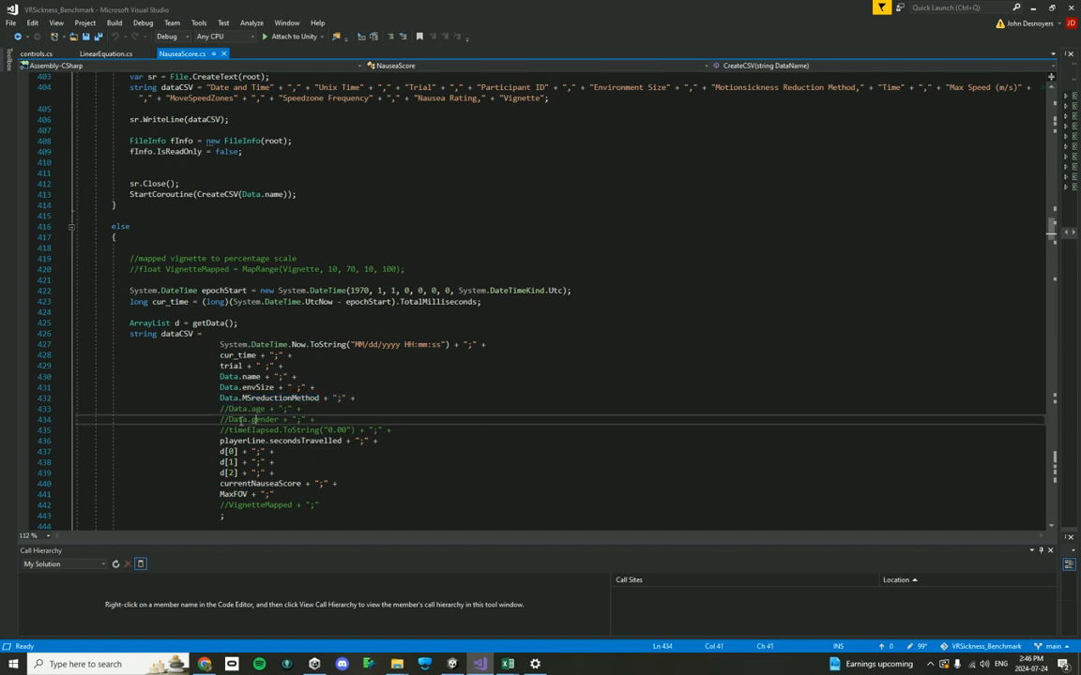
mouse_move(694, 116)
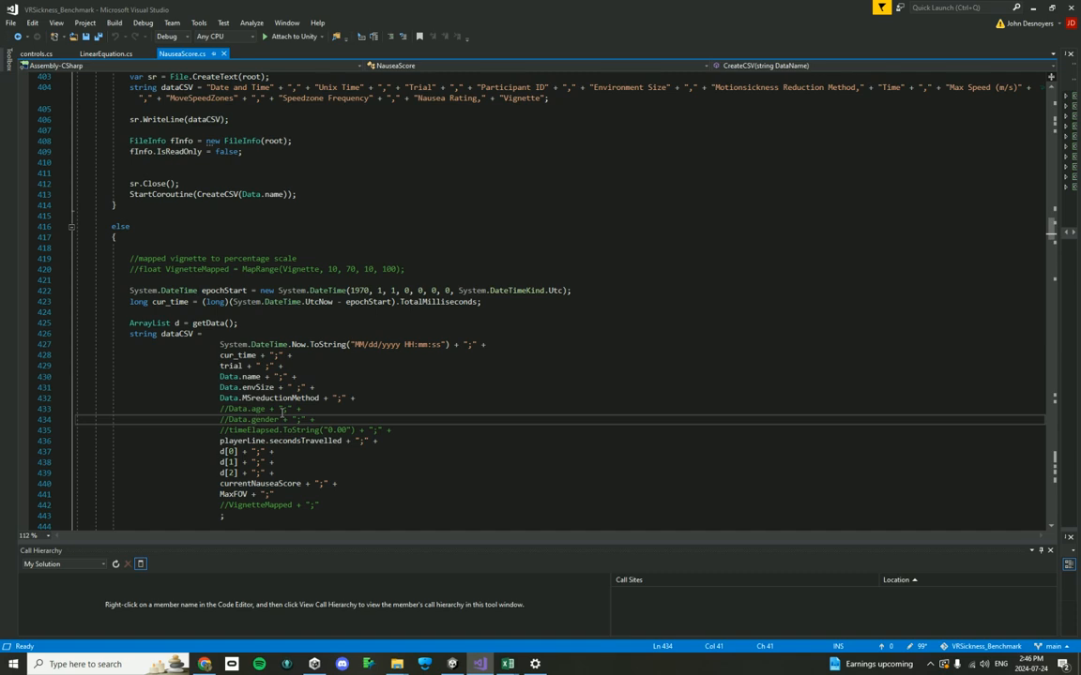
mouse_move(299, 441)
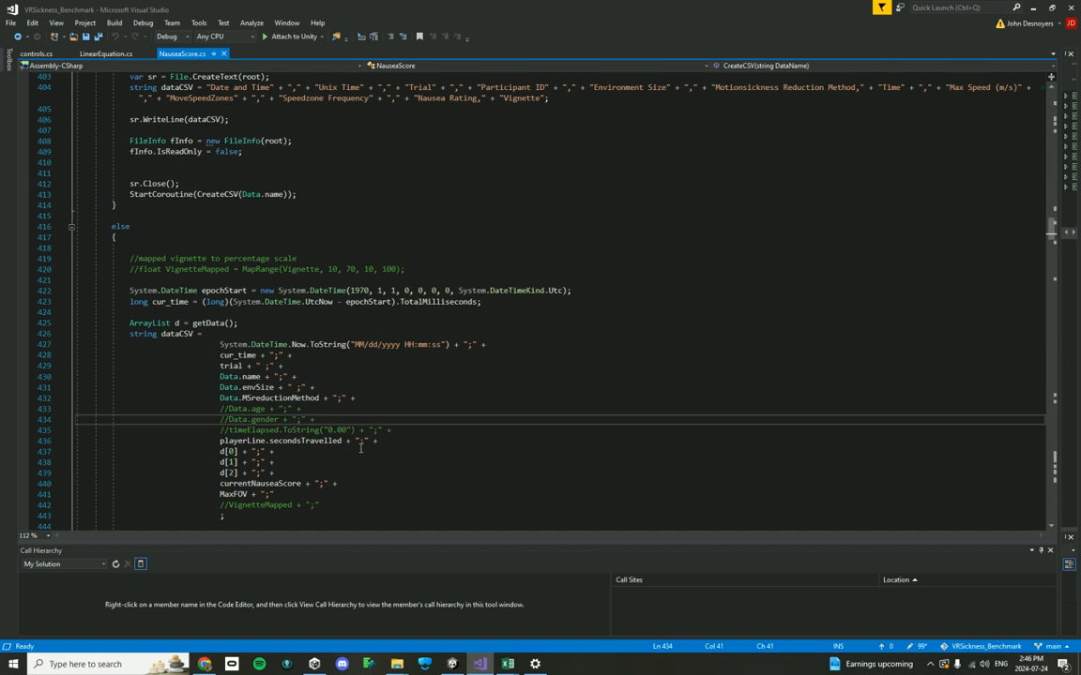
- Review ChangeVignette's reduction-method branches and select the blurEffect condition variable
scroll(down, 3)
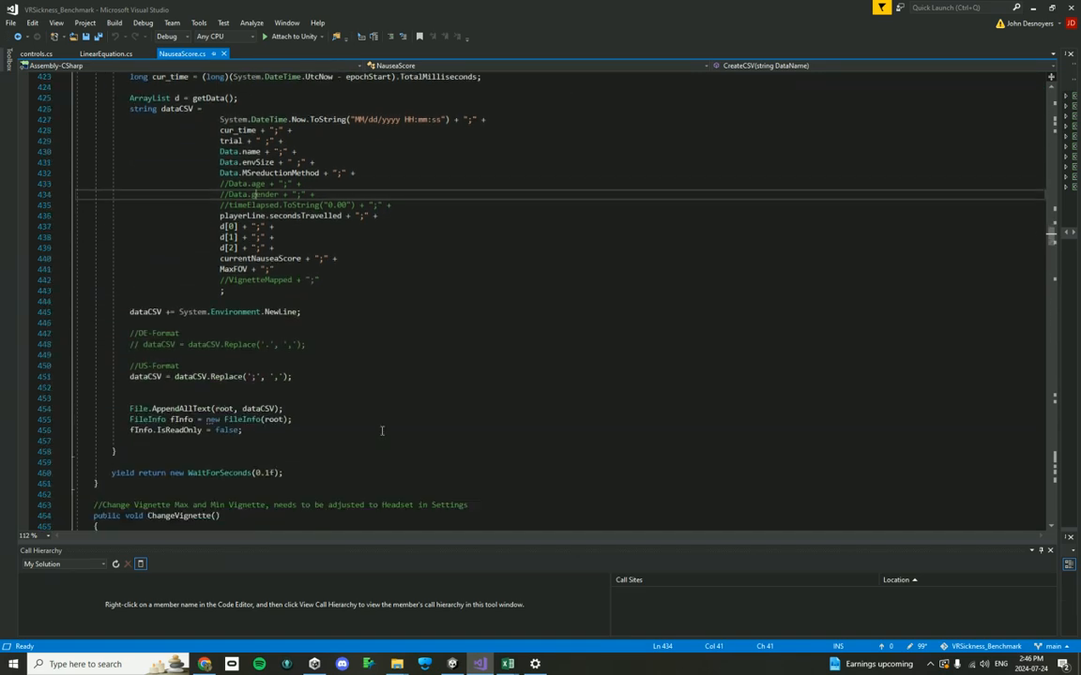
scroll(down, 3)
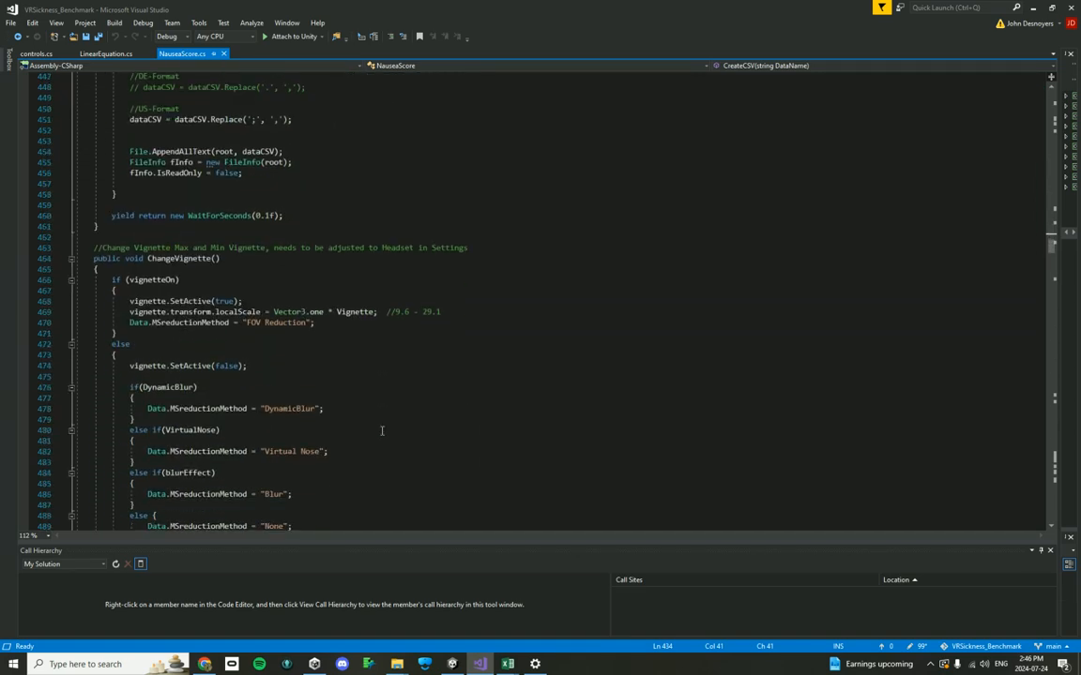
scroll(down, 3)
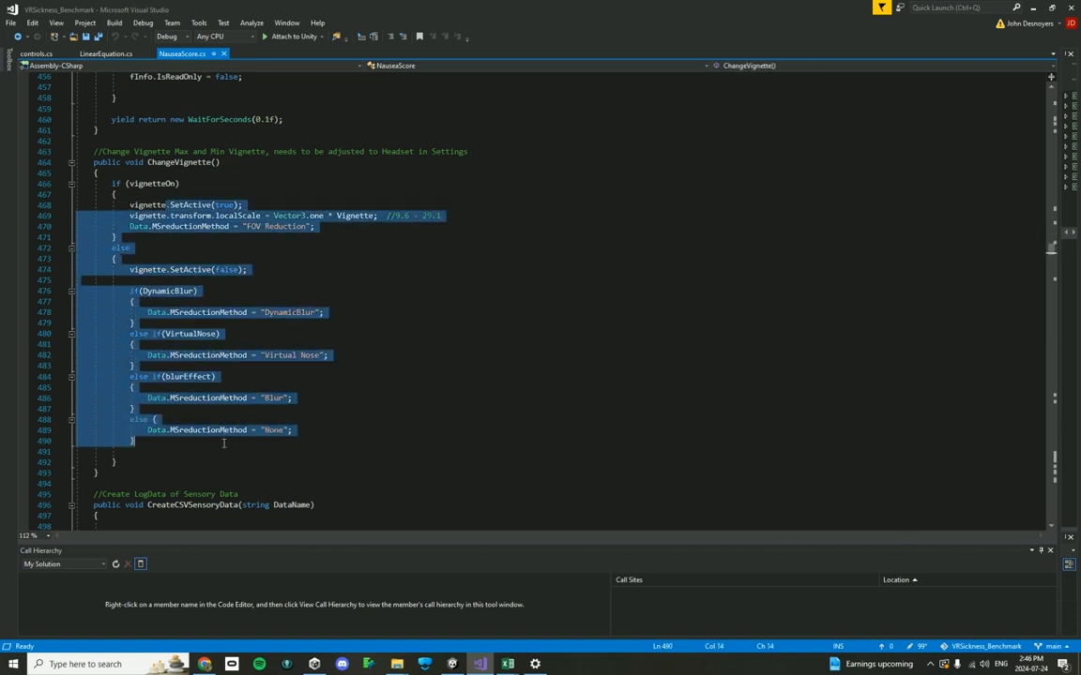
click(224, 441)
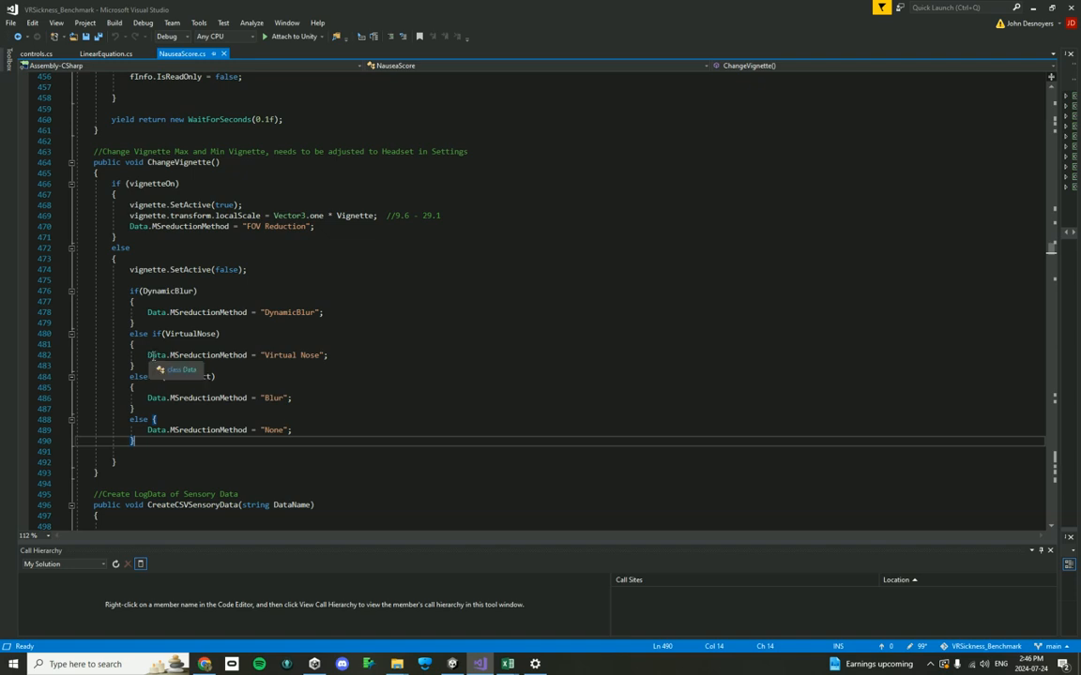
double_click(197, 355)
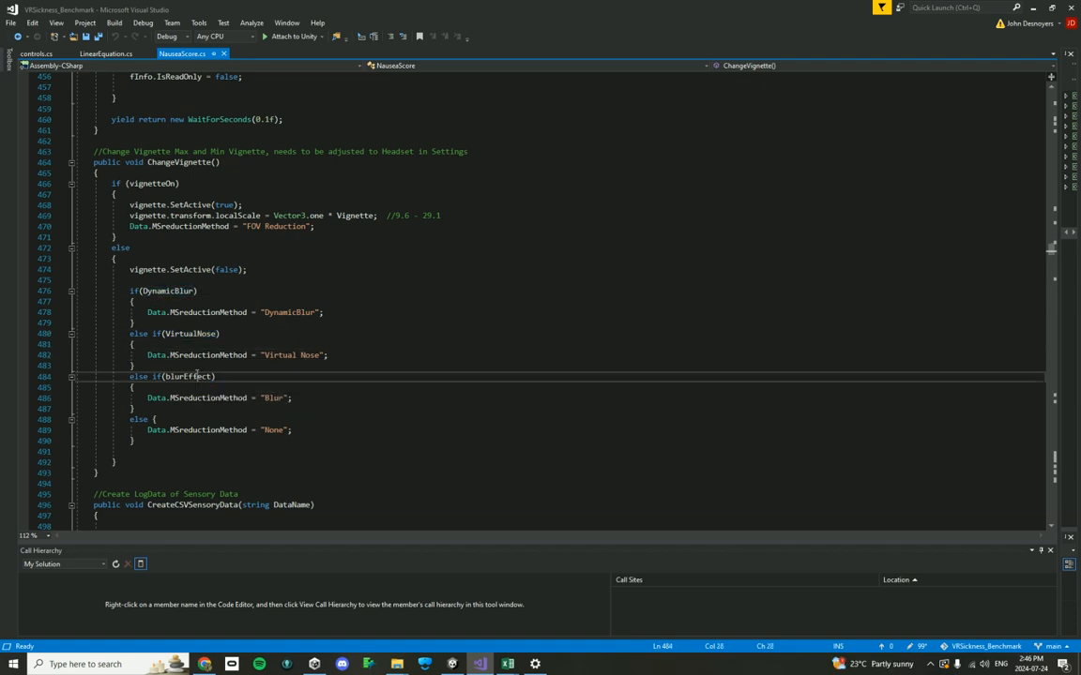
double_click(187, 376)
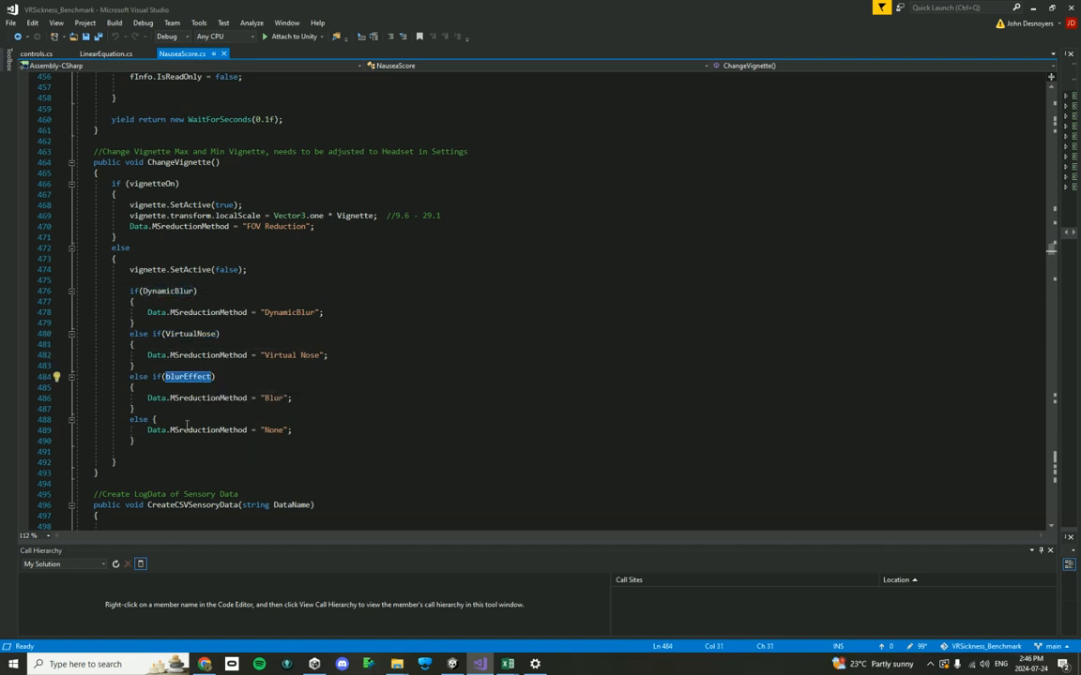
scroll(down, 3)
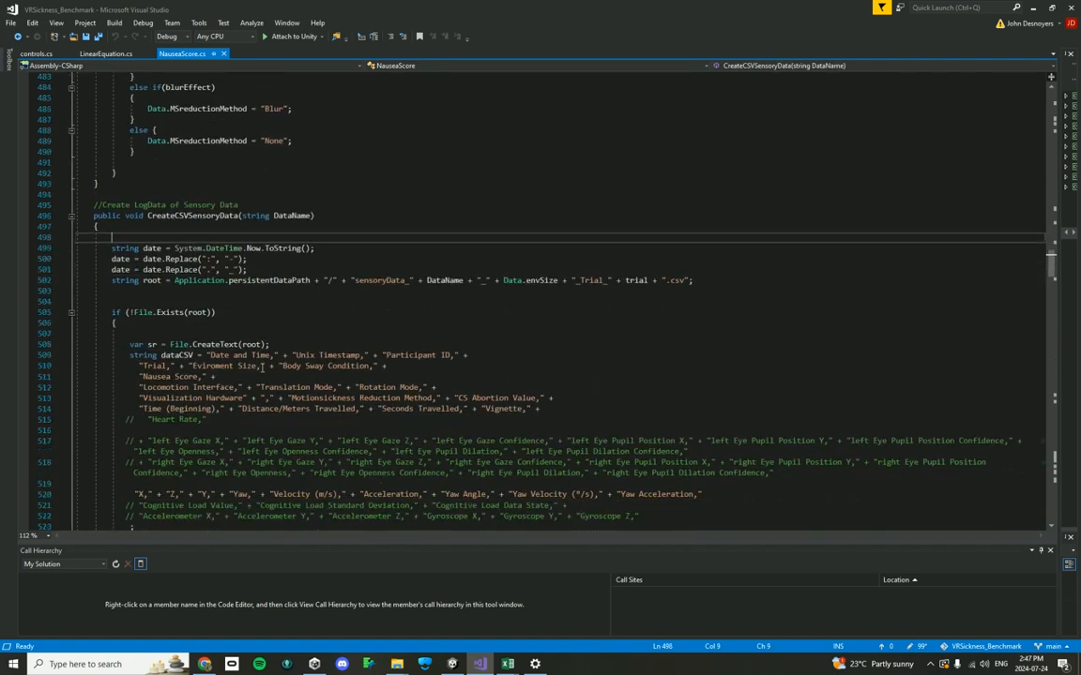
- Highlight the commented cognitive load, accelerometer and eye-tracking column headers
scroll(down, 3)
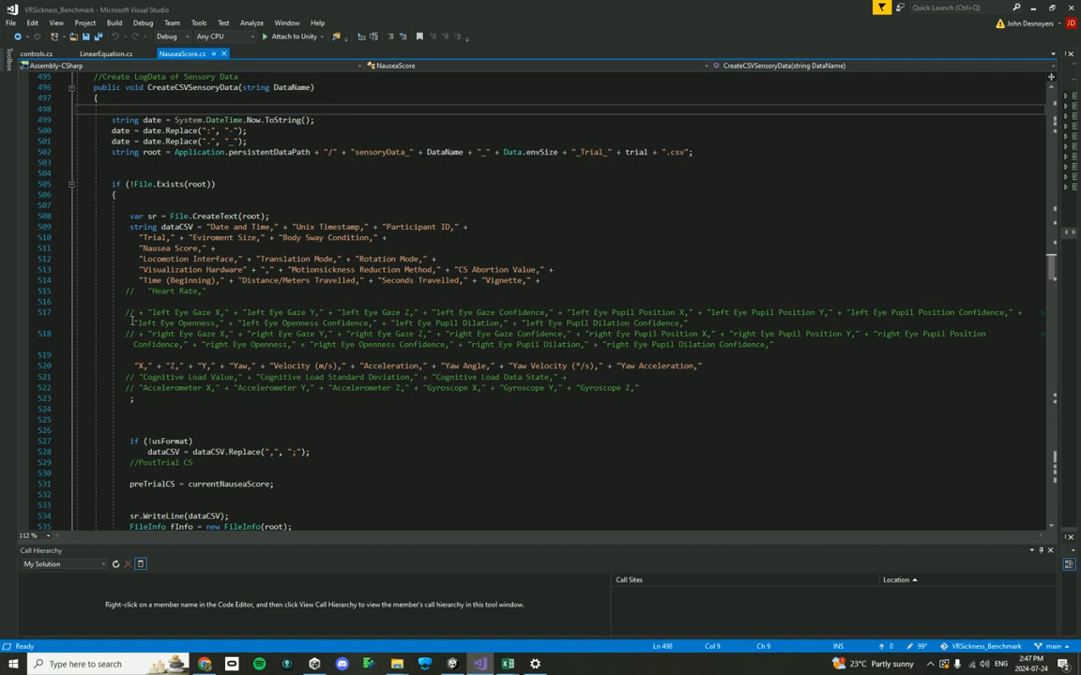
mouse_move(155, 333)
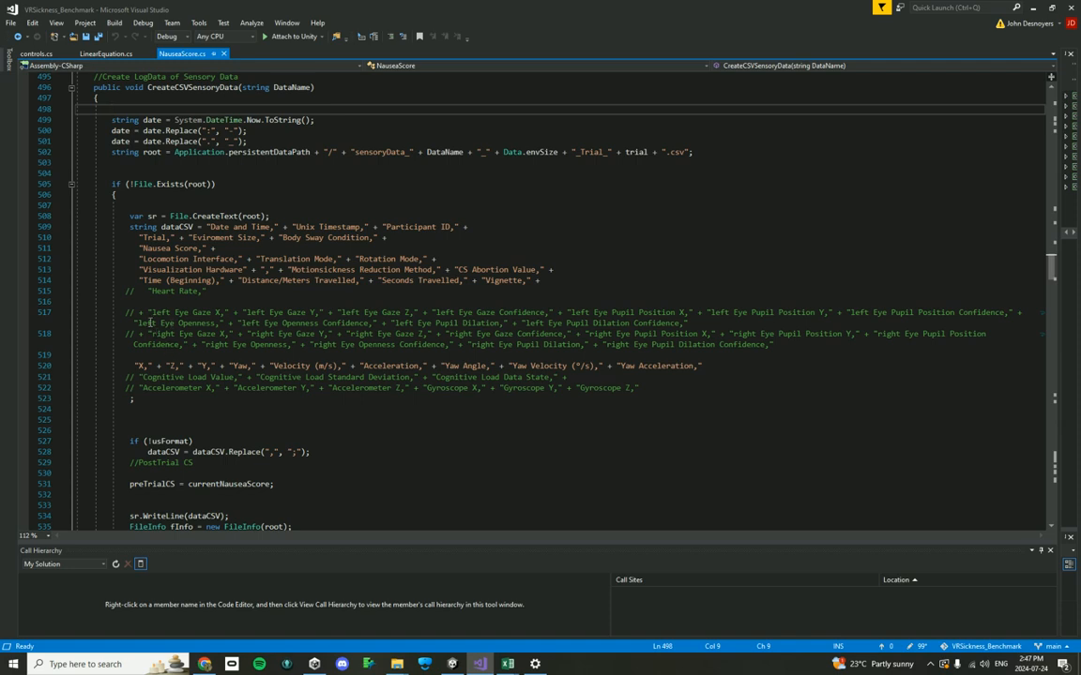
drag(153, 323, 185, 345)
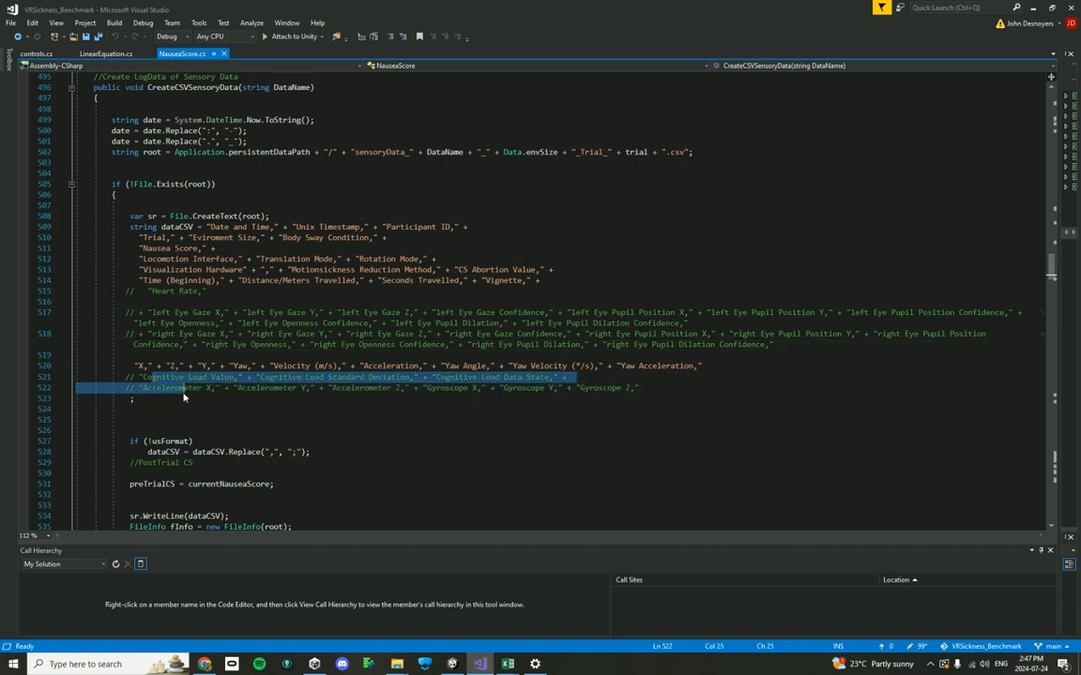
click(183, 389)
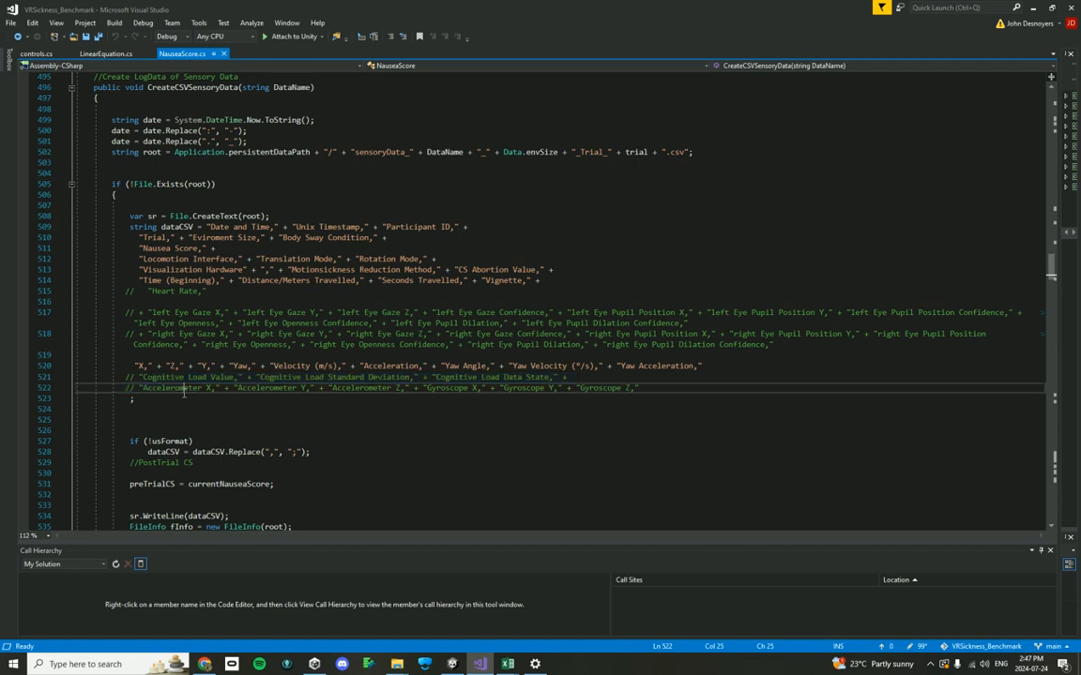
mouse_move(160, 306)
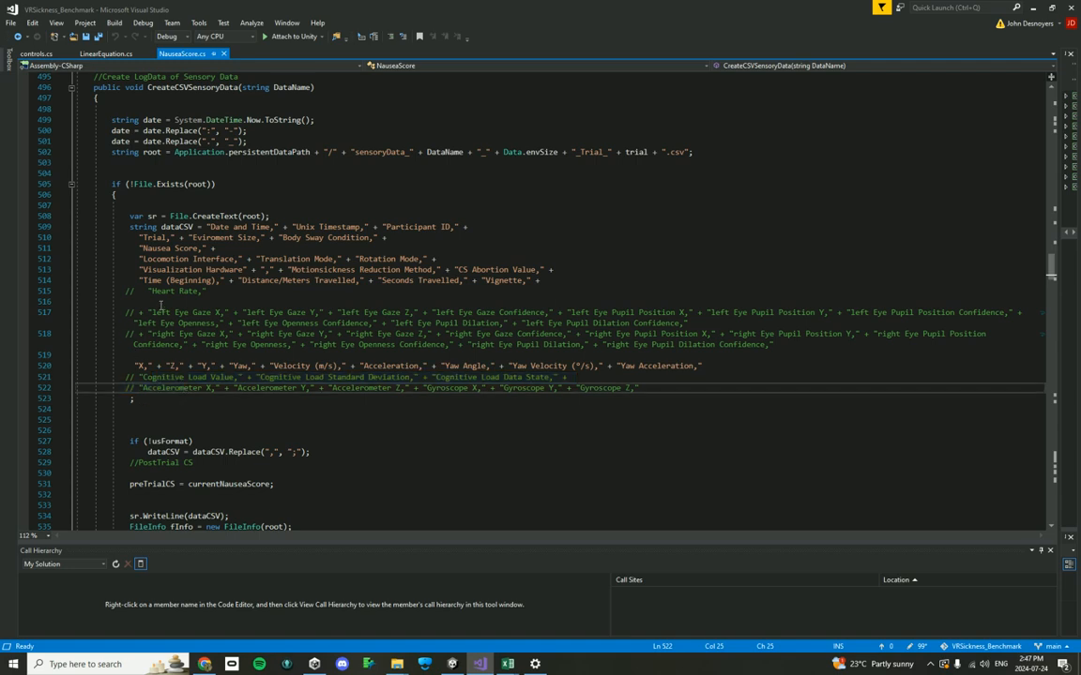
mouse_move(218, 227)
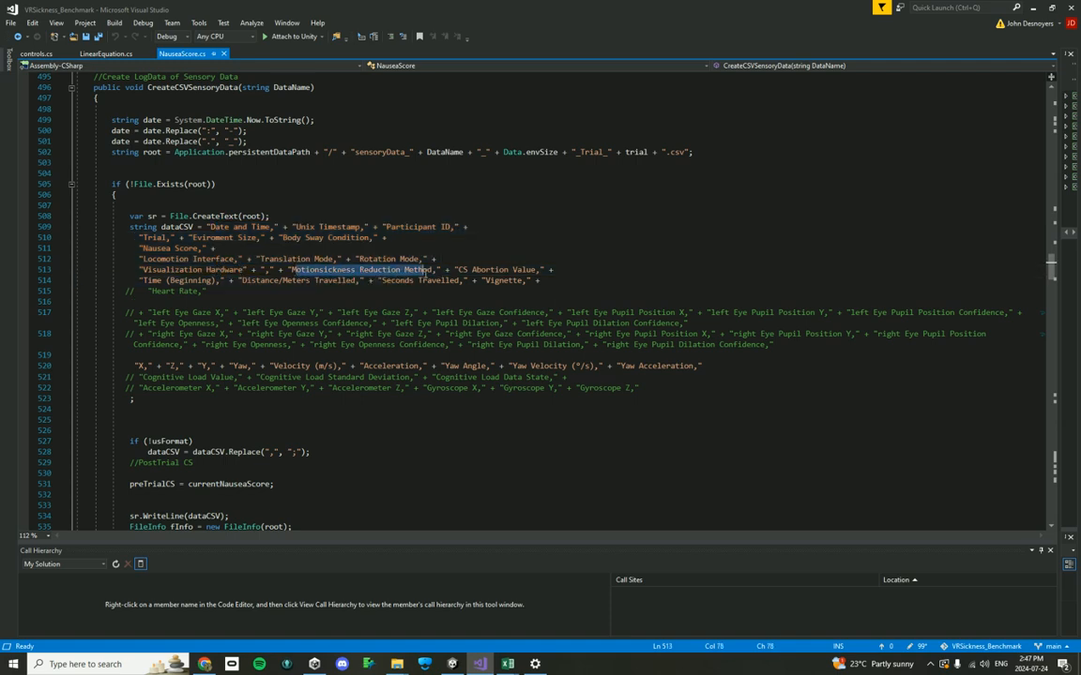
mouse_move(254, 280)
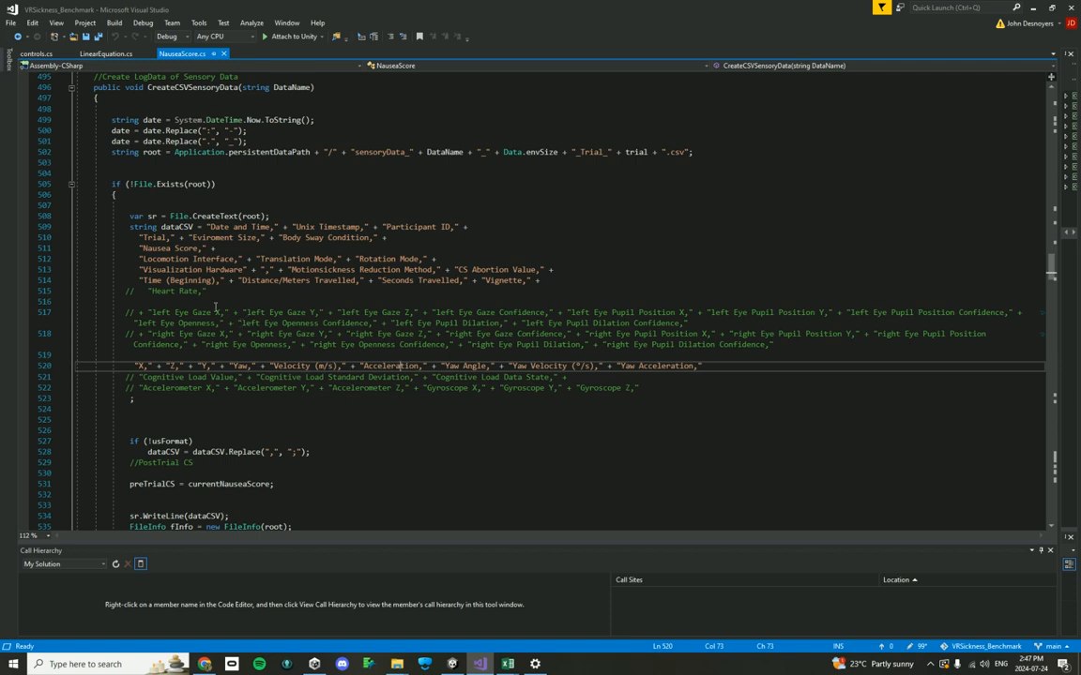
drag(217, 313, 234, 344)
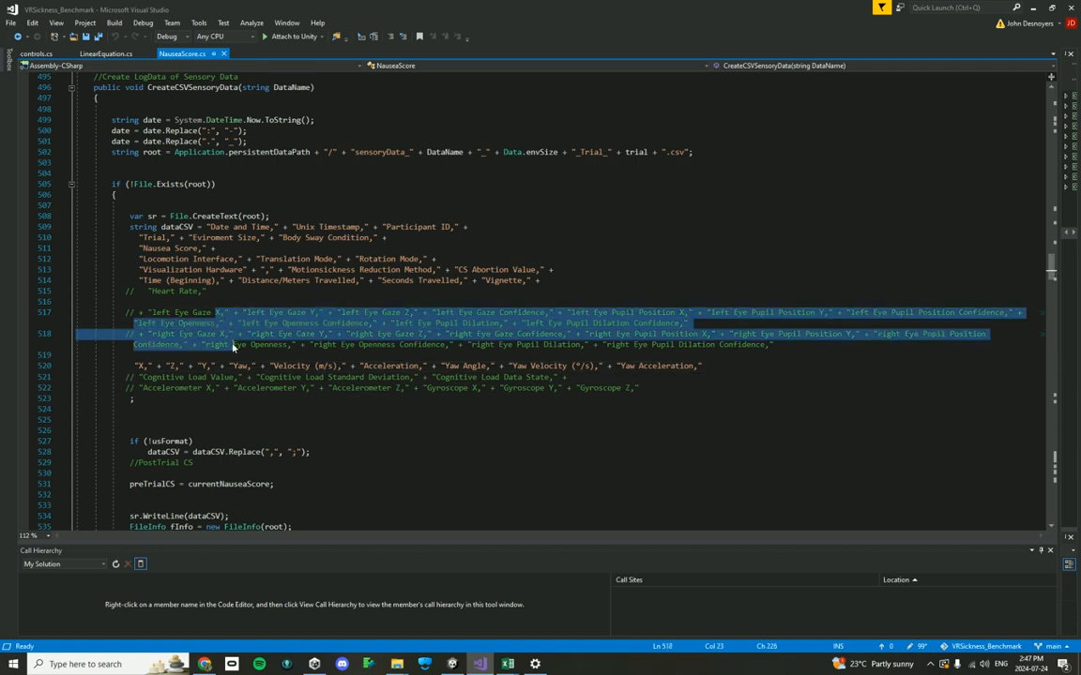
- Review the commented IMU value parsing lines, then deselect them
scroll(down, 3)
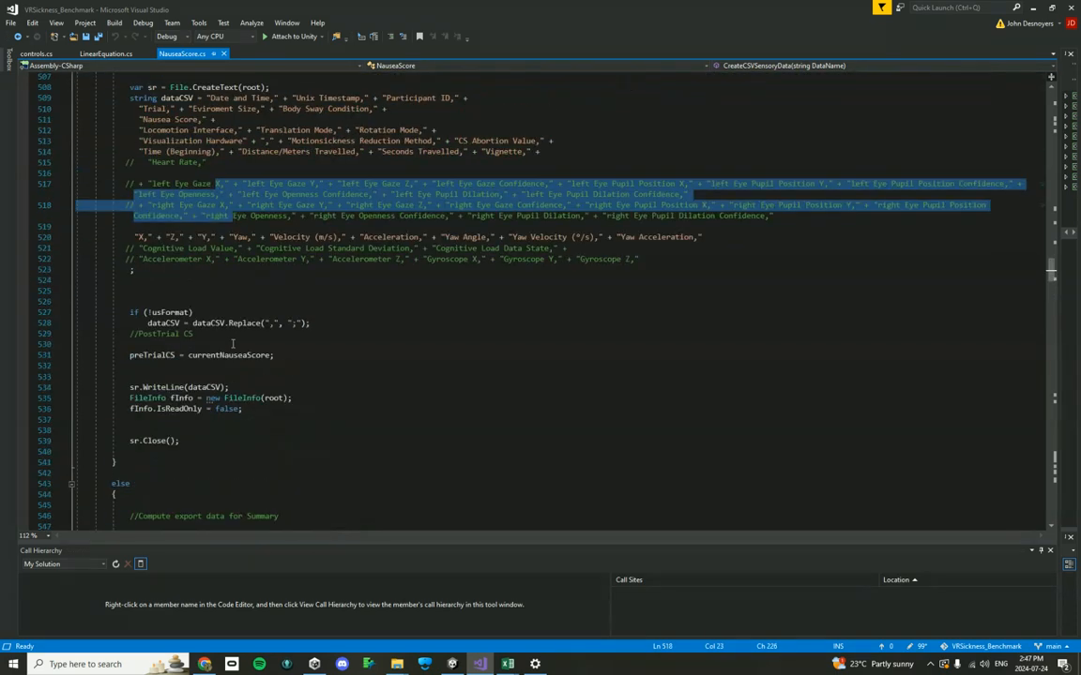
scroll(down, 3)
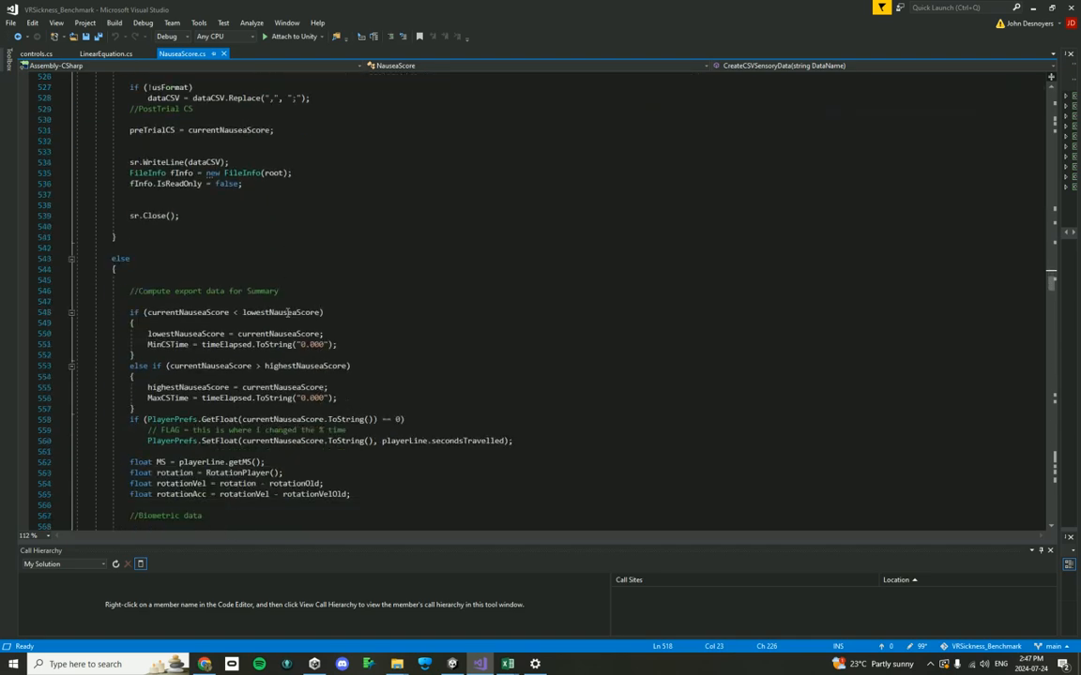
scroll(down, 3)
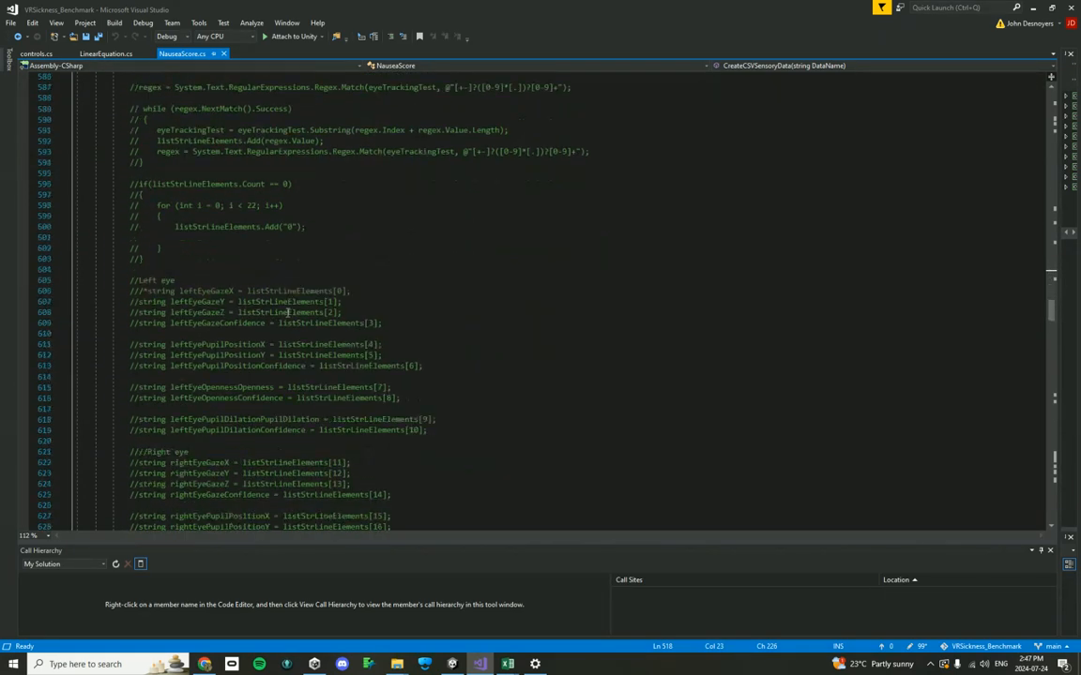
scroll(down, 3)
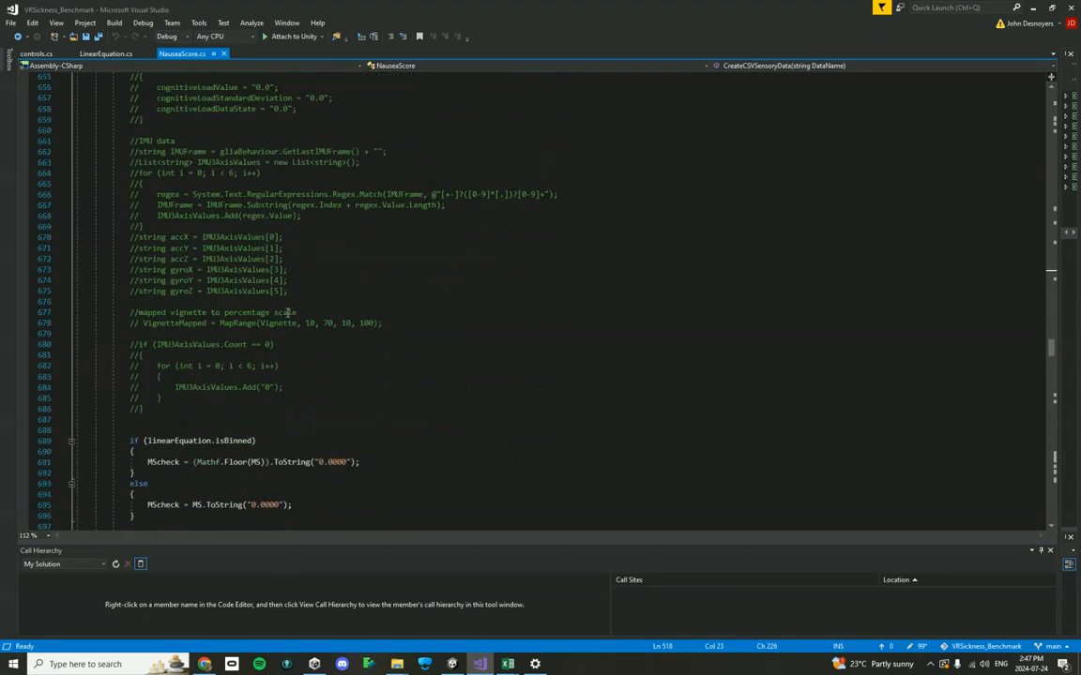
scroll(down, 3)
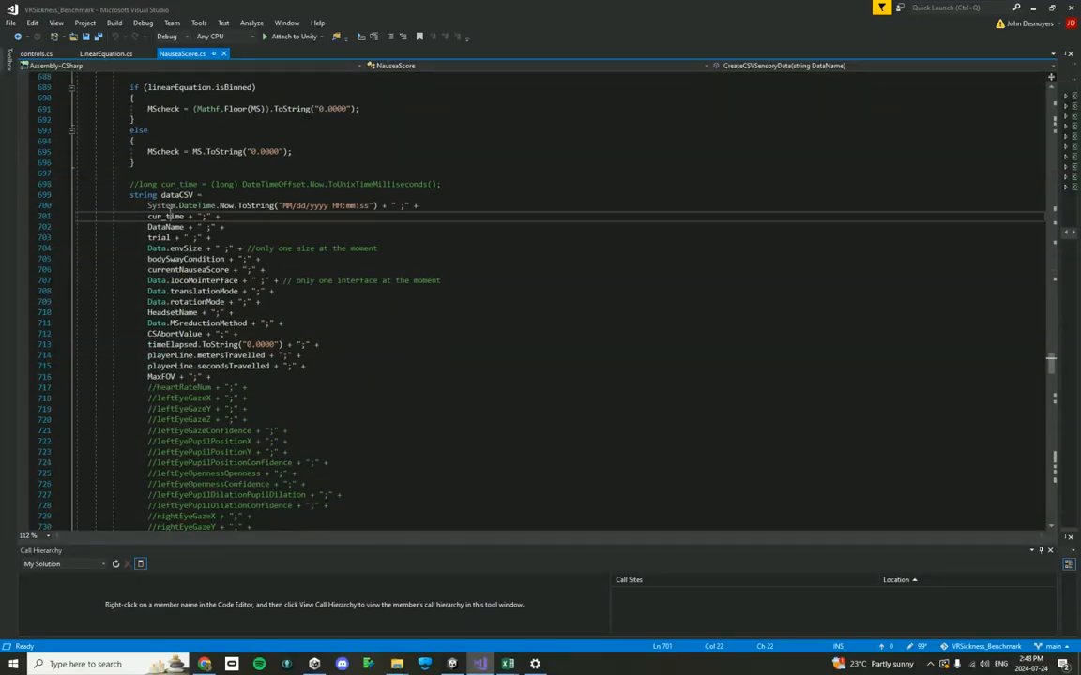
scroll(up, 3)
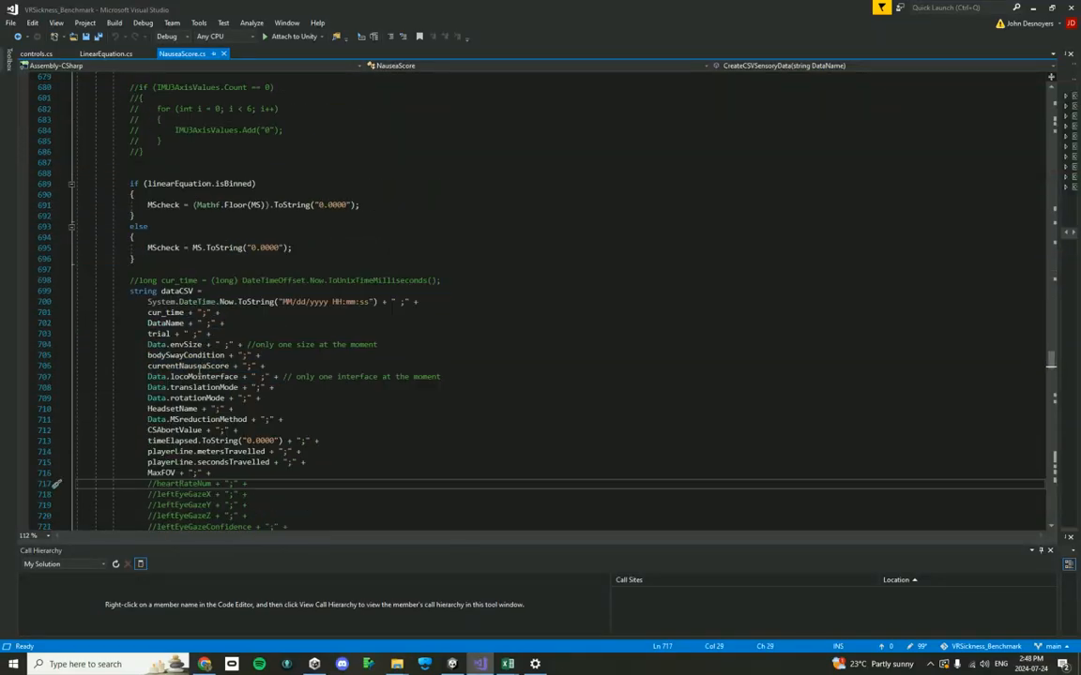
scroll(up, 3)
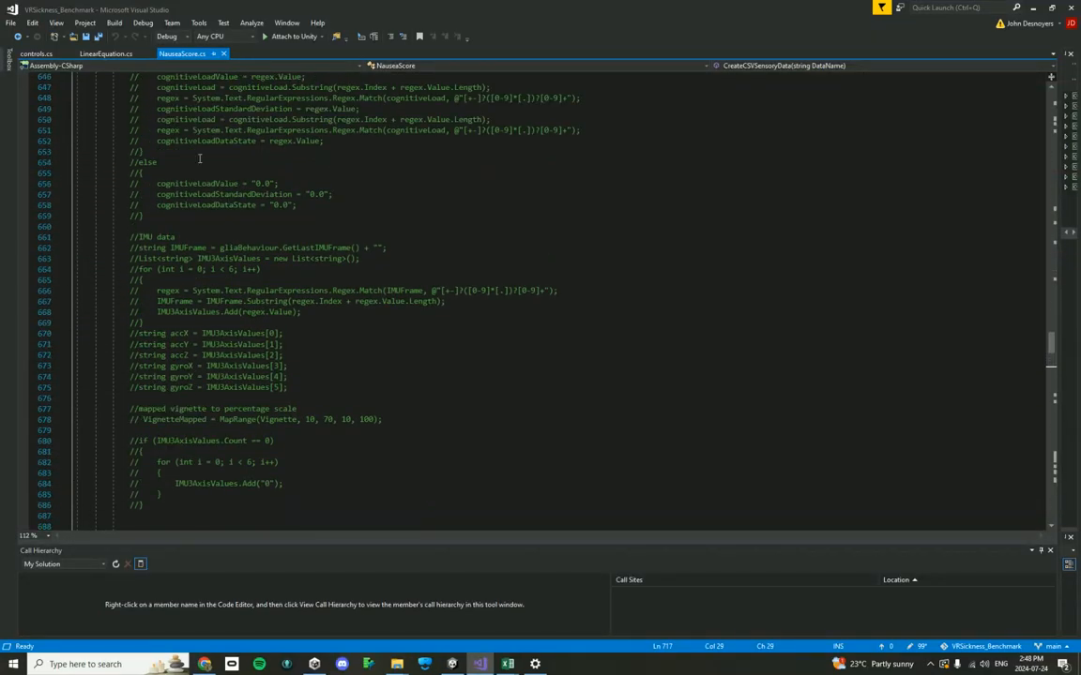
scroll(up, 3)
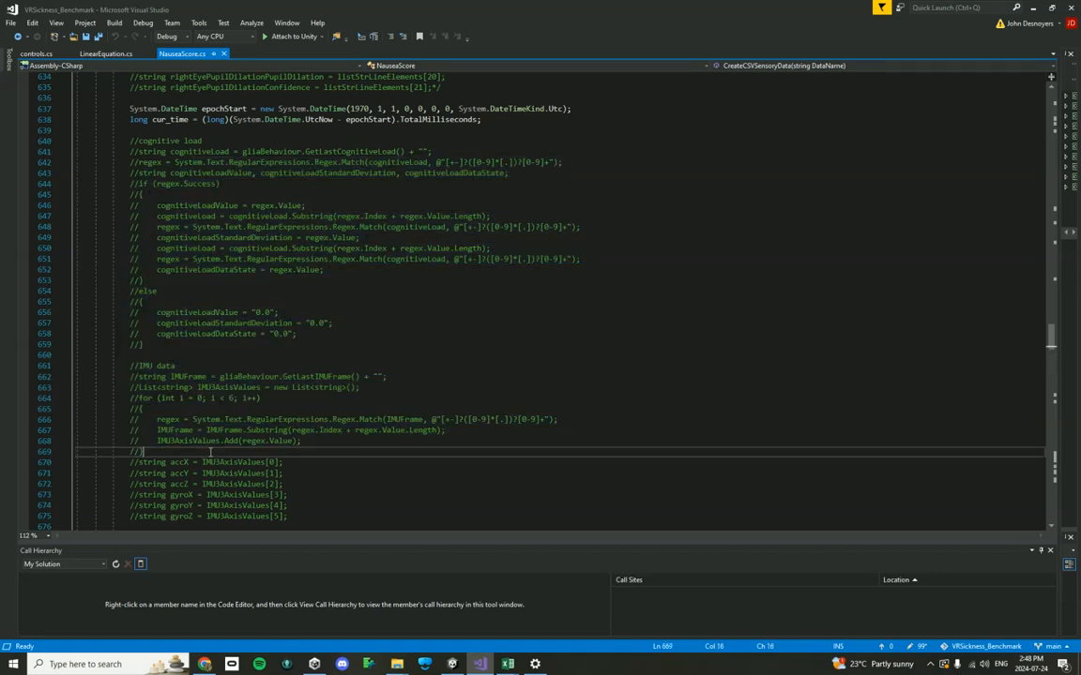
mouse_move(172, 333)
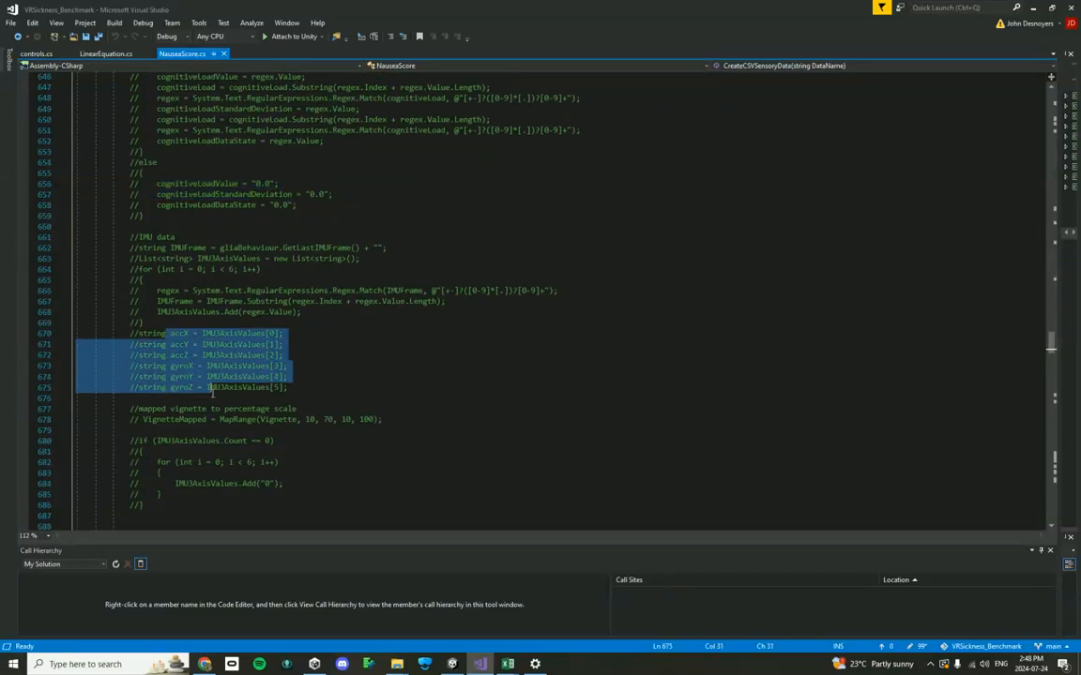
click(242, 388)
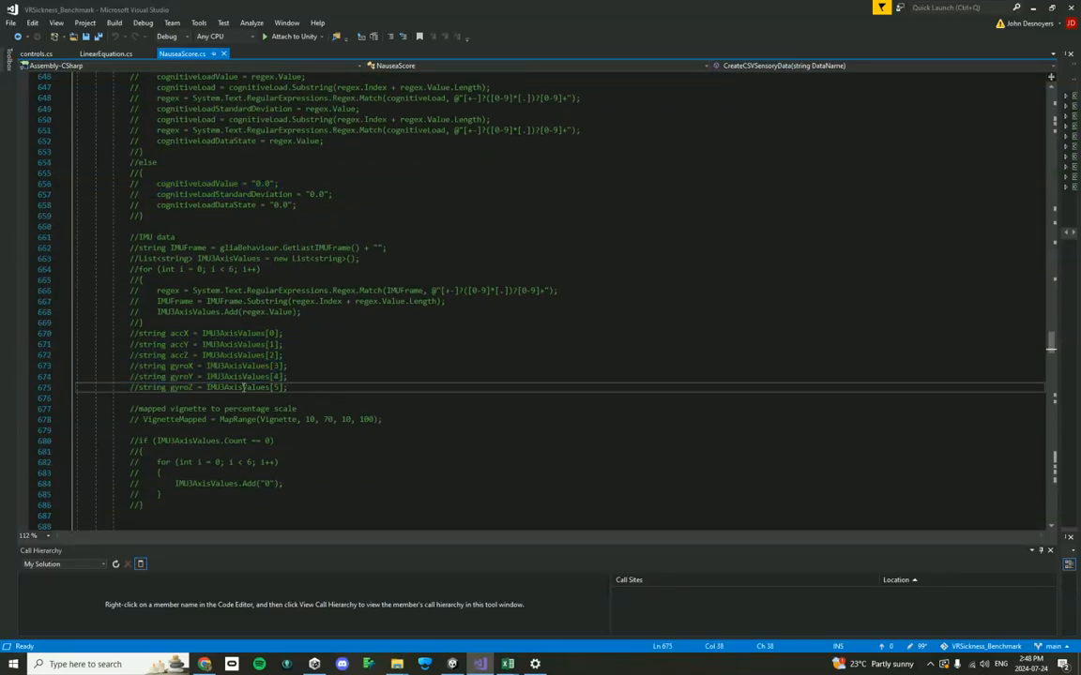
- Scroll past the data row assembly and nausea abort check to readPID
scroll(down, 3)
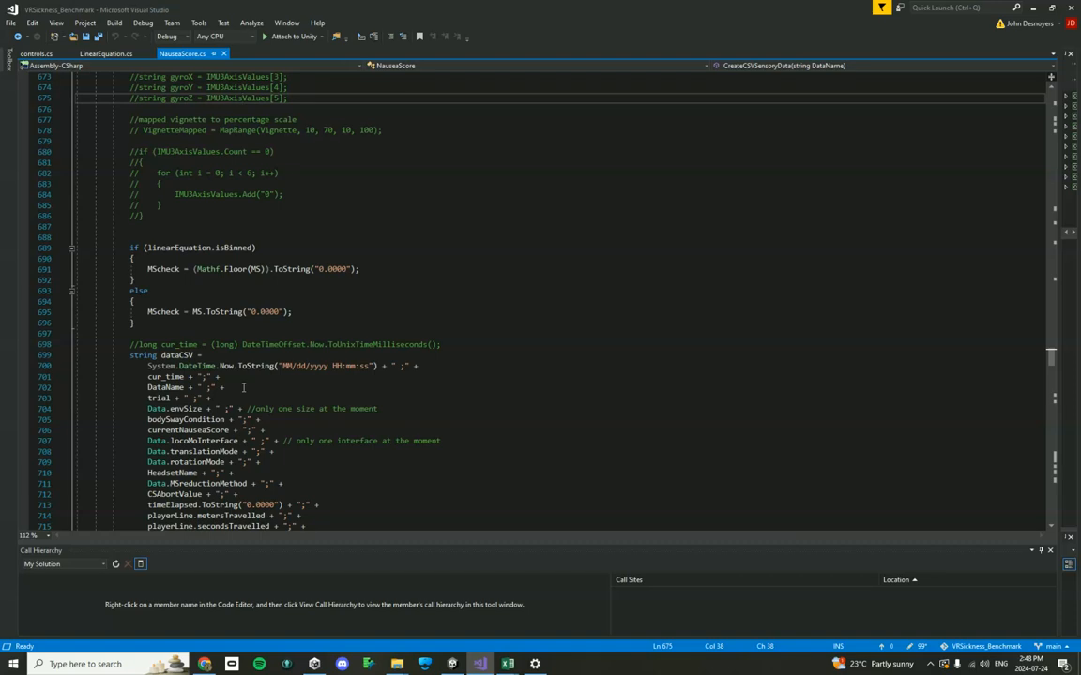
scroll(down, 3)
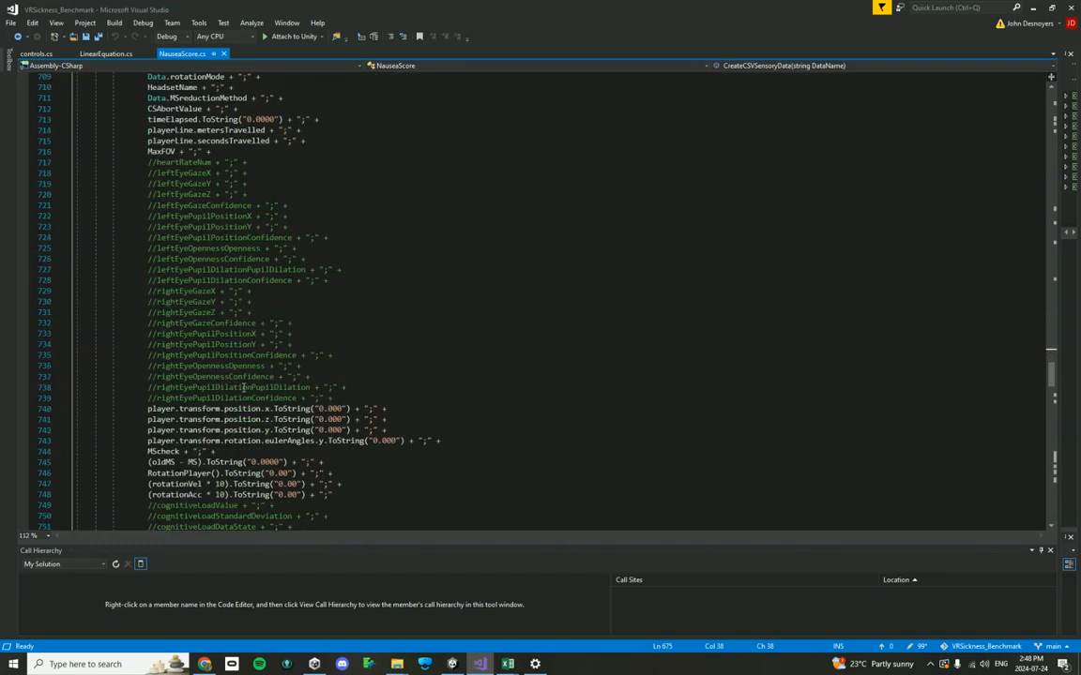
scroll(down, 3)
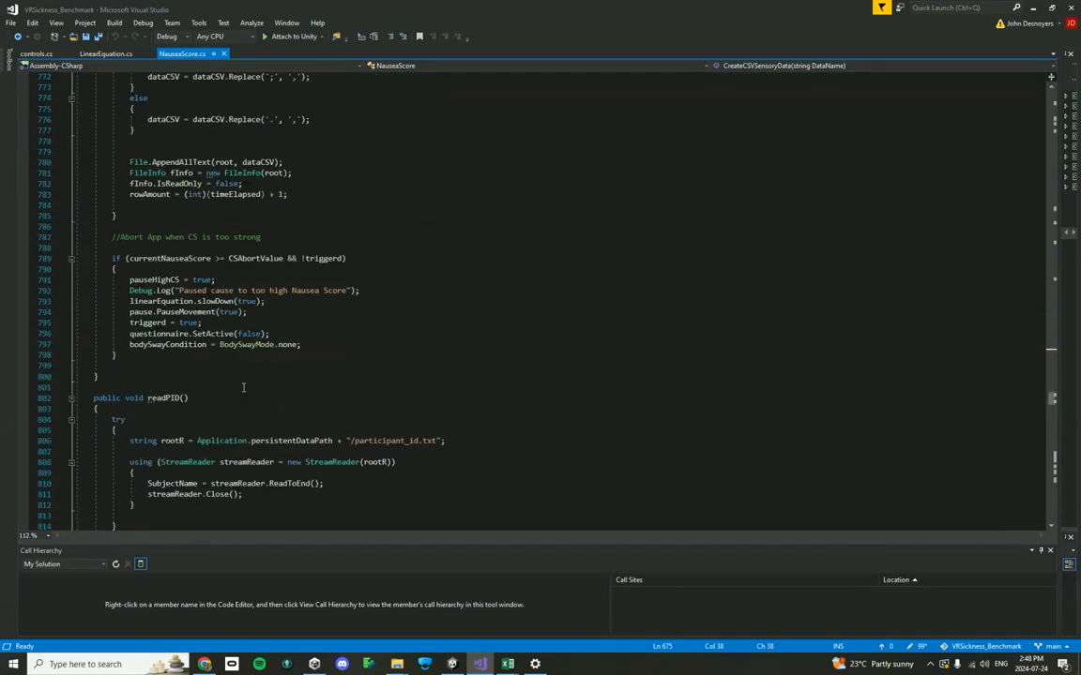
scroll(down, 3)
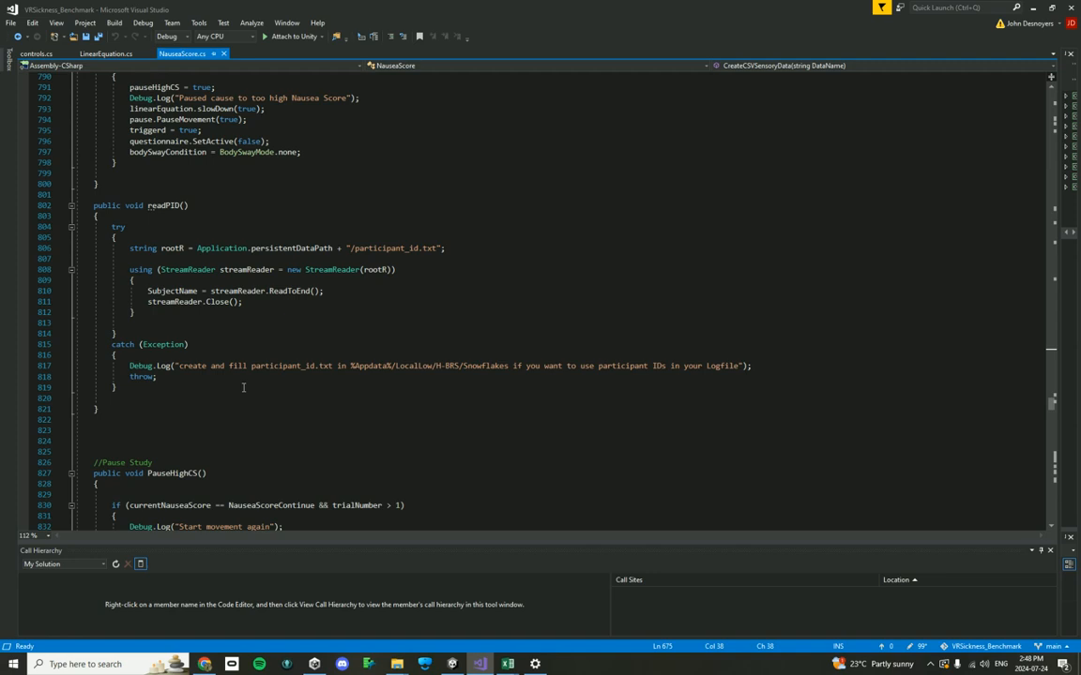
- Review the Summary method's header and CSV-building code, then collapse it
scroll(down, 3)
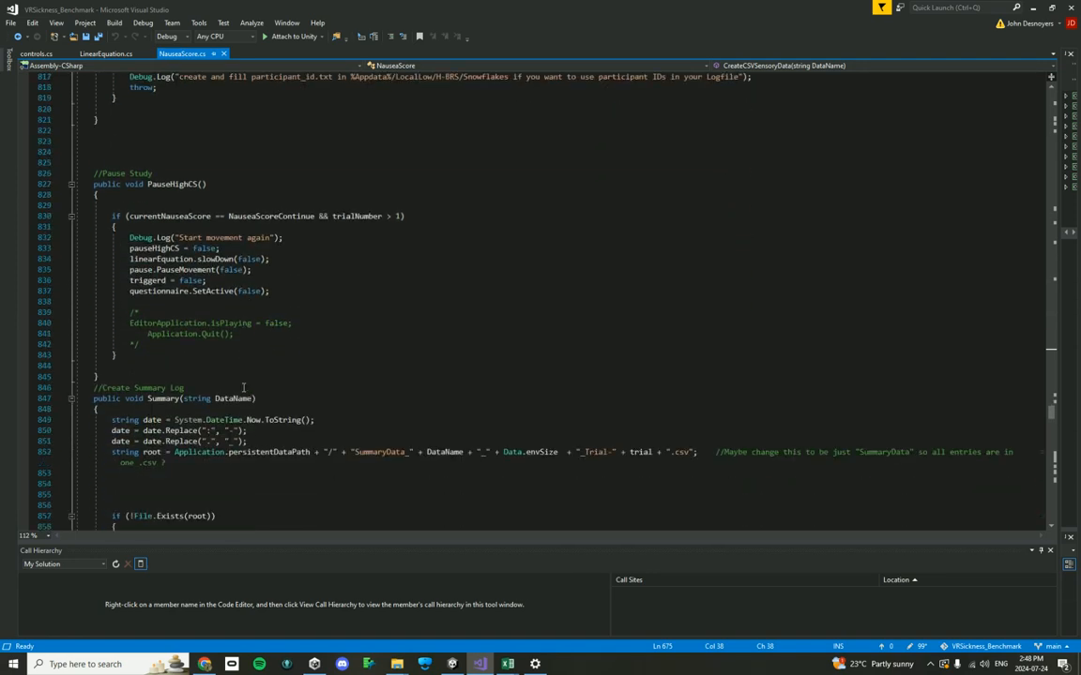
scroll(down, 3)
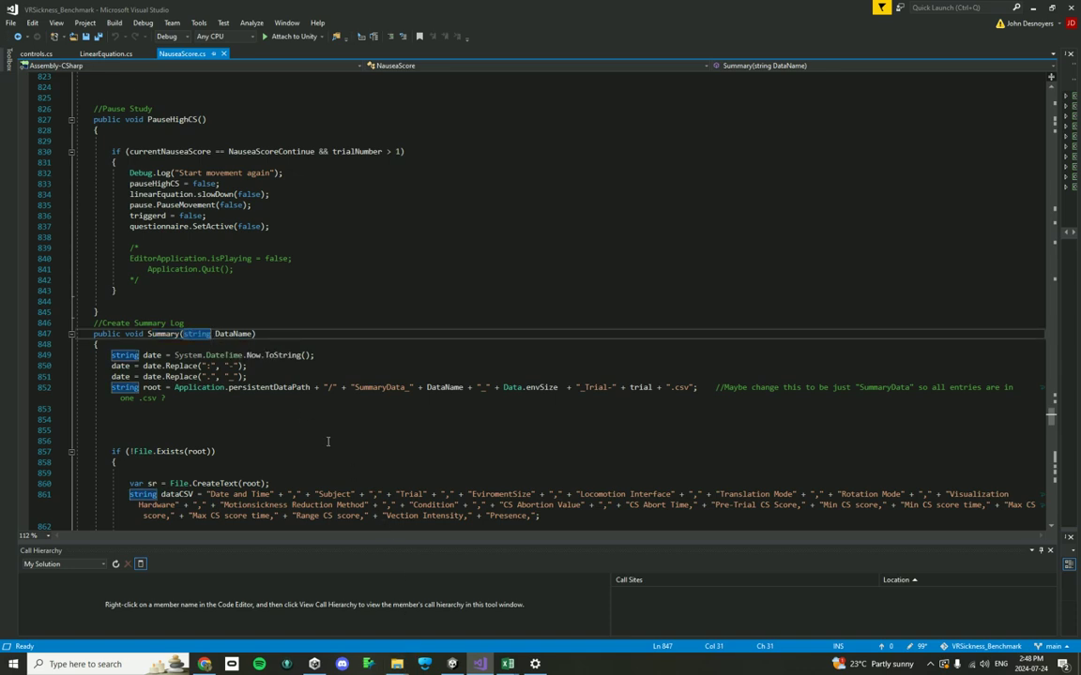
scroll(down, 3)
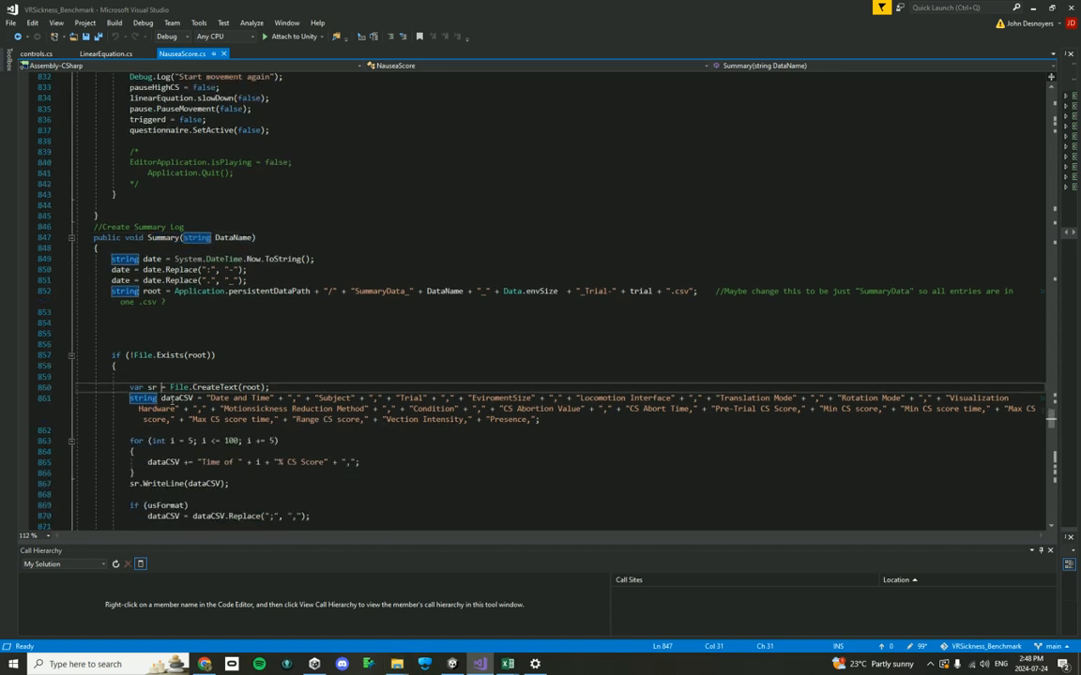
scroll(down, 3)
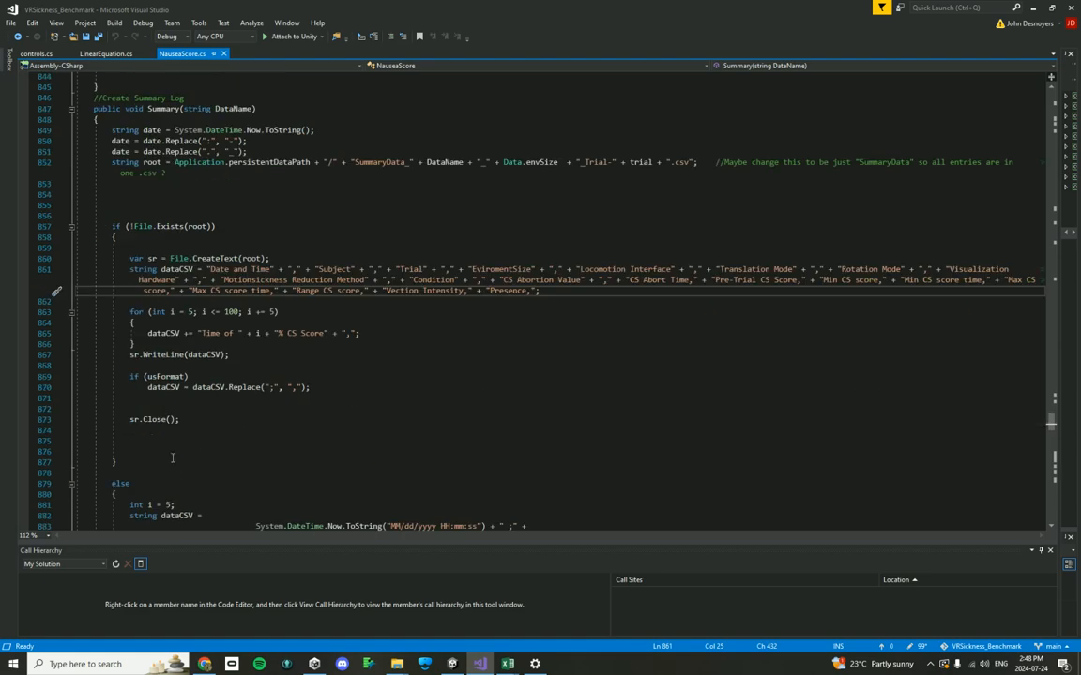
scroll(down, 3)
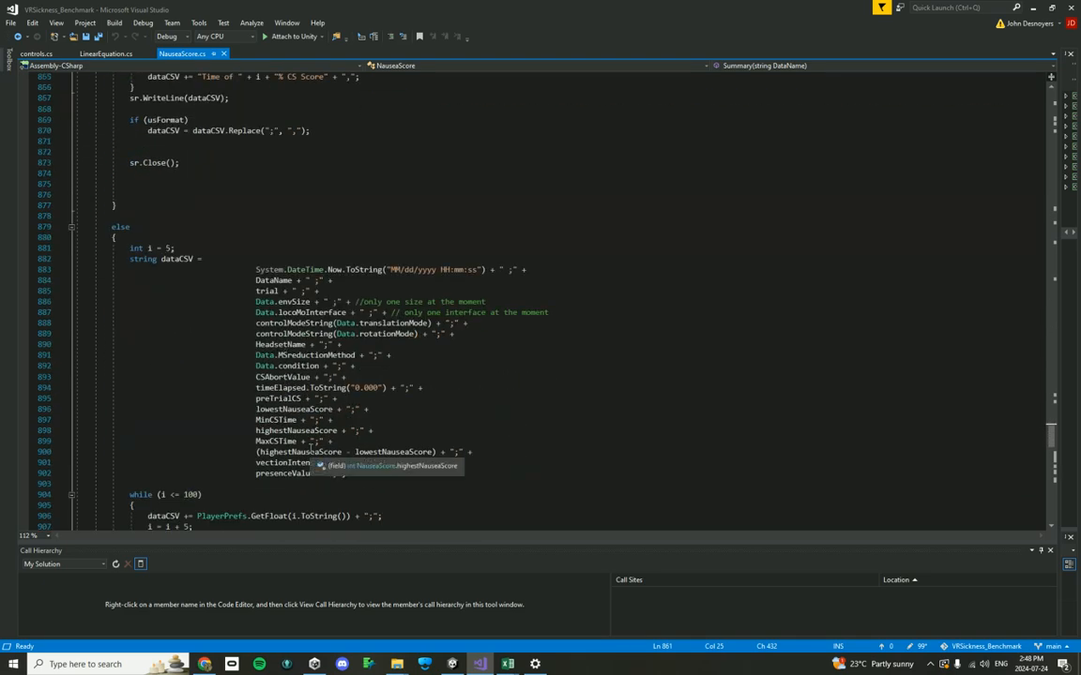
scroll(up, 3)
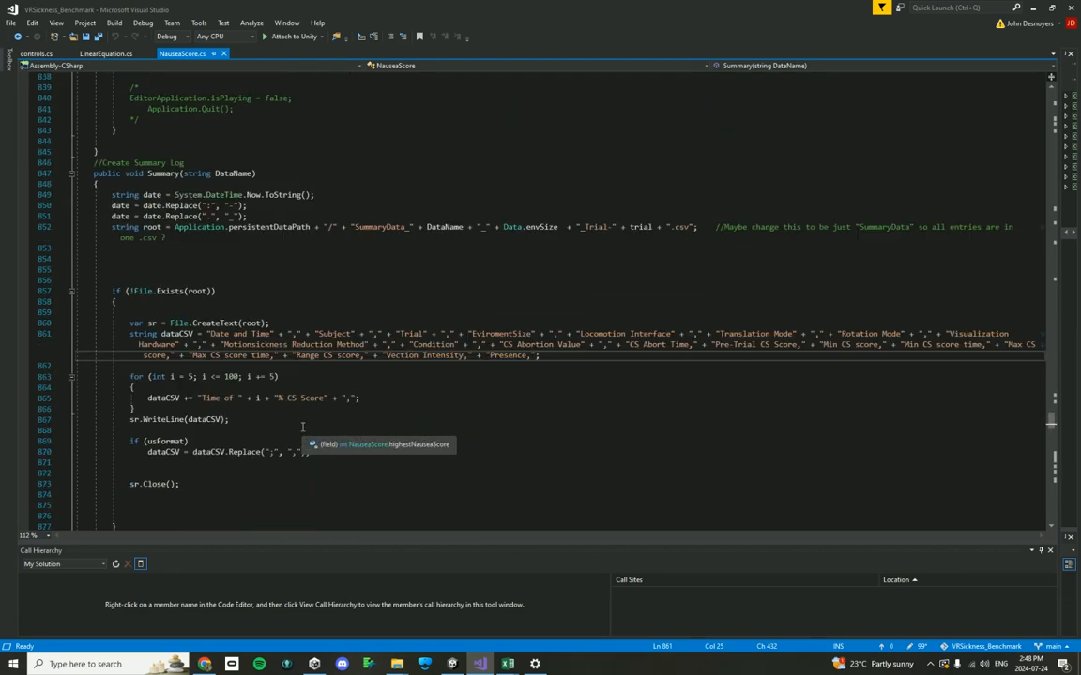
scroll(up, 3)
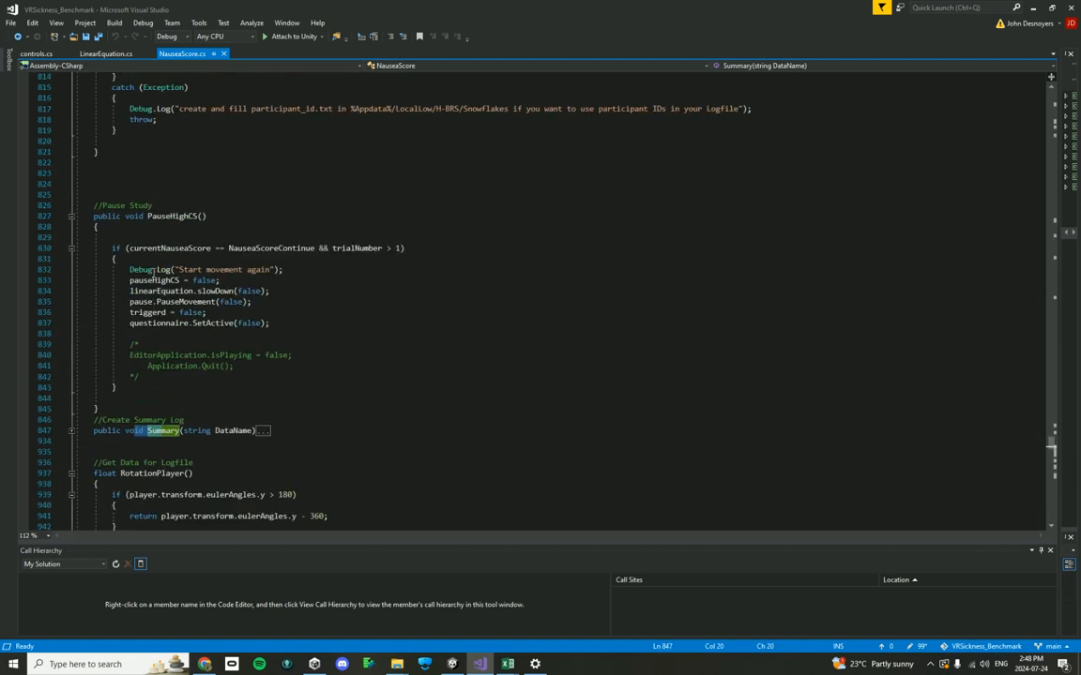
- Collapse the CreateCSVSensoryData, readPID and PauseHighCS methods to single lines
scroll(up, 3)
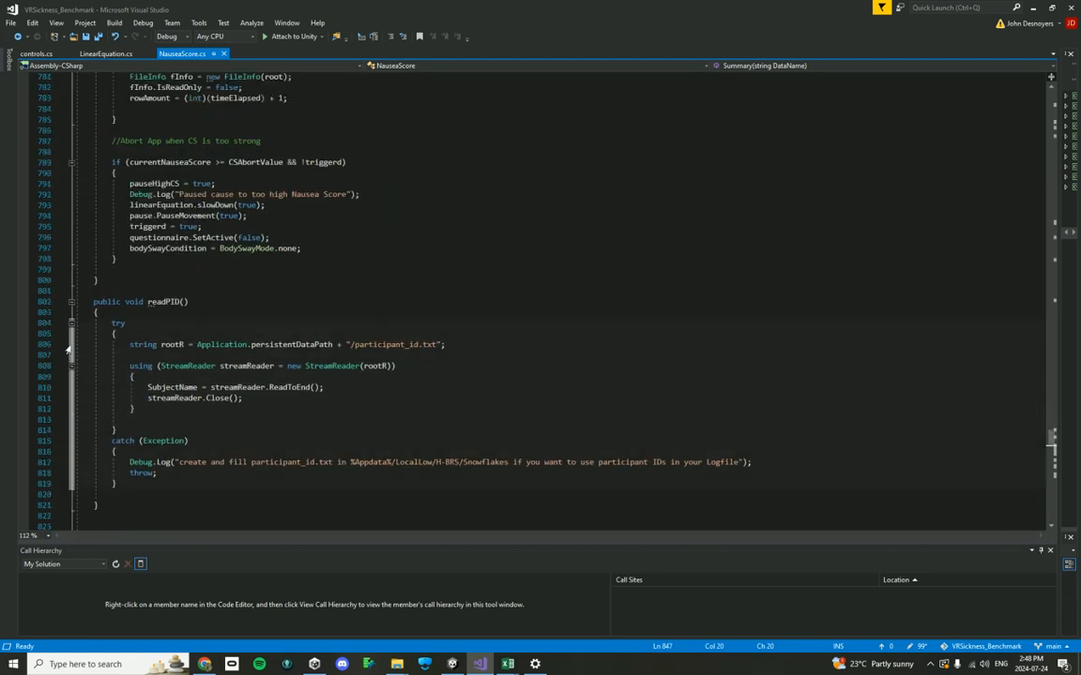
scroll(up, 3)
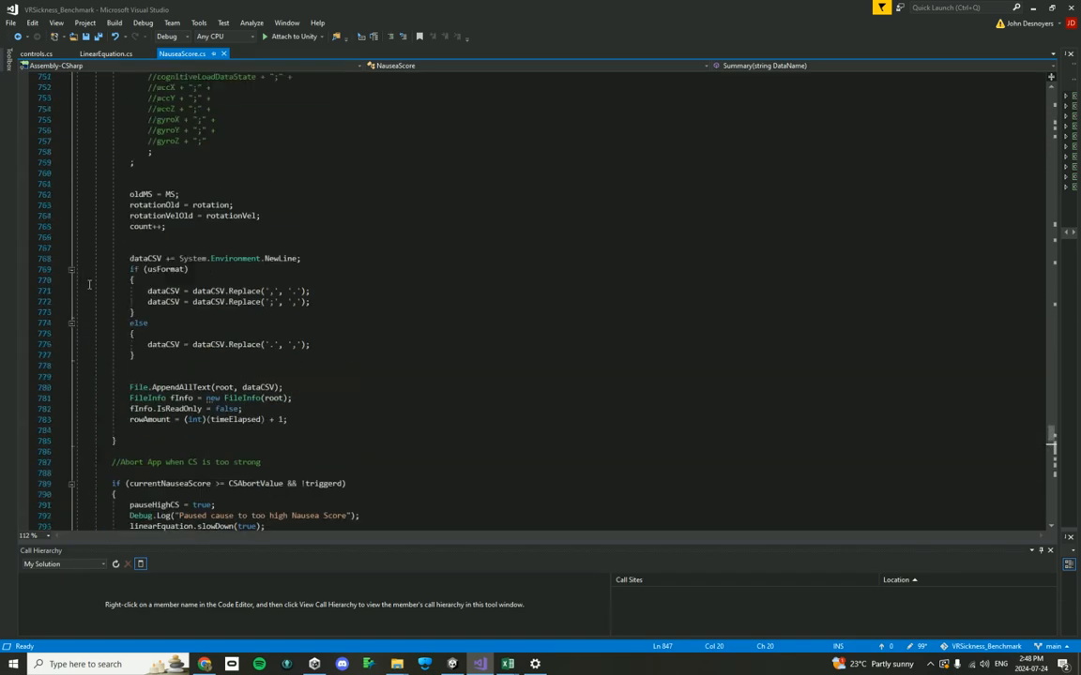
scroll(up, 3)
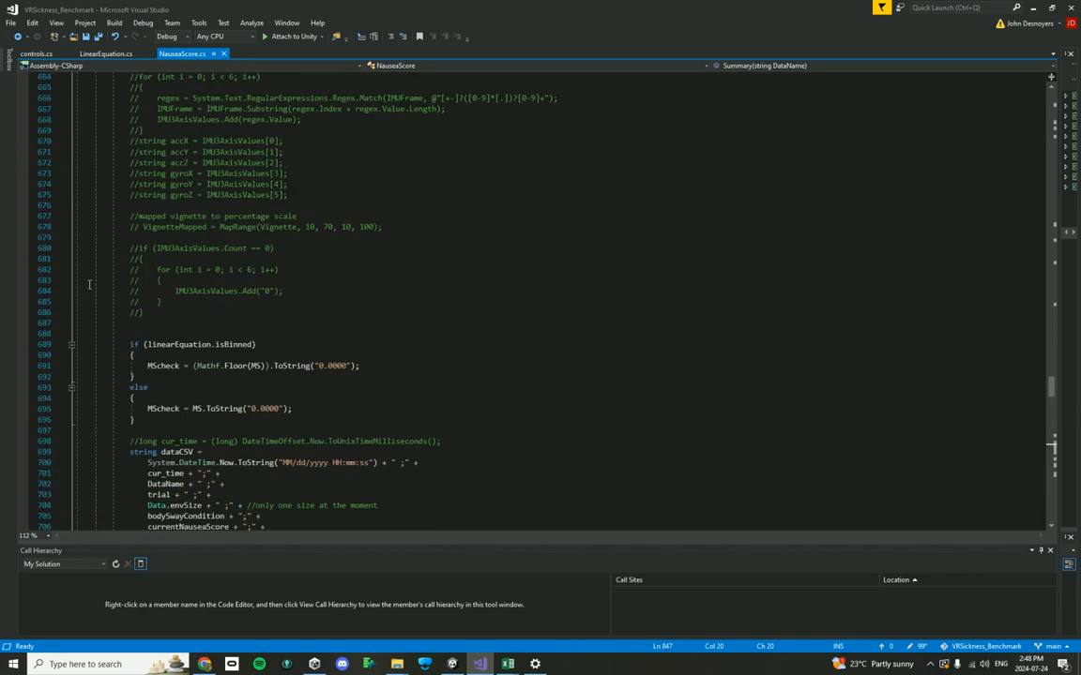
scroll(up, 3)
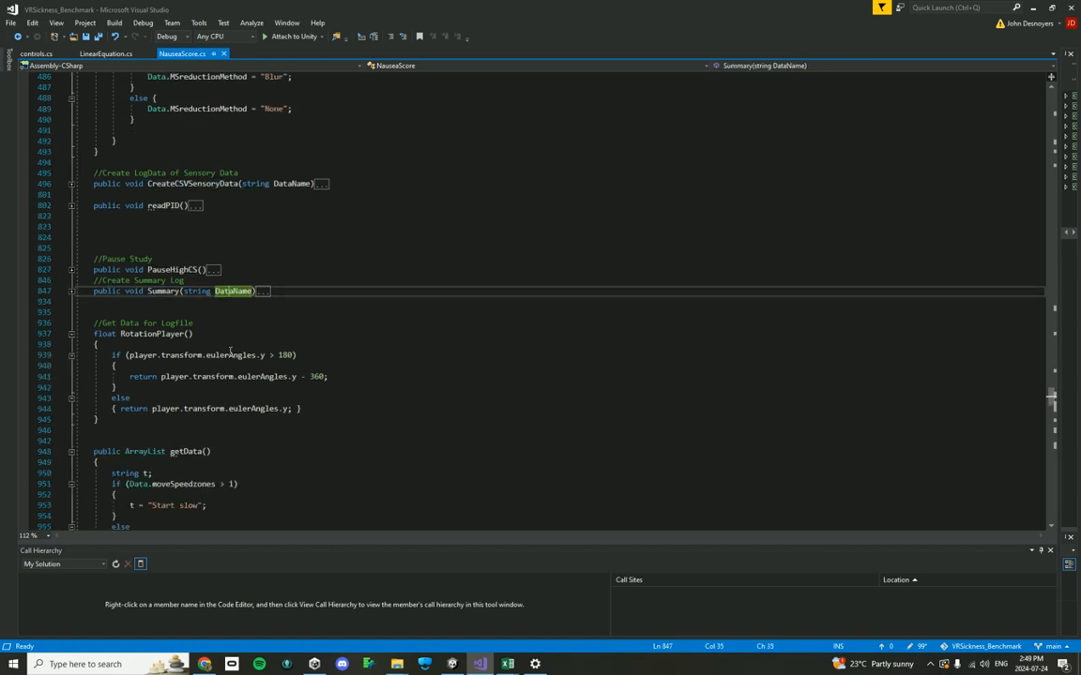
scroll(down, 3)
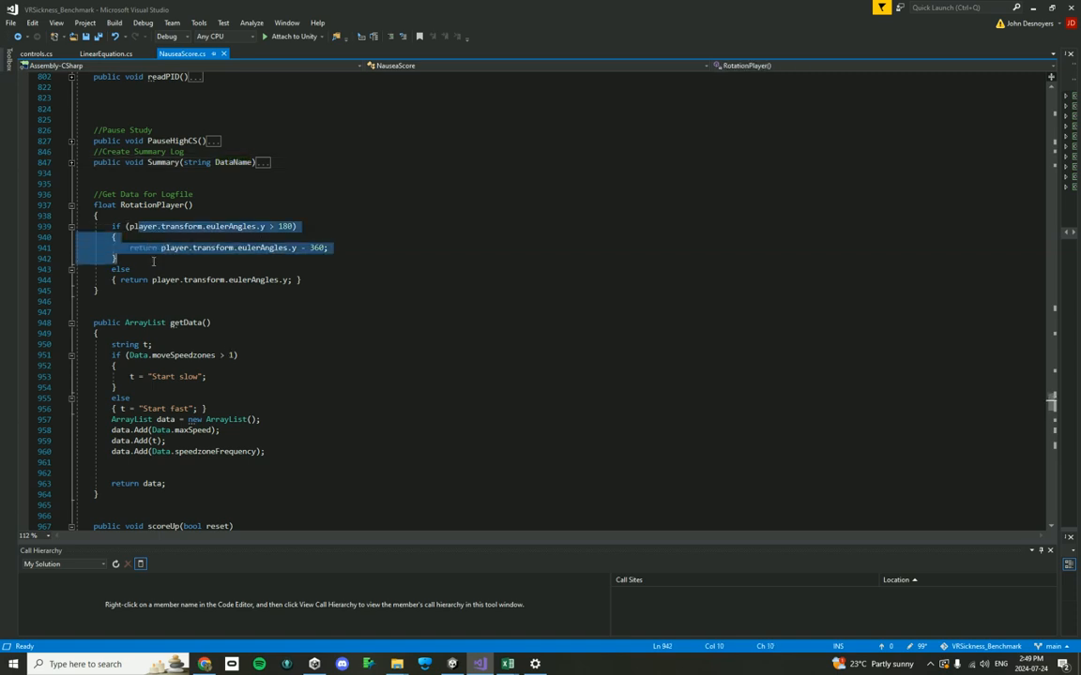
- Scroll past RotationPlayer, getData and scoreUp to scoreDown, submit and start()
scroll(down, 3)
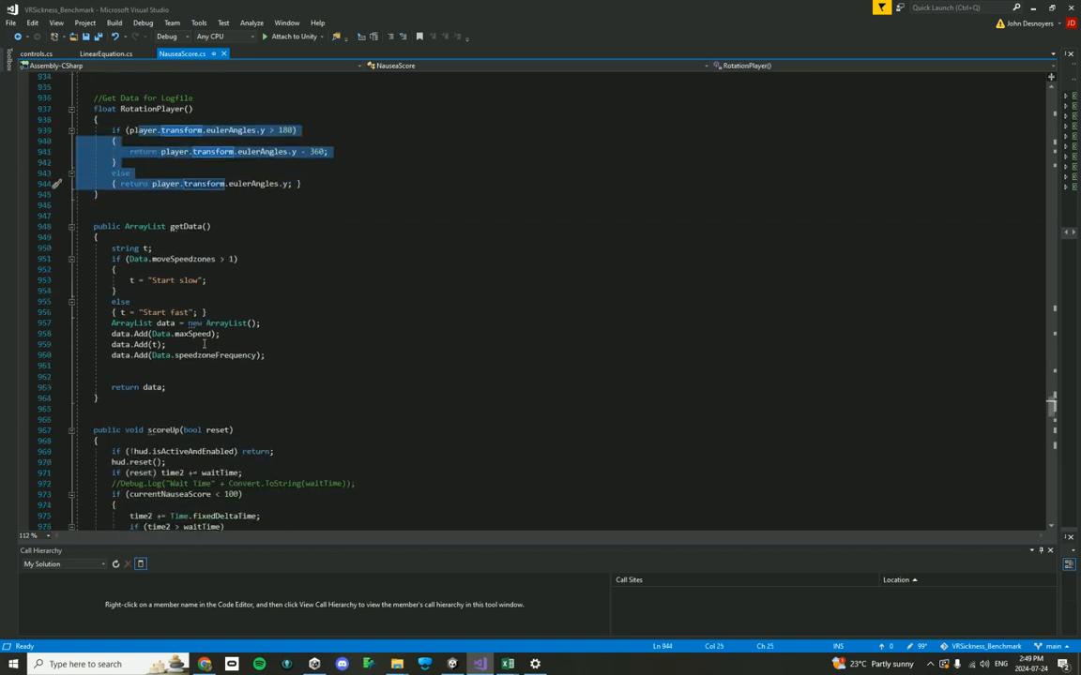
scroll(down, 3)
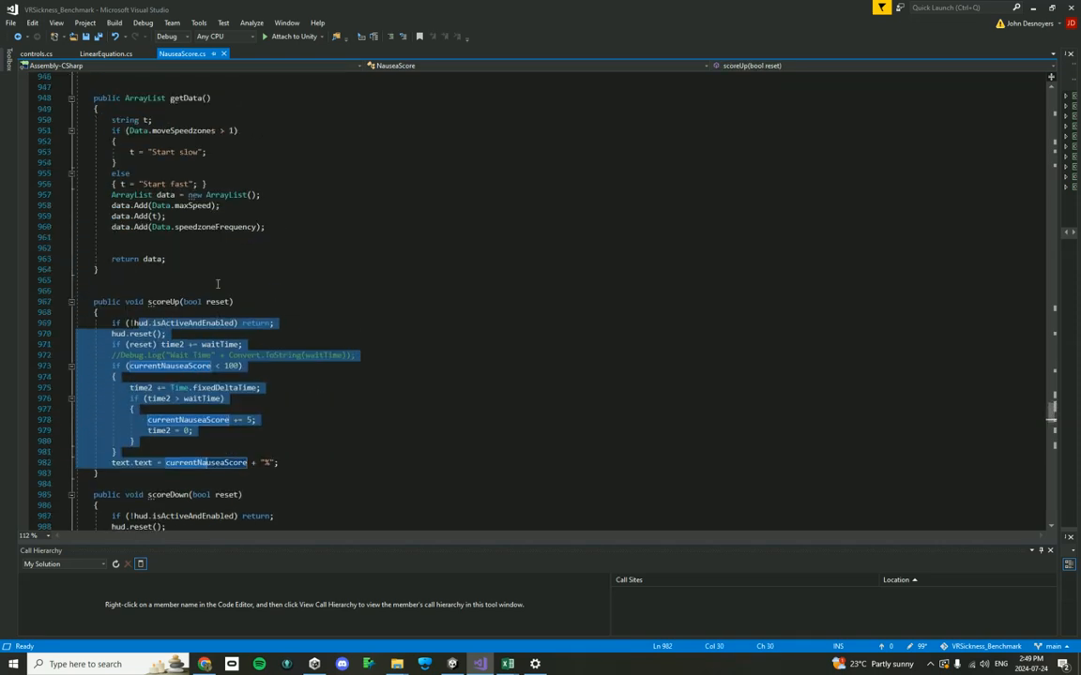
scroll(up, 3)
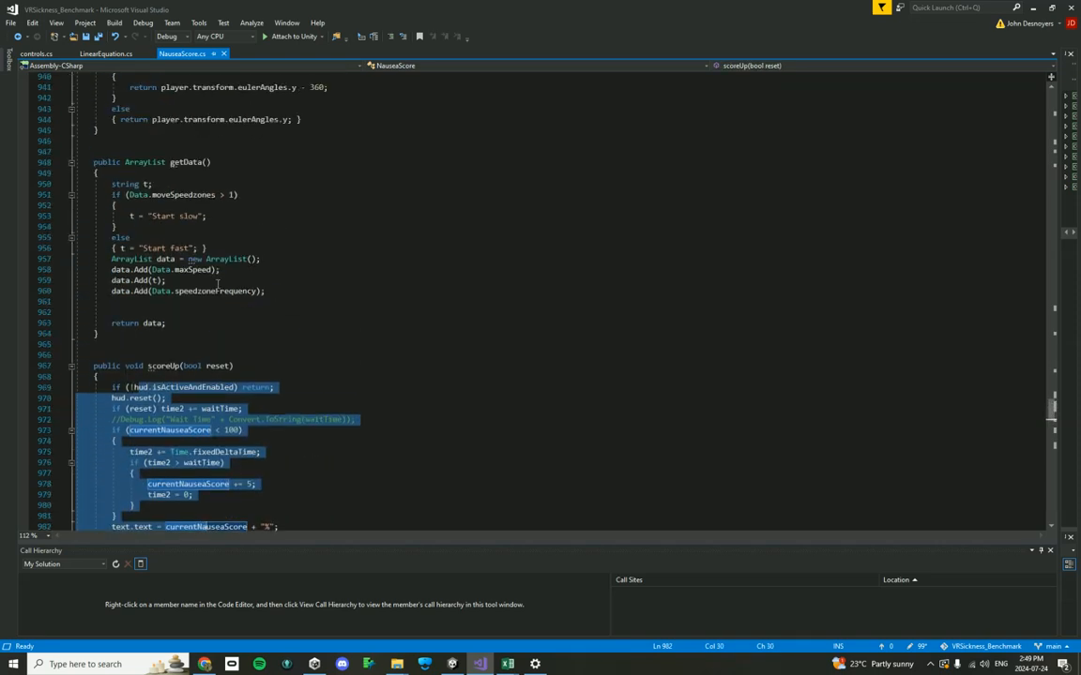
scroll(down, 3)
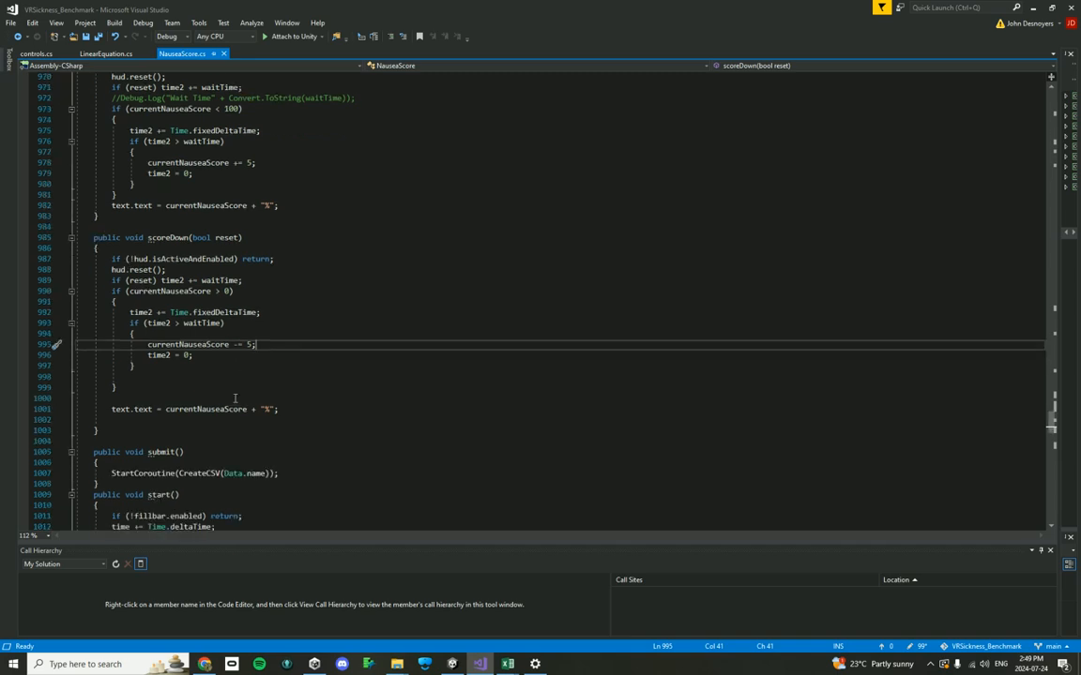
scroll(down, 3)
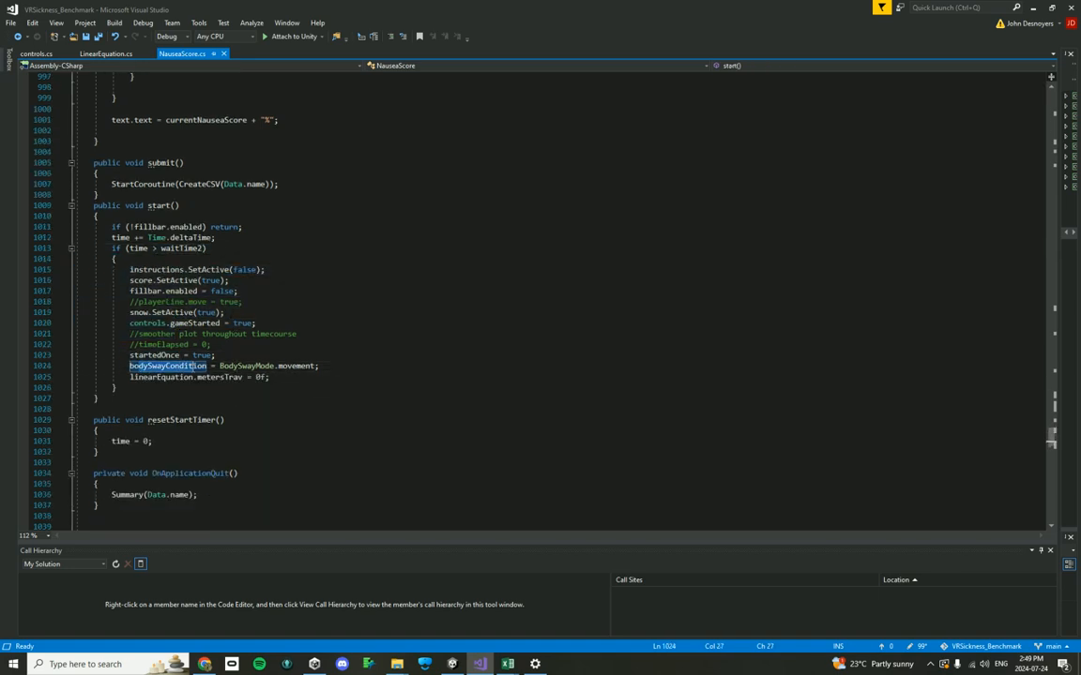
mouse_move(139, 312)
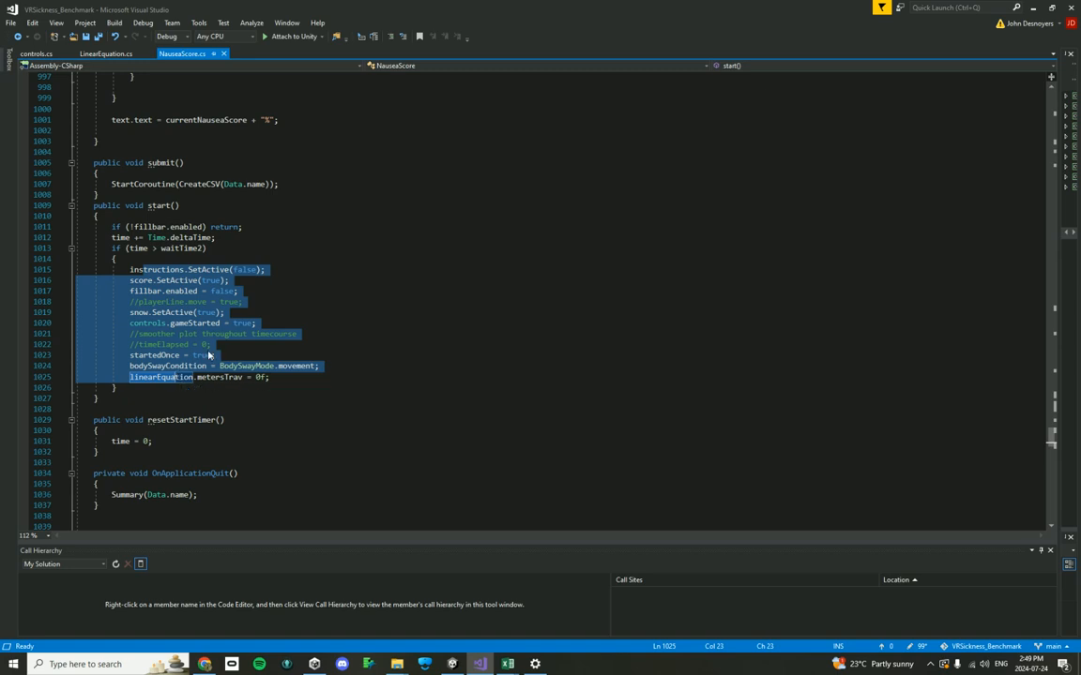
- Scroll down past start, resetStartTimer and OnApplicationQuit to the controlModeString switch at file end
scroll(down, 3)
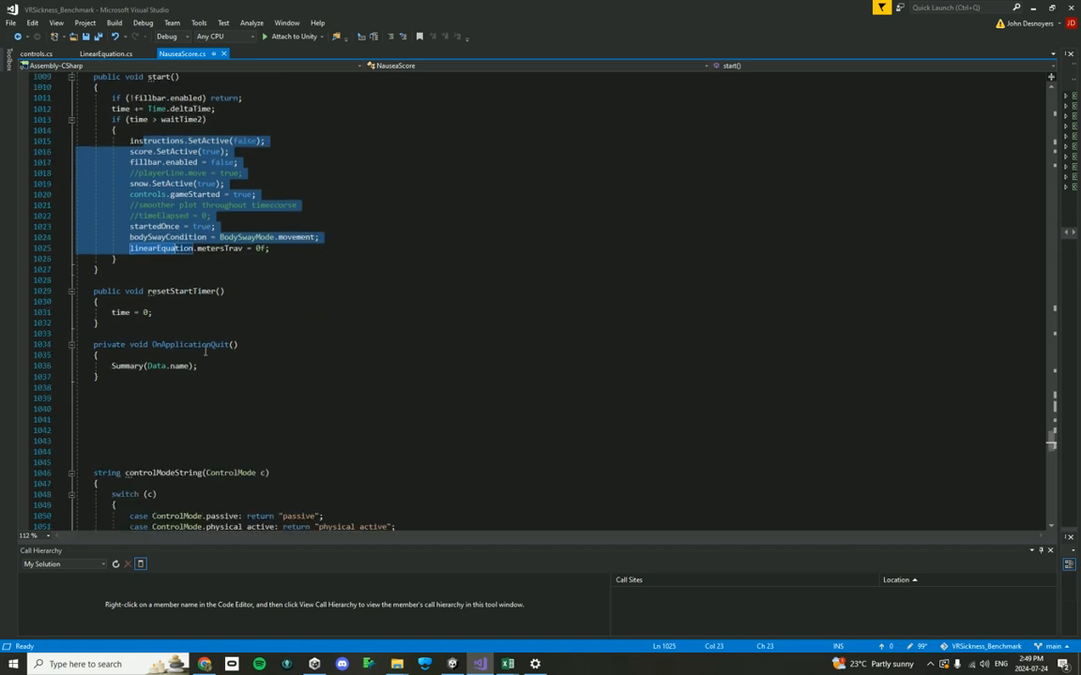
scroll(down, 3)
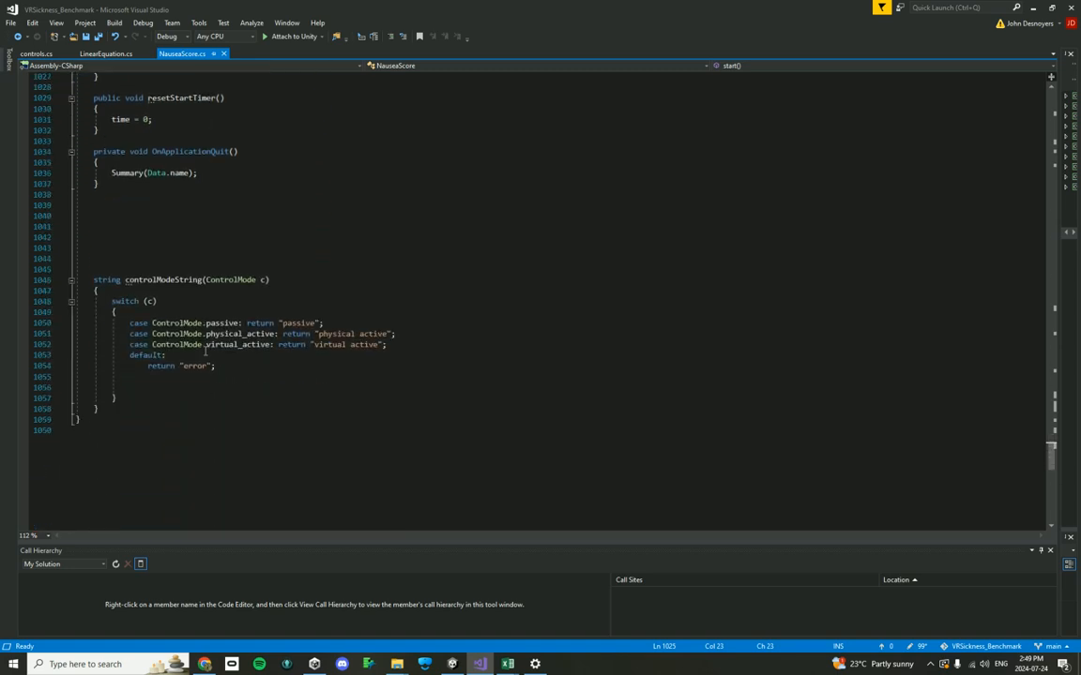